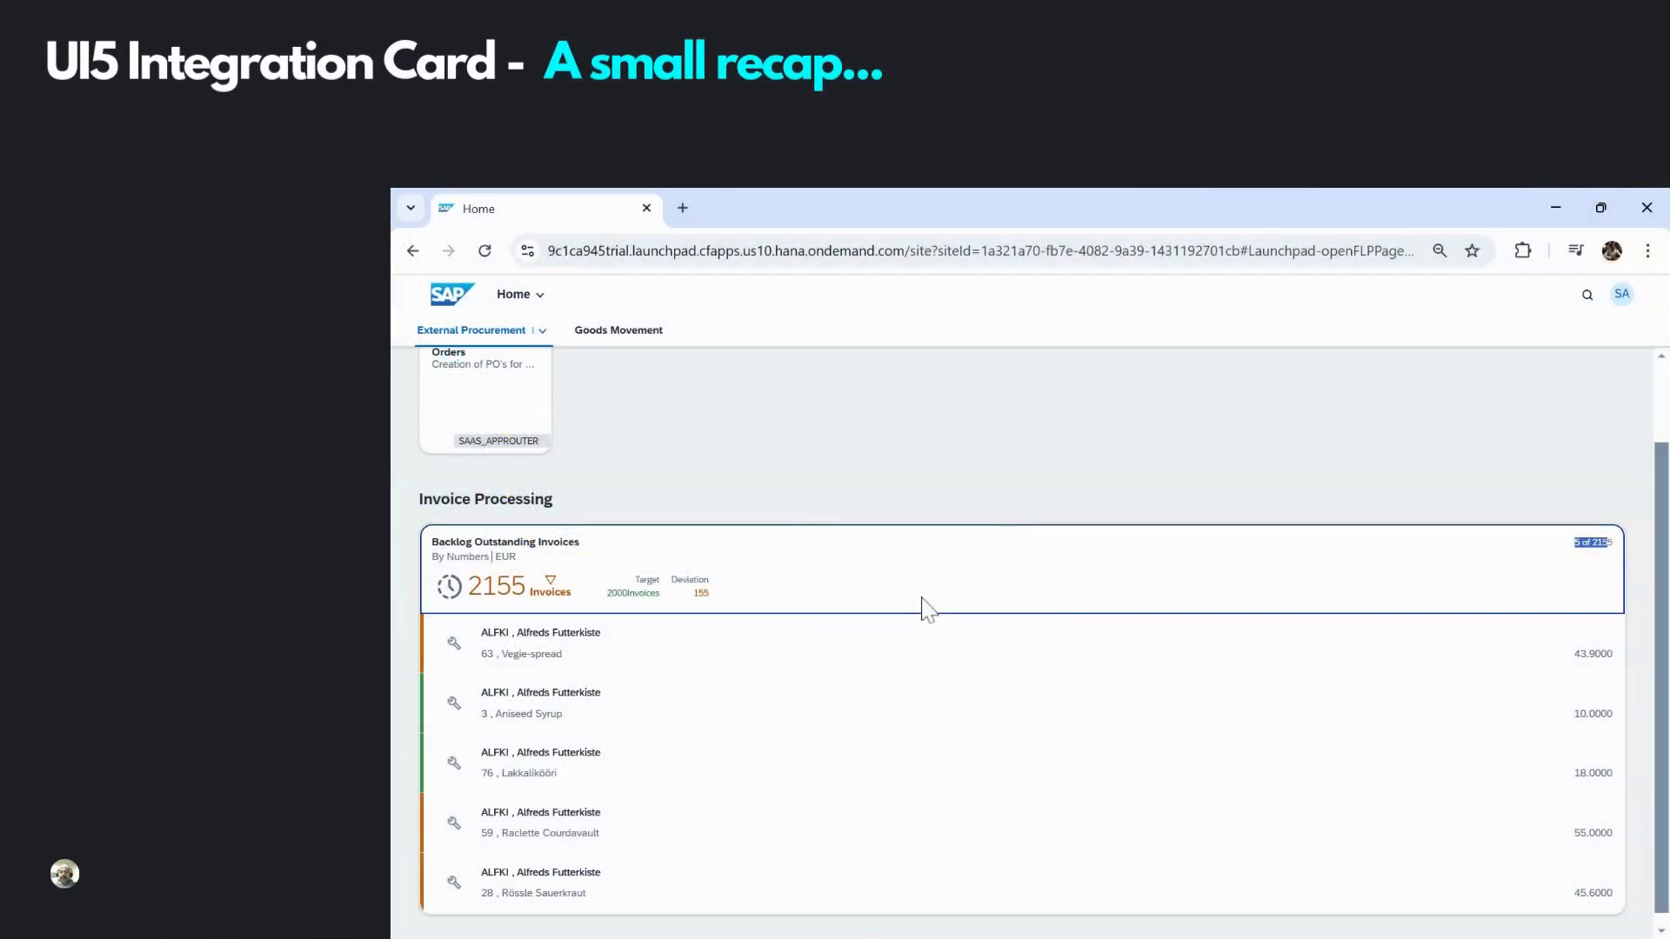
# Scroll the workspace showing manifest.json beside the Card Preview of the invoice list
pyautogui.scroll(-3)
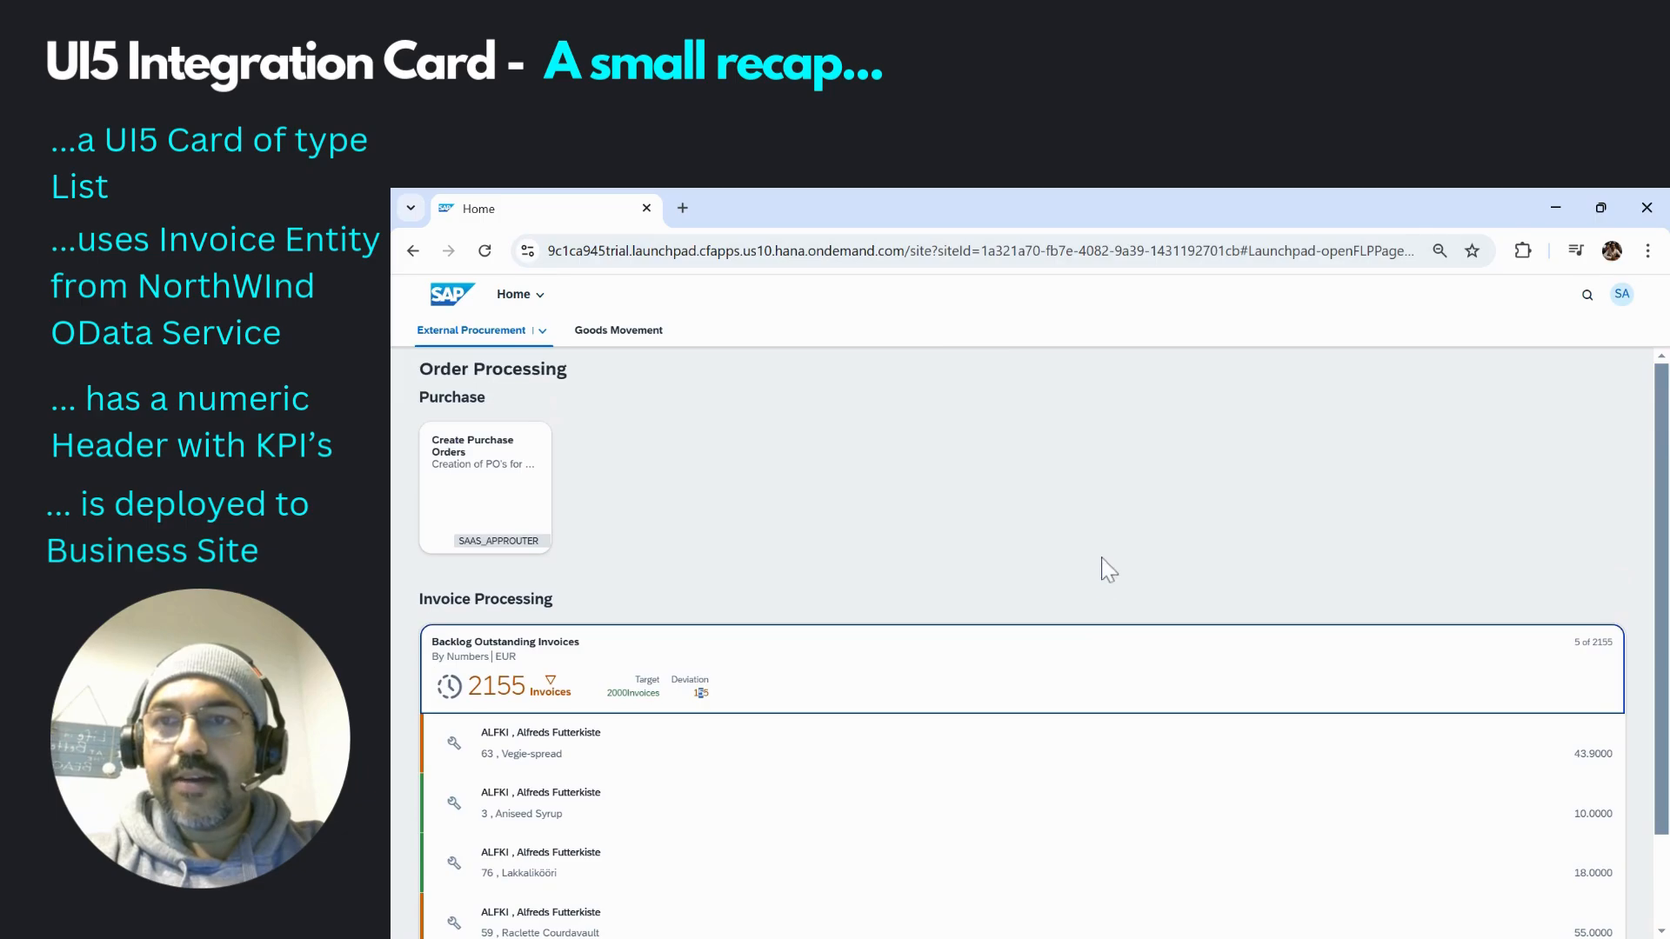
pyautogui.moveTo(1045, 477)
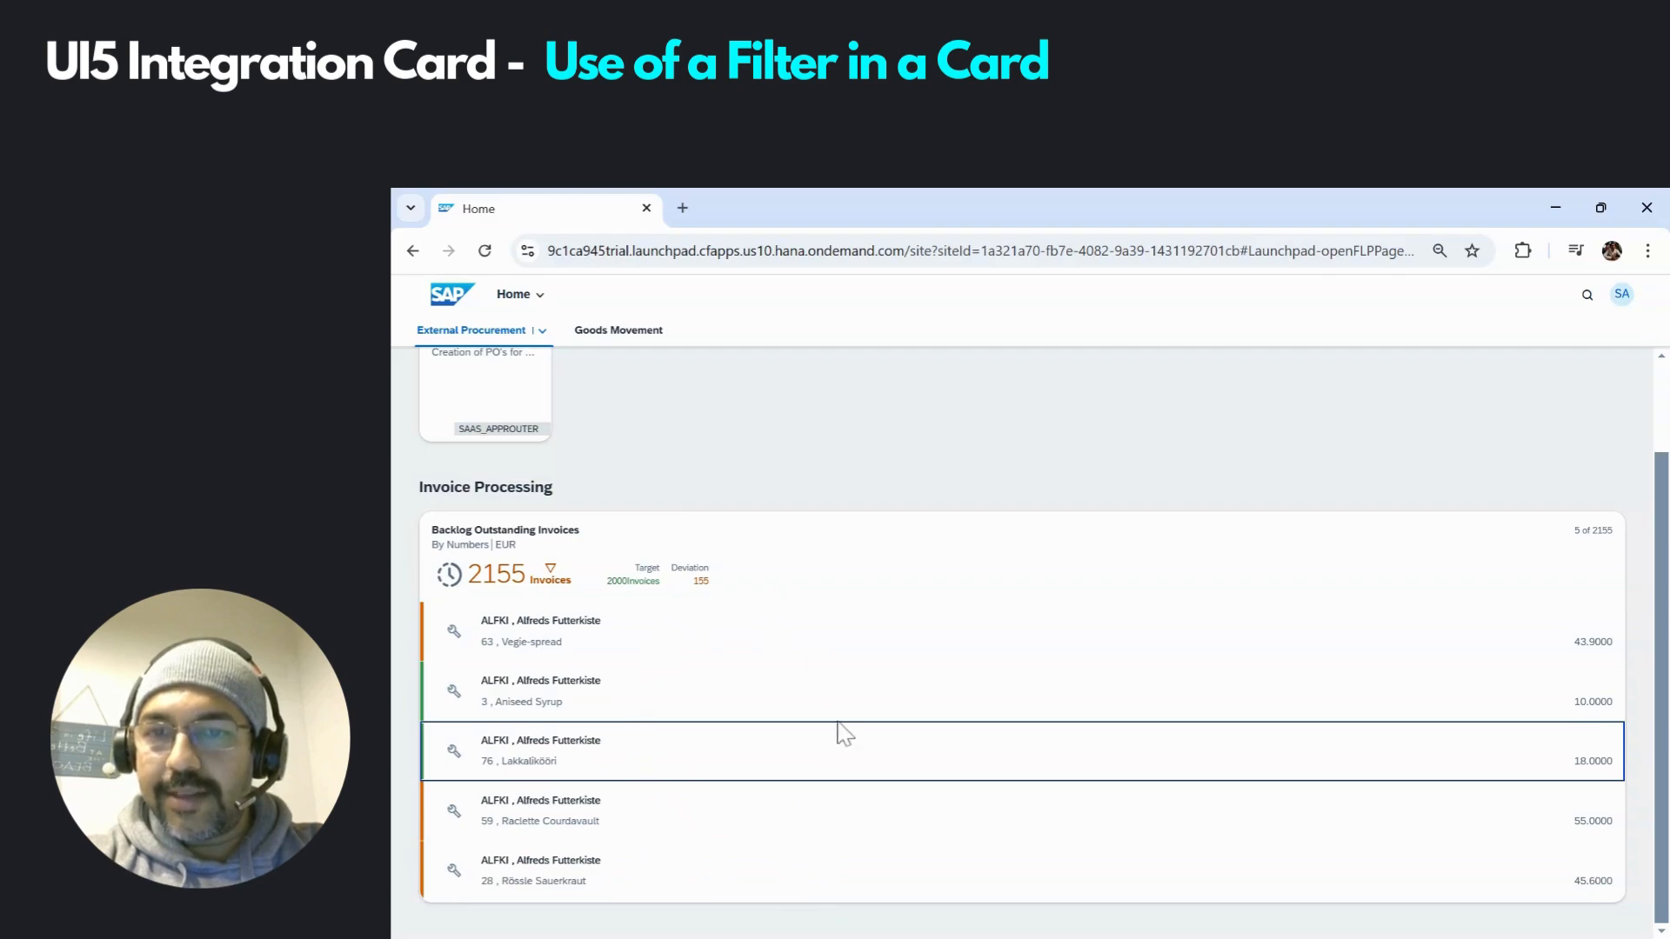
pyautogui.moveTo(582, 645)
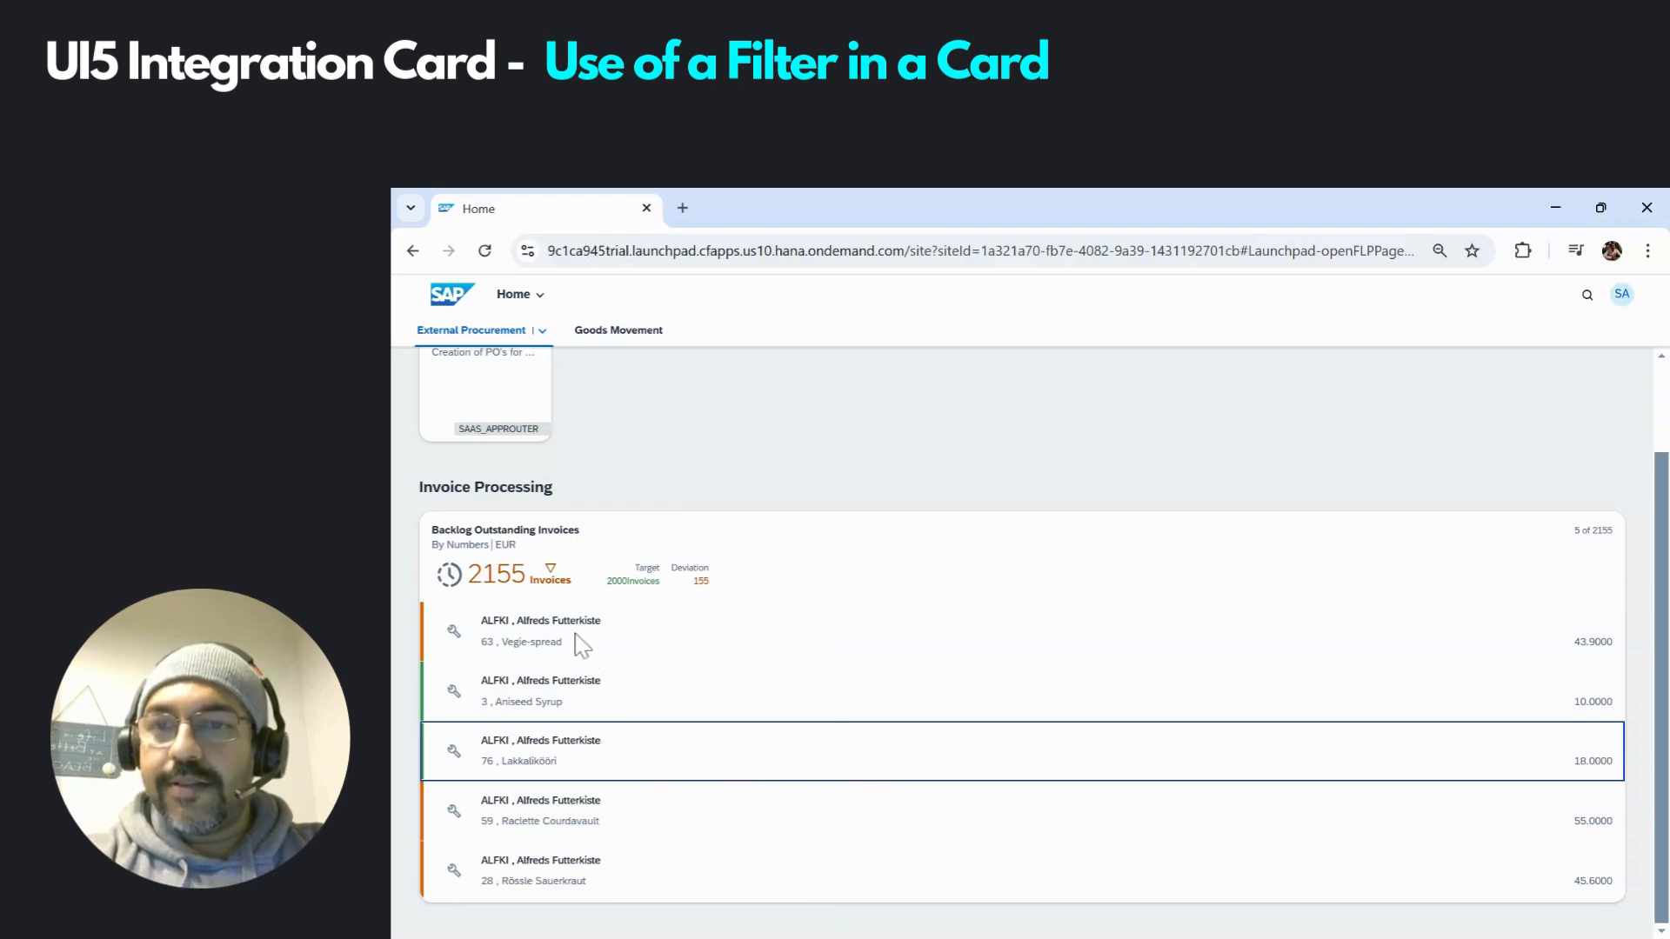
pyautogui.moveTo(567, 647)
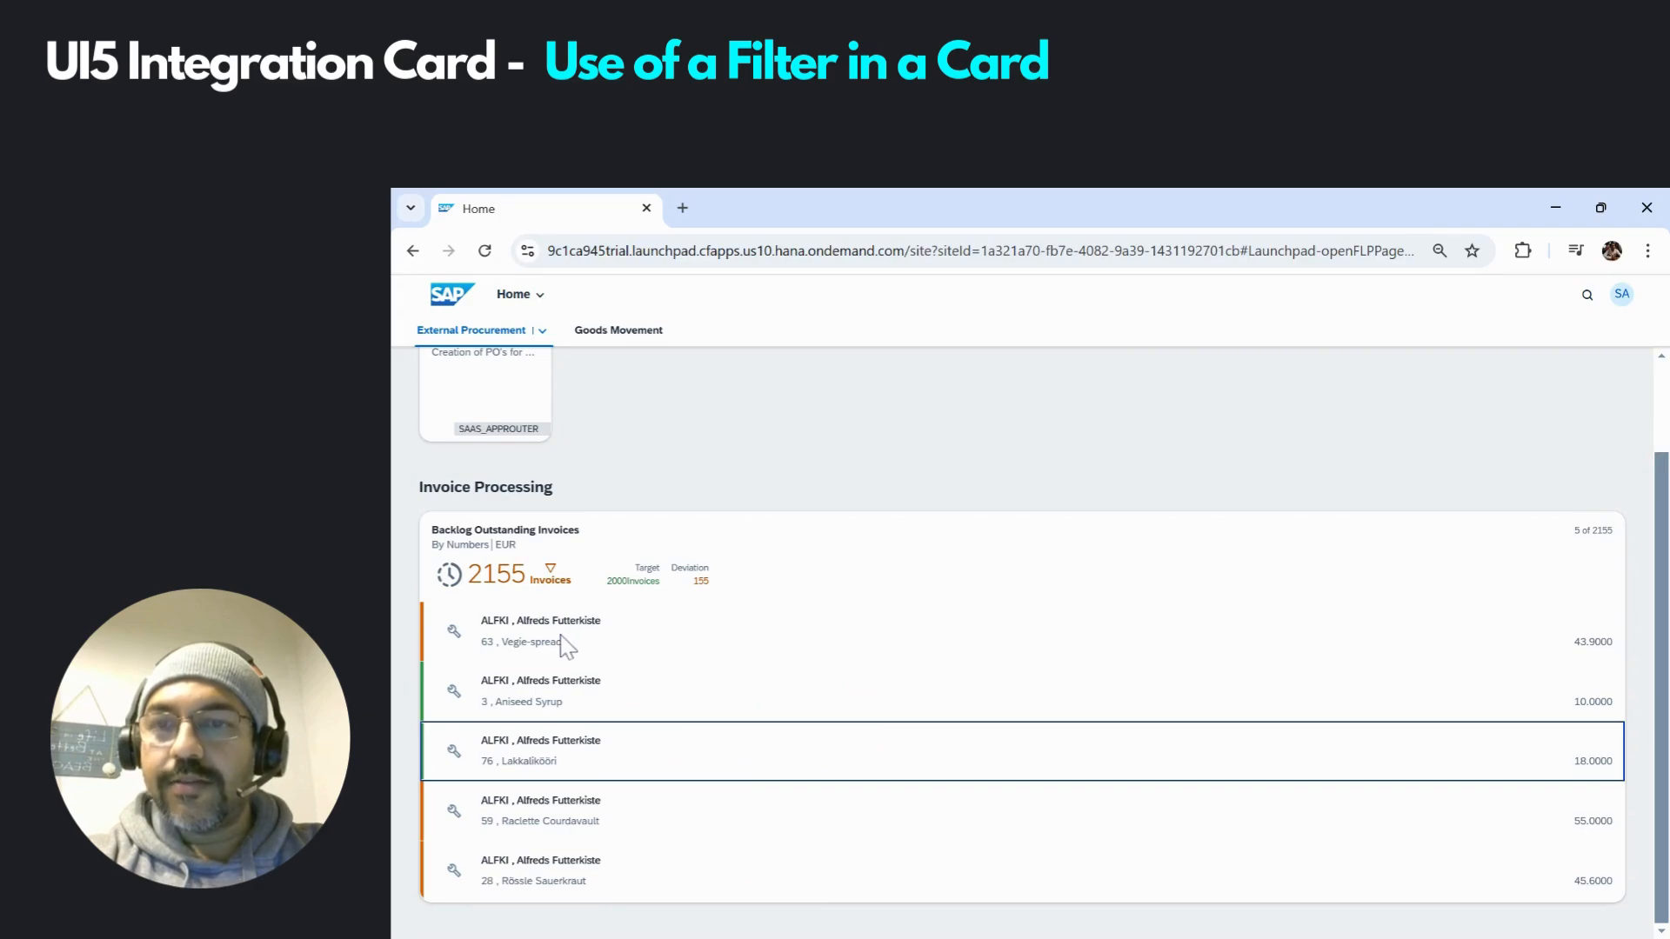
pyautogui.moveTo(530, 636)
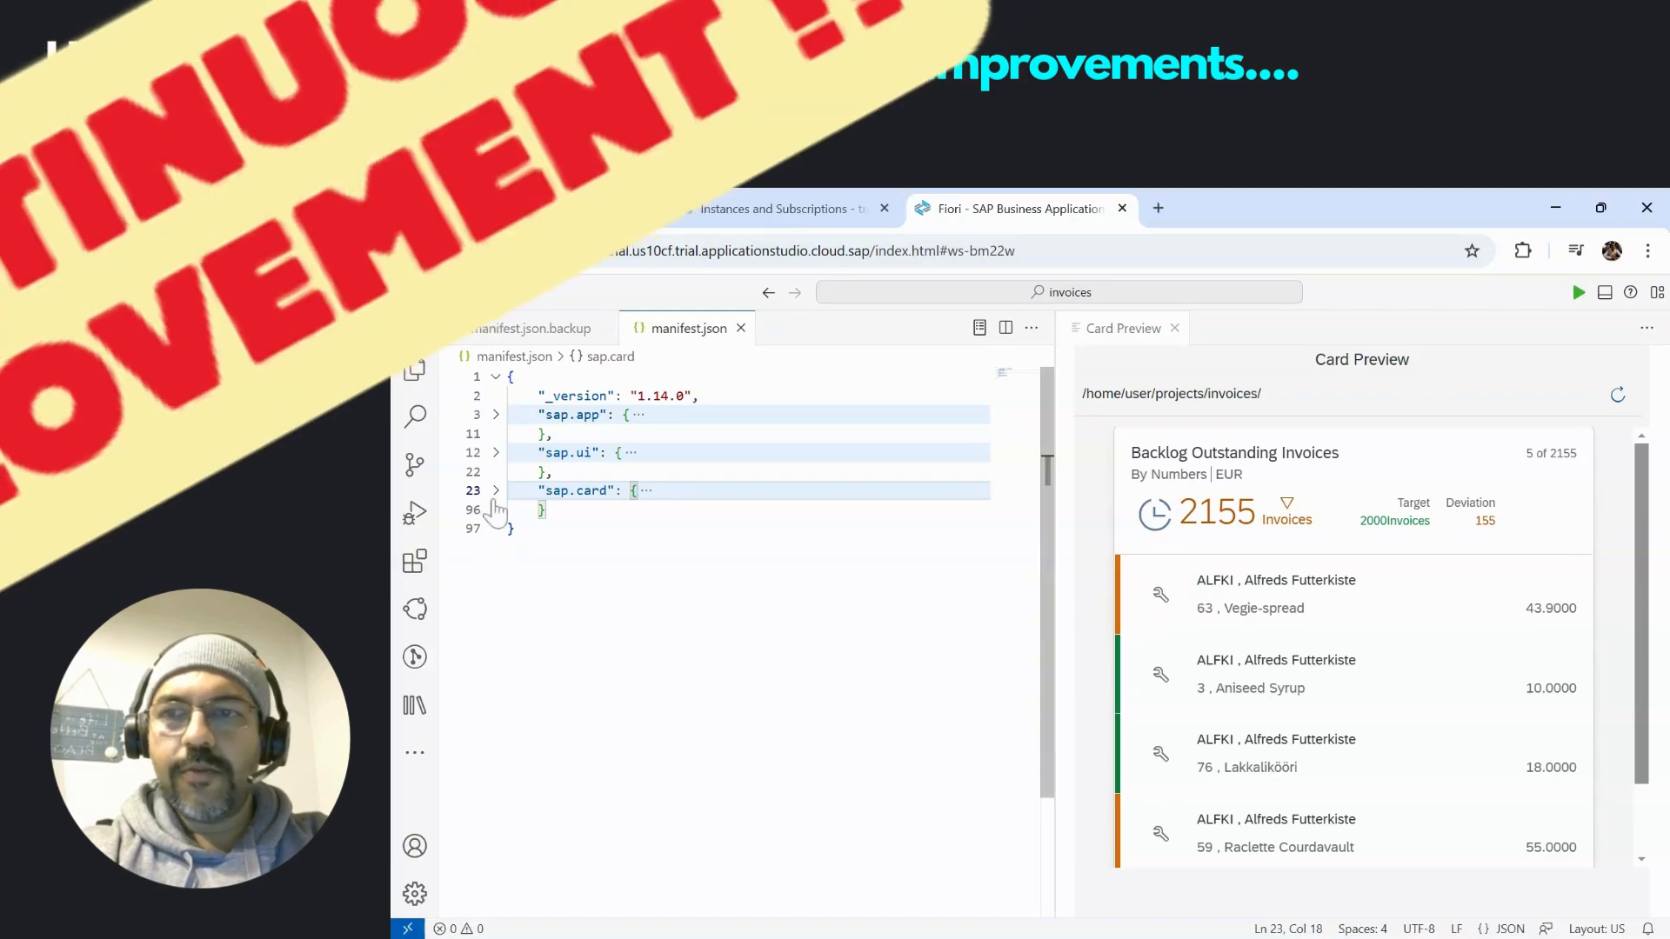
# Label the item title and description bindings with Invoice, Customer, Product ID and Product Name
pyautogui.click(496, 491)
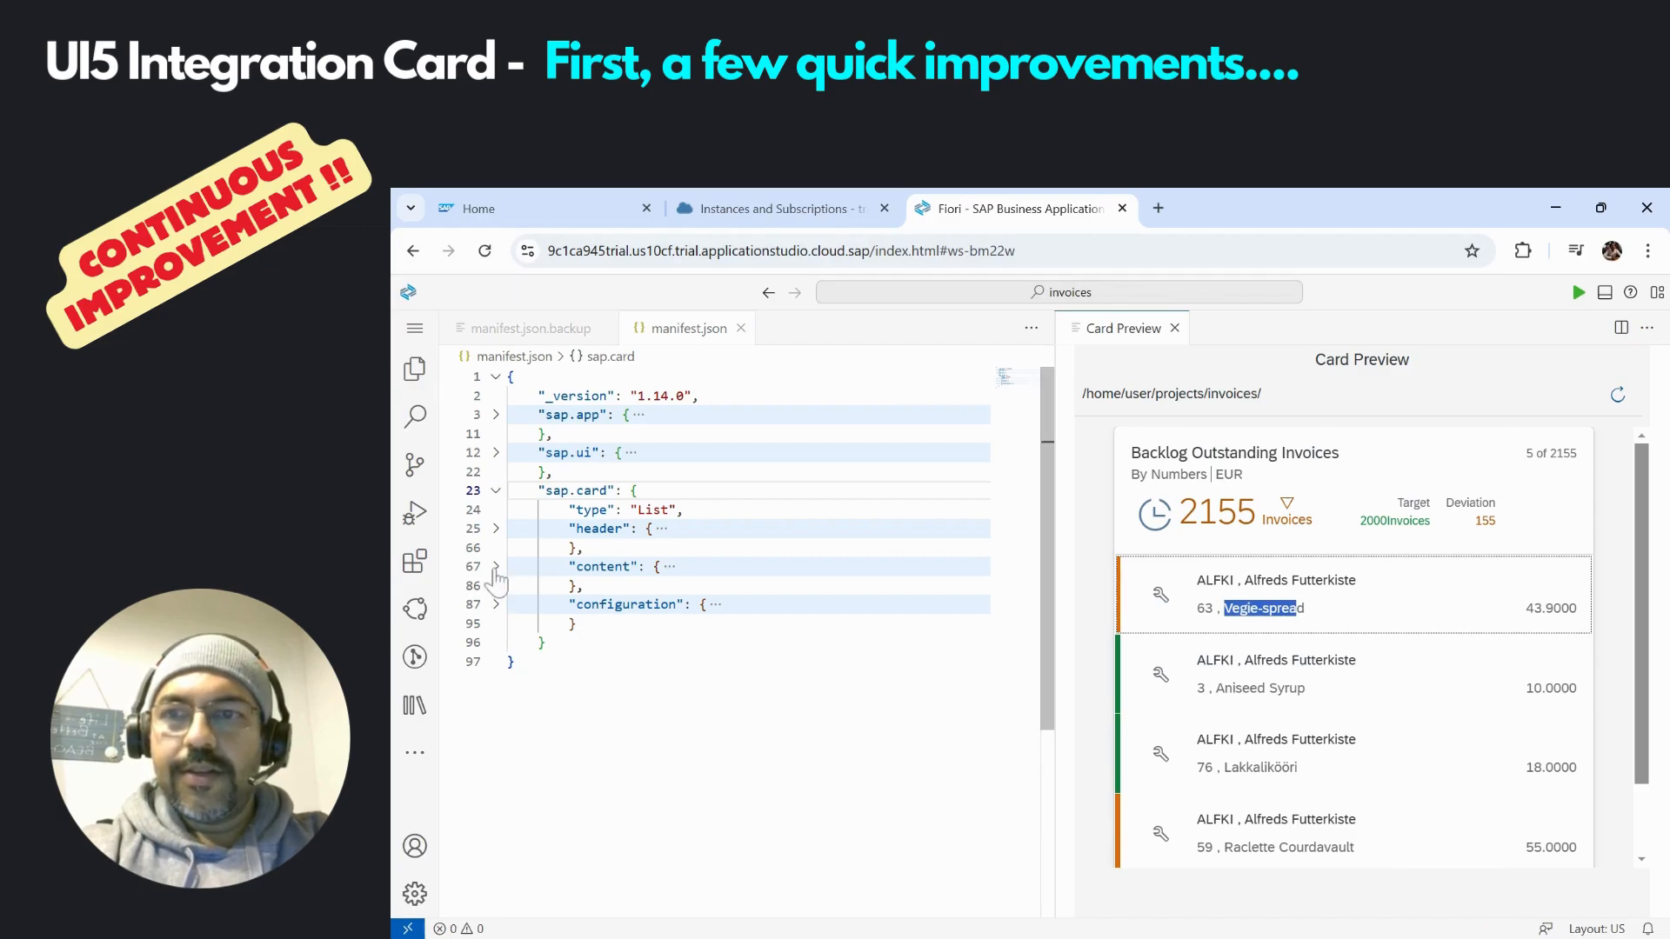
pyautogui.click(495, 565)
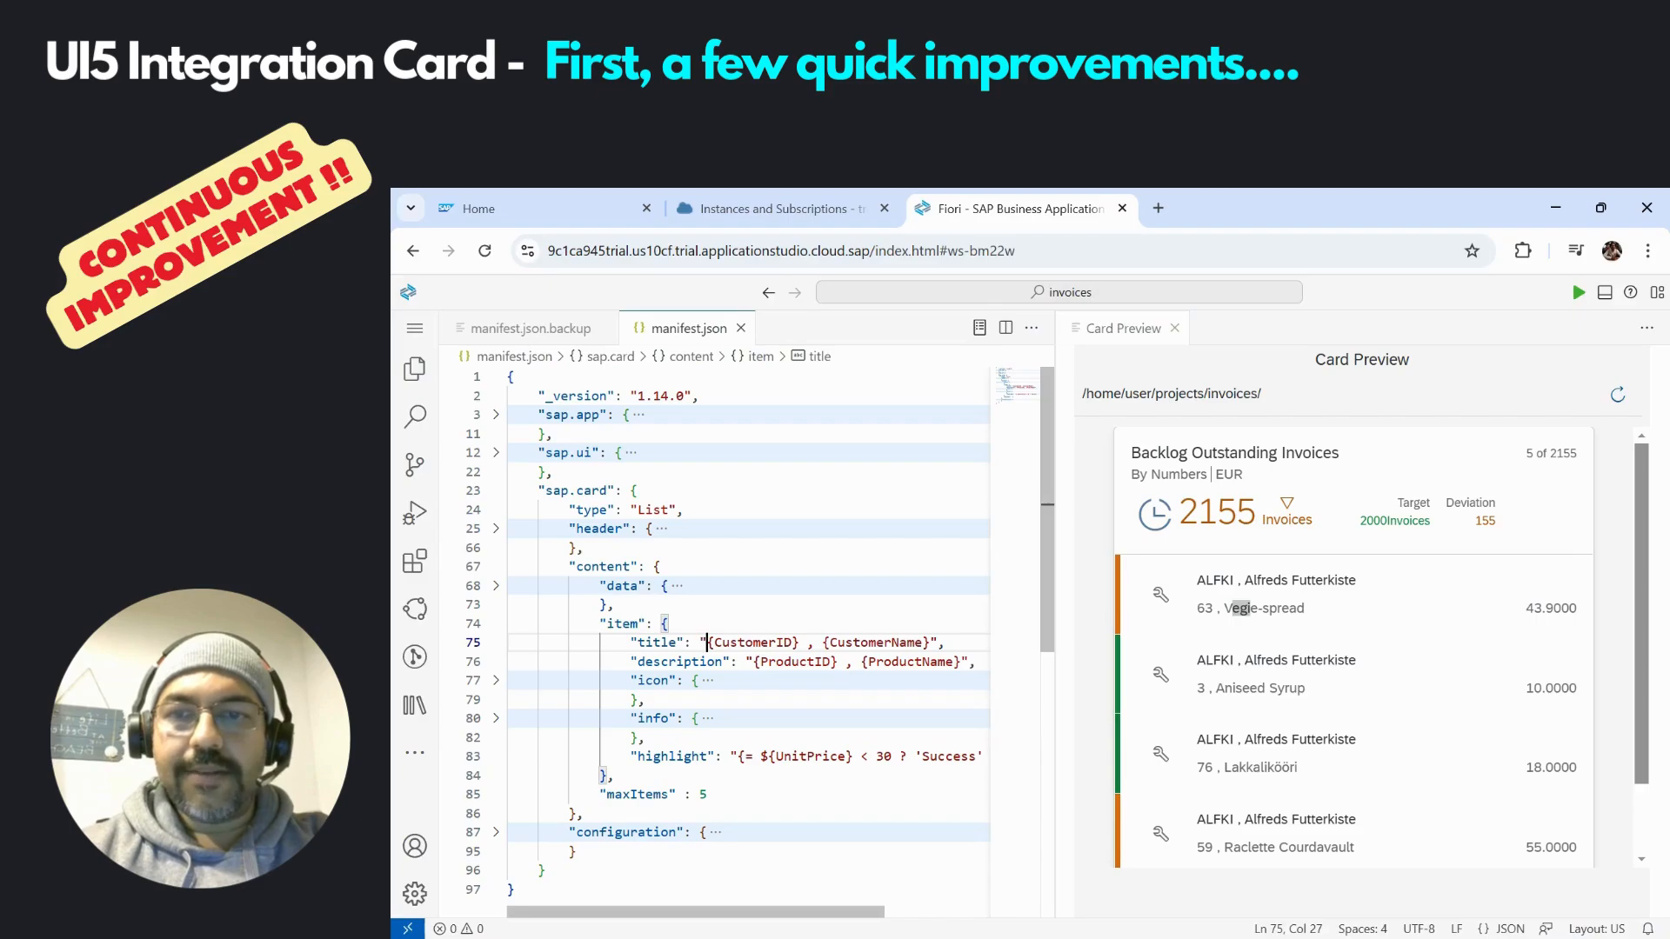
pyautogui.write('Customer:')
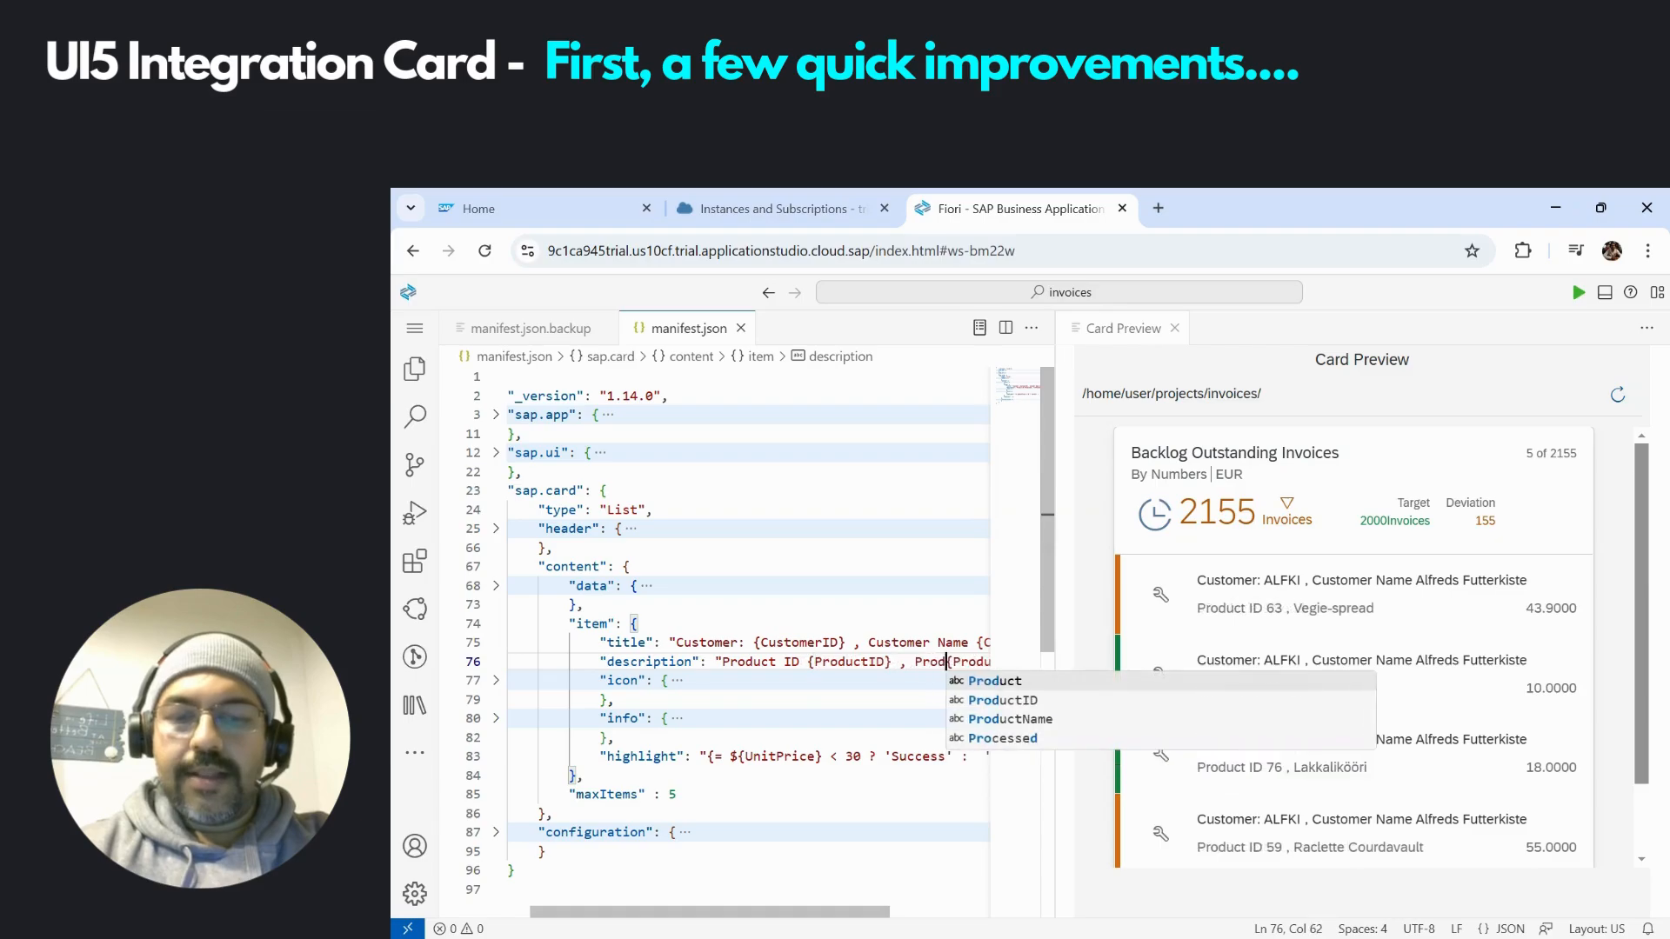
pyautogui.write('Product Name')
pyautogui.click(792, 642)
pyautogui.write('Invoice {OrderID}  / ')
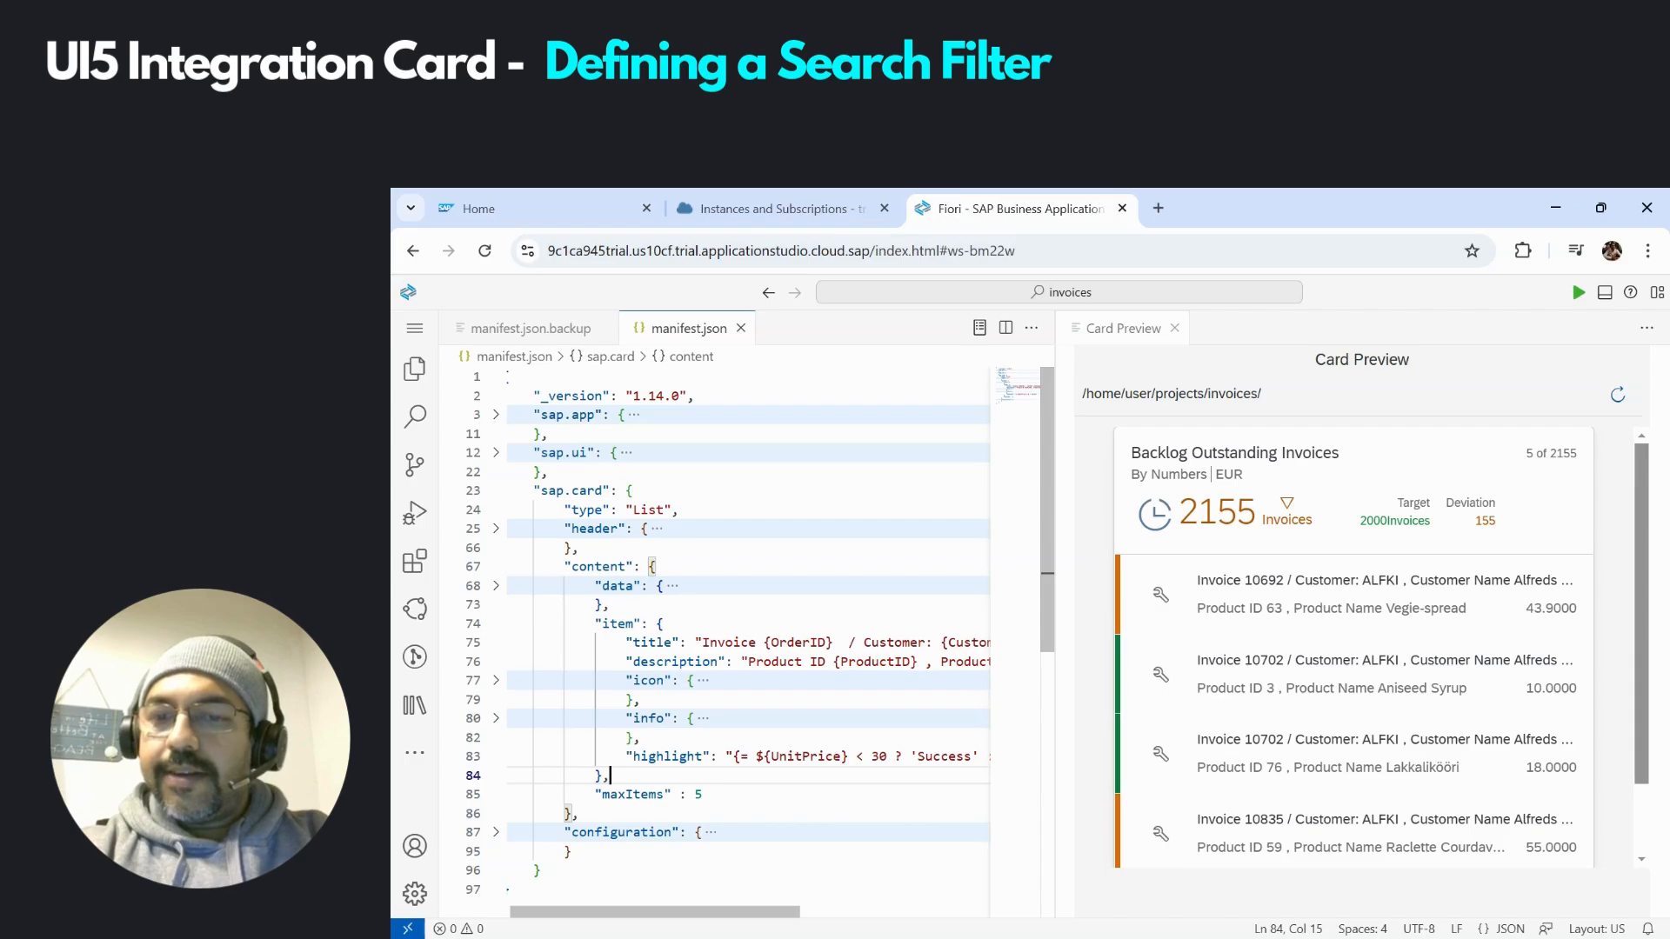
# Add an empty "filters":{ } block after destinations inside the configuration section
pyautogui.doubleClick(622, 831)
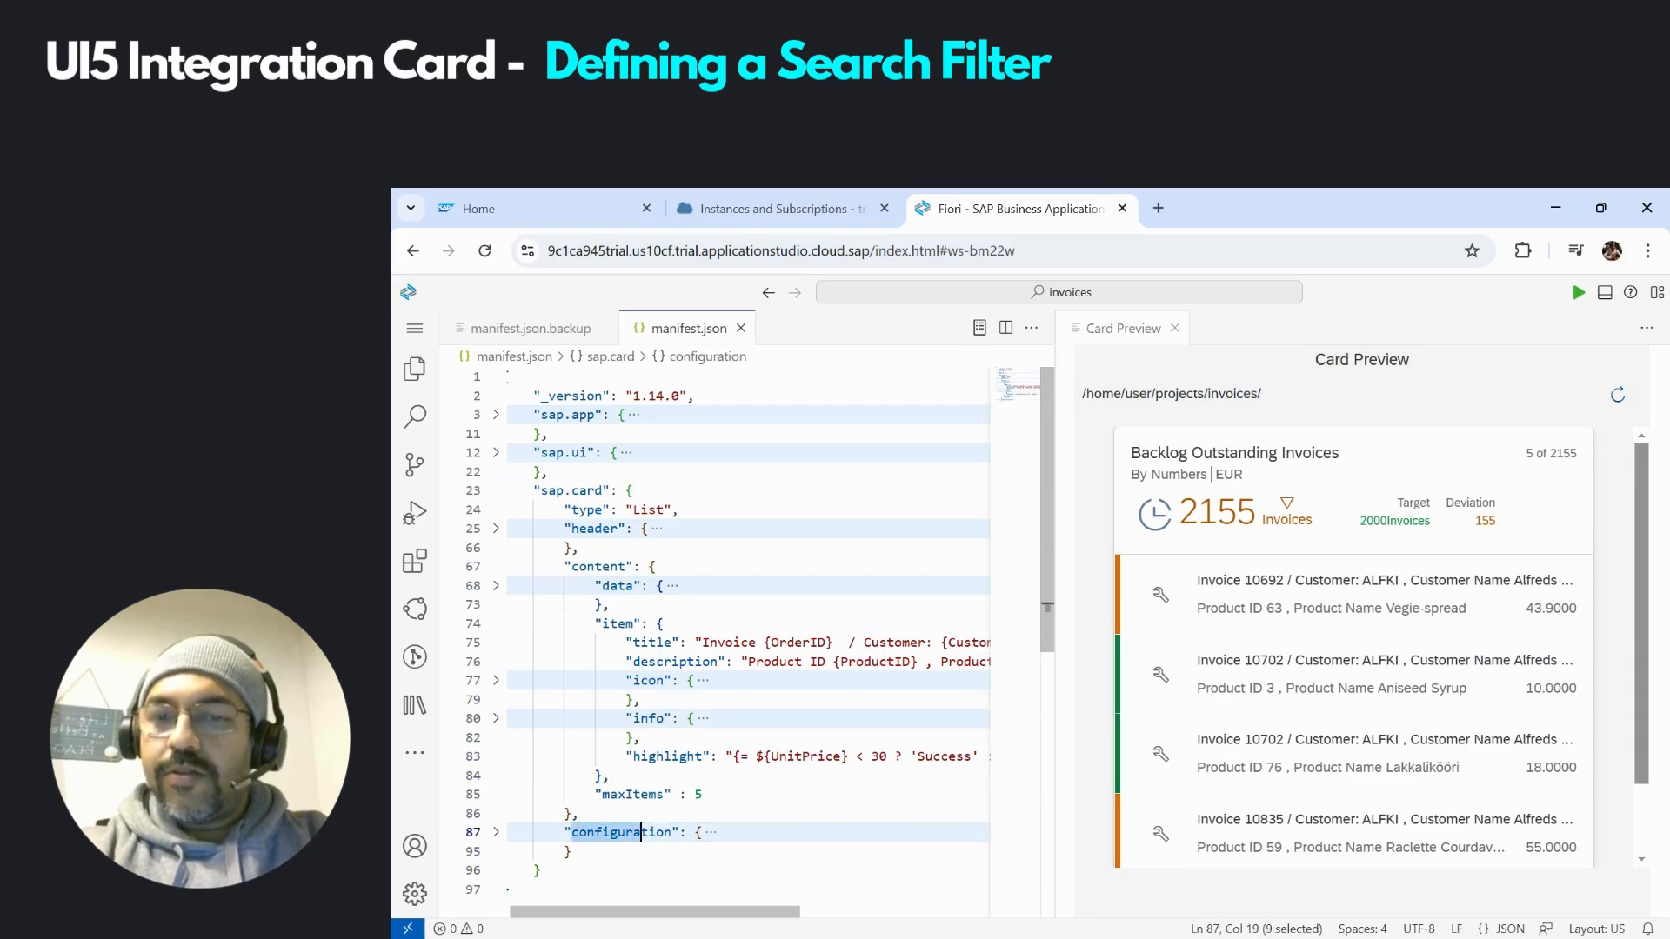
pyautogui.doubleClick(622, 831)
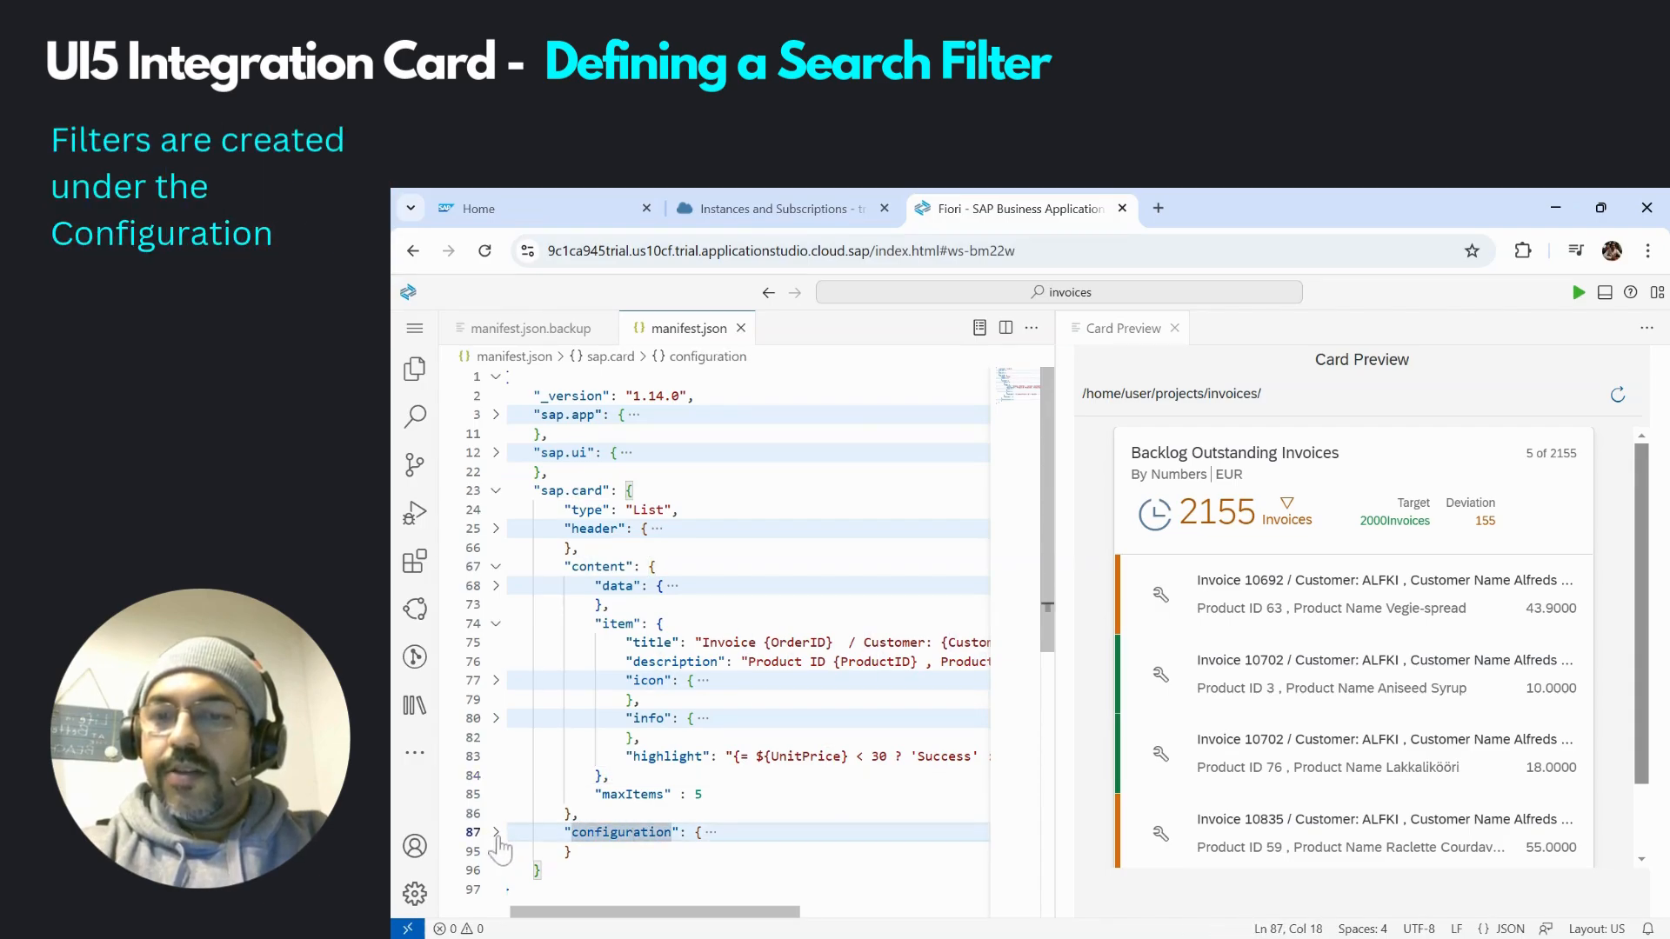
pyautogui.click(496, 831)
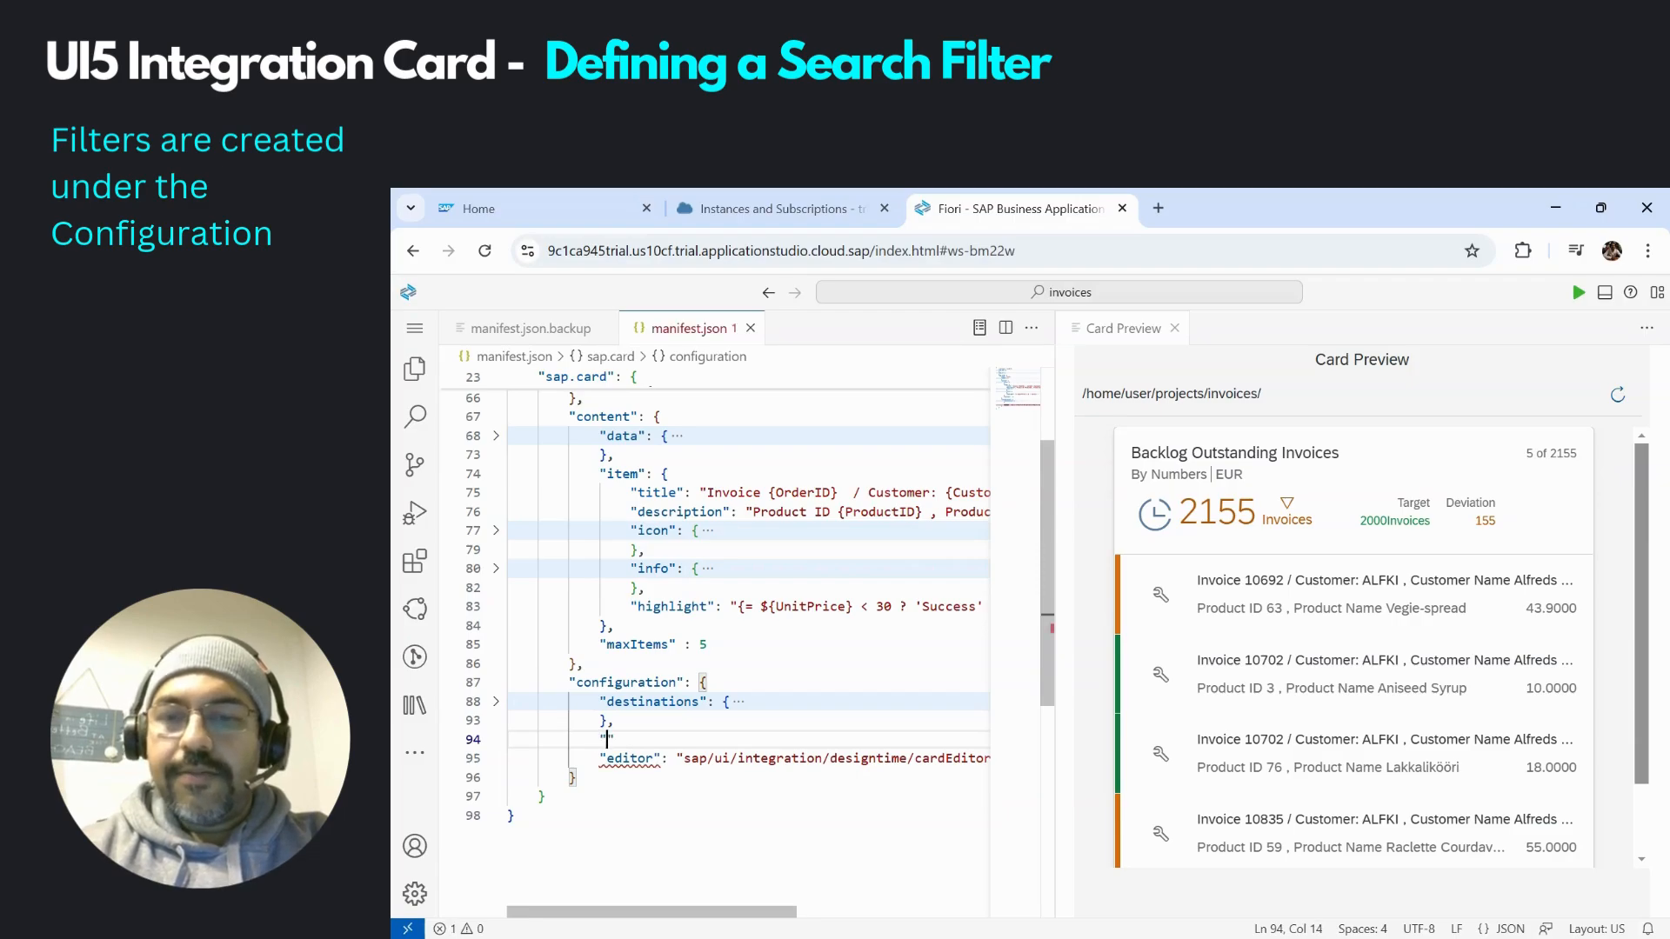
pyautogui.write('"filters":{')
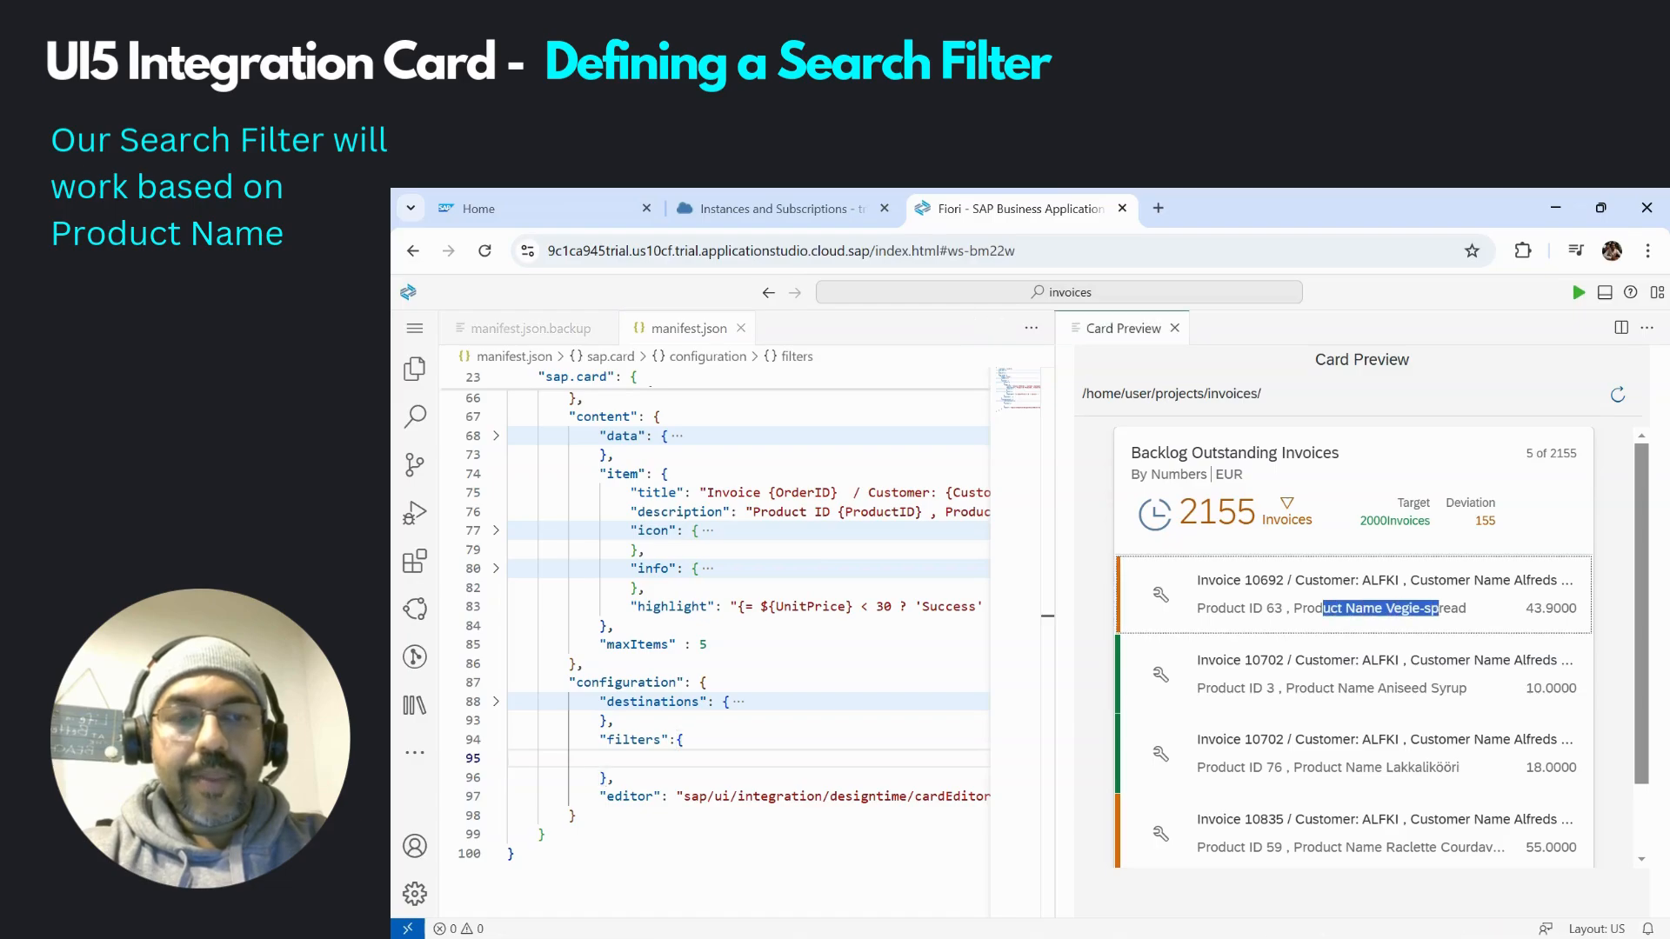
pyautogui.moveTo(1248, 557)
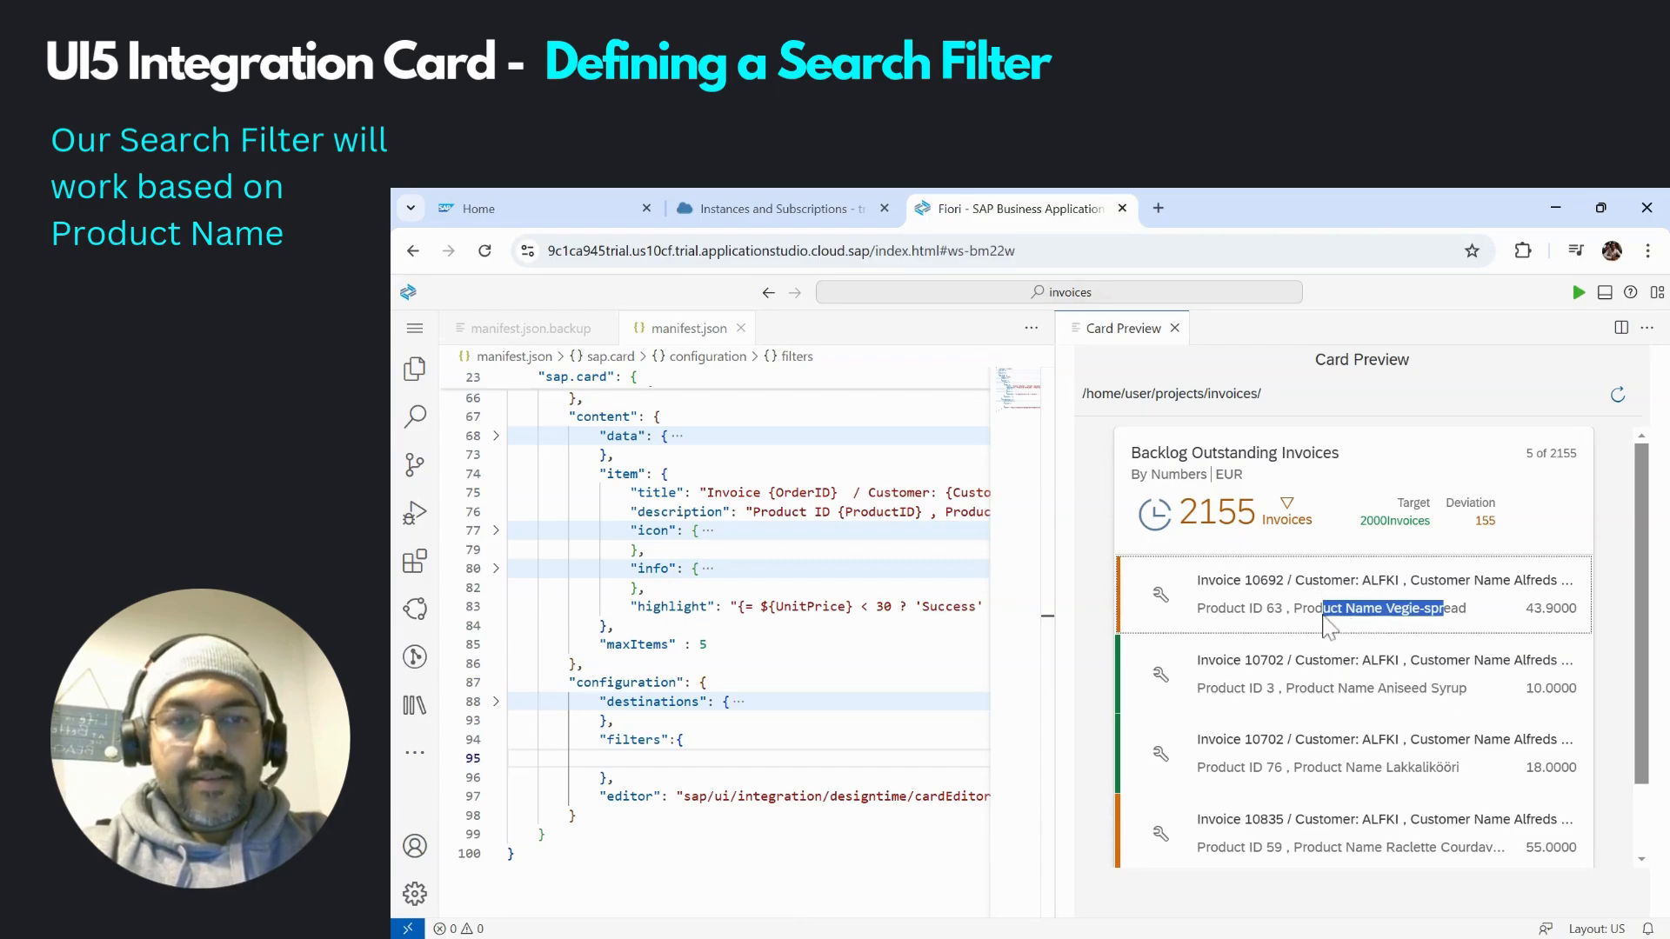
pyautogui.moveTo(1367, 705)
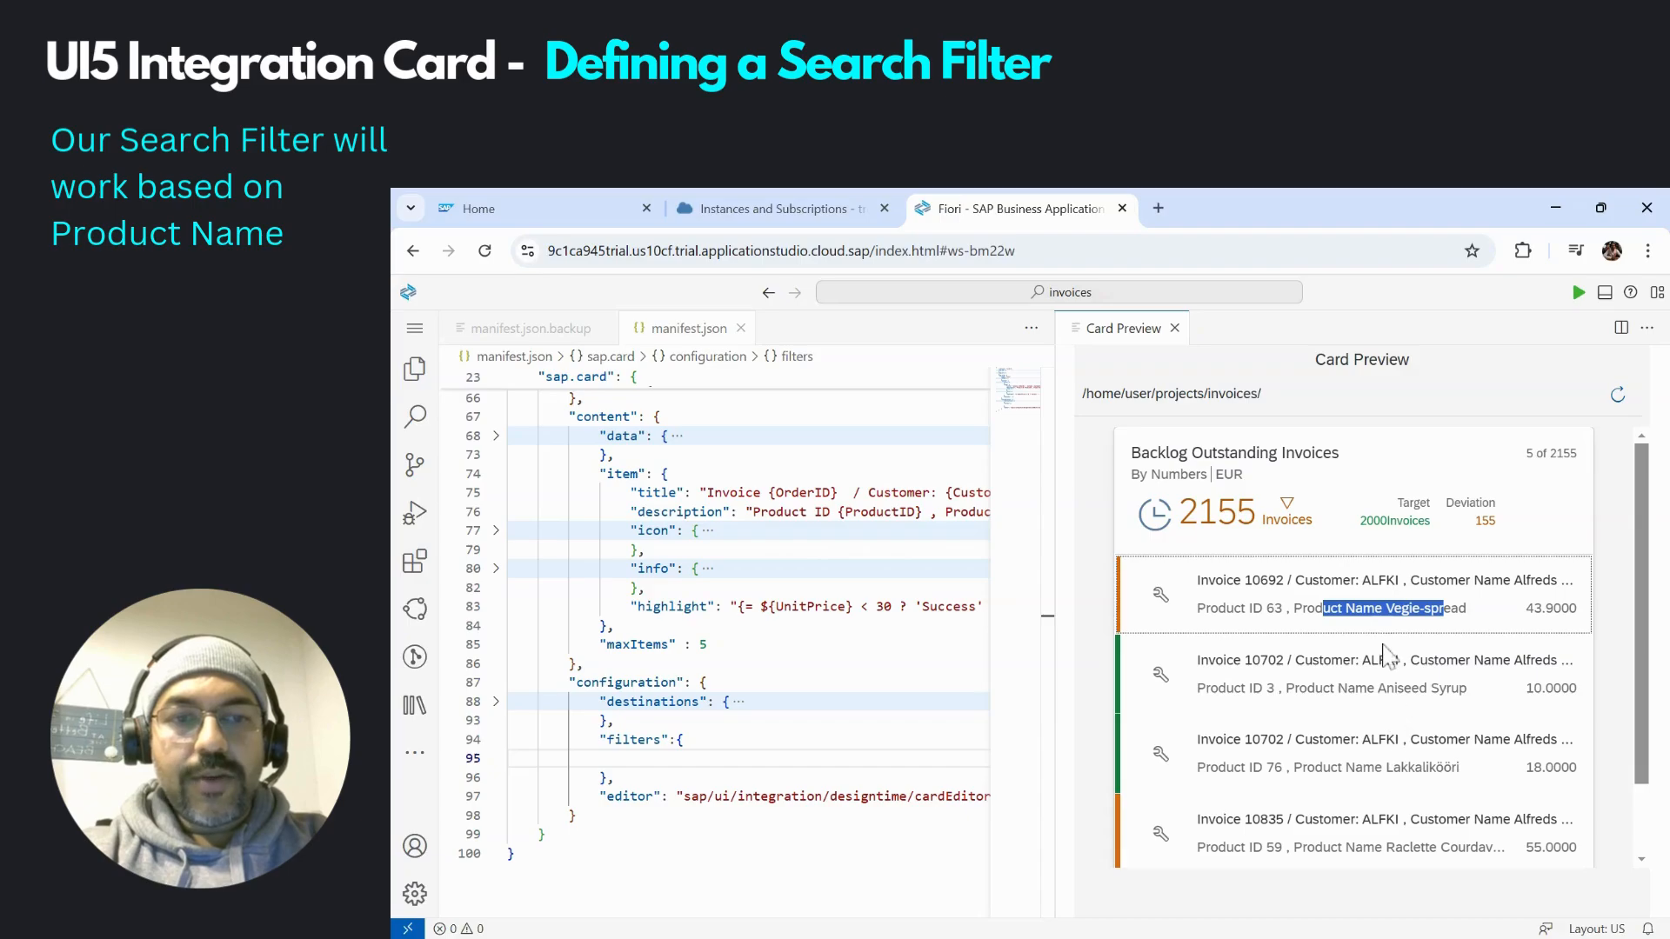
pyautogui.moveTo(1406, 633)
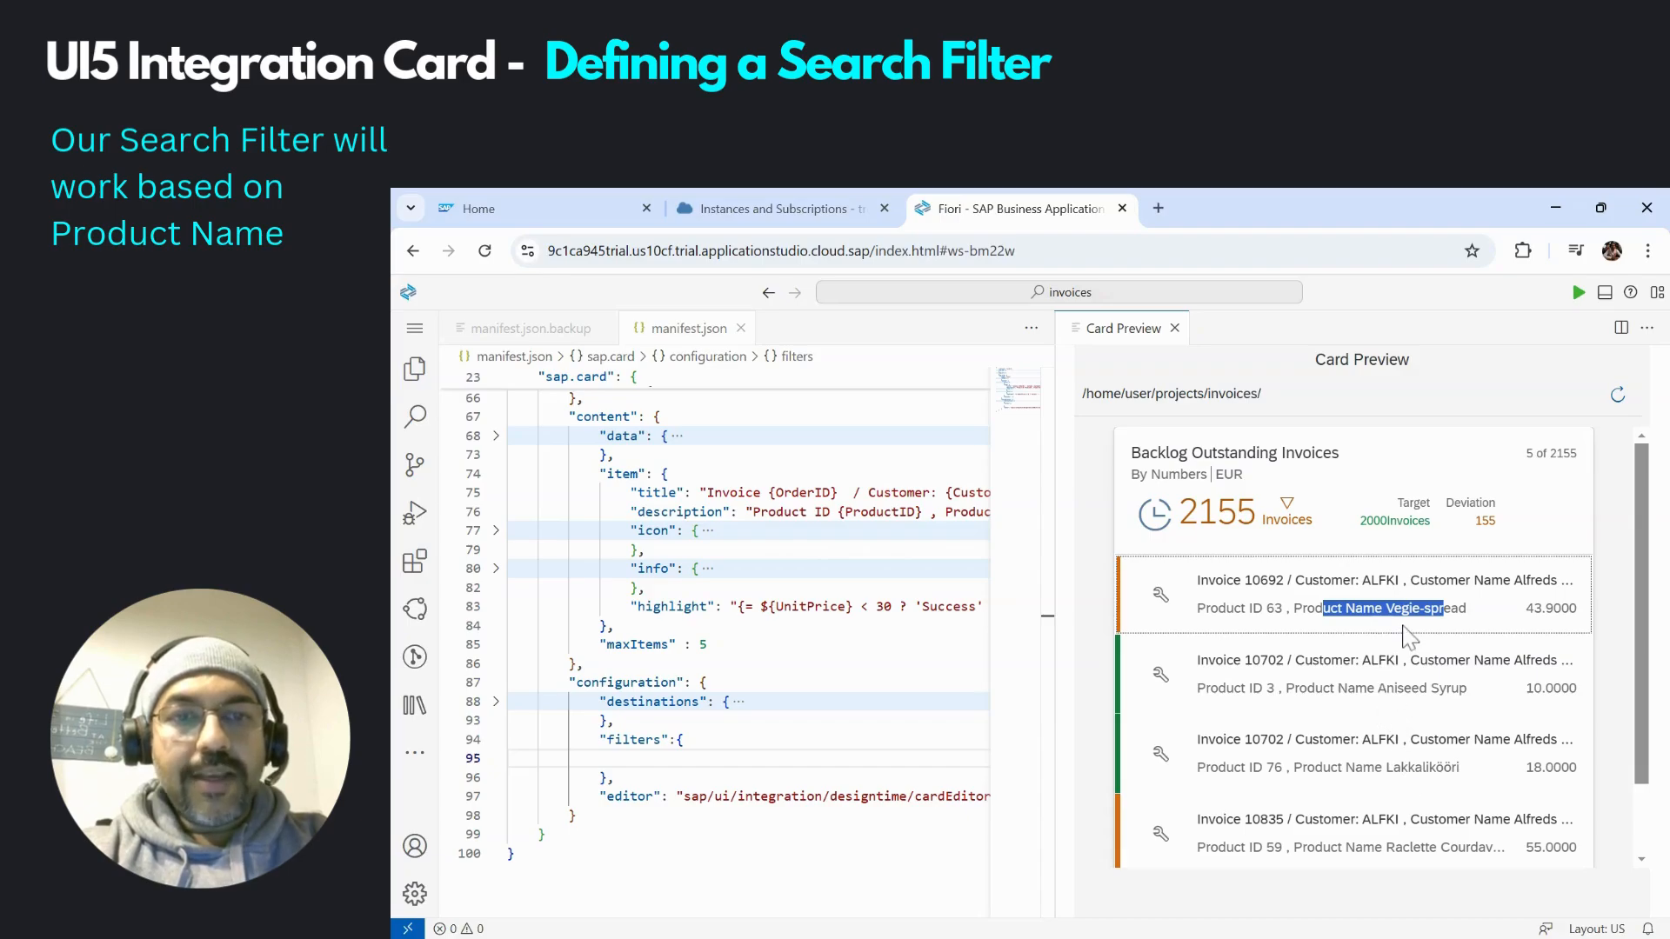
pyautogui.moveTo(1201, 567)
pyautogui.write('"')
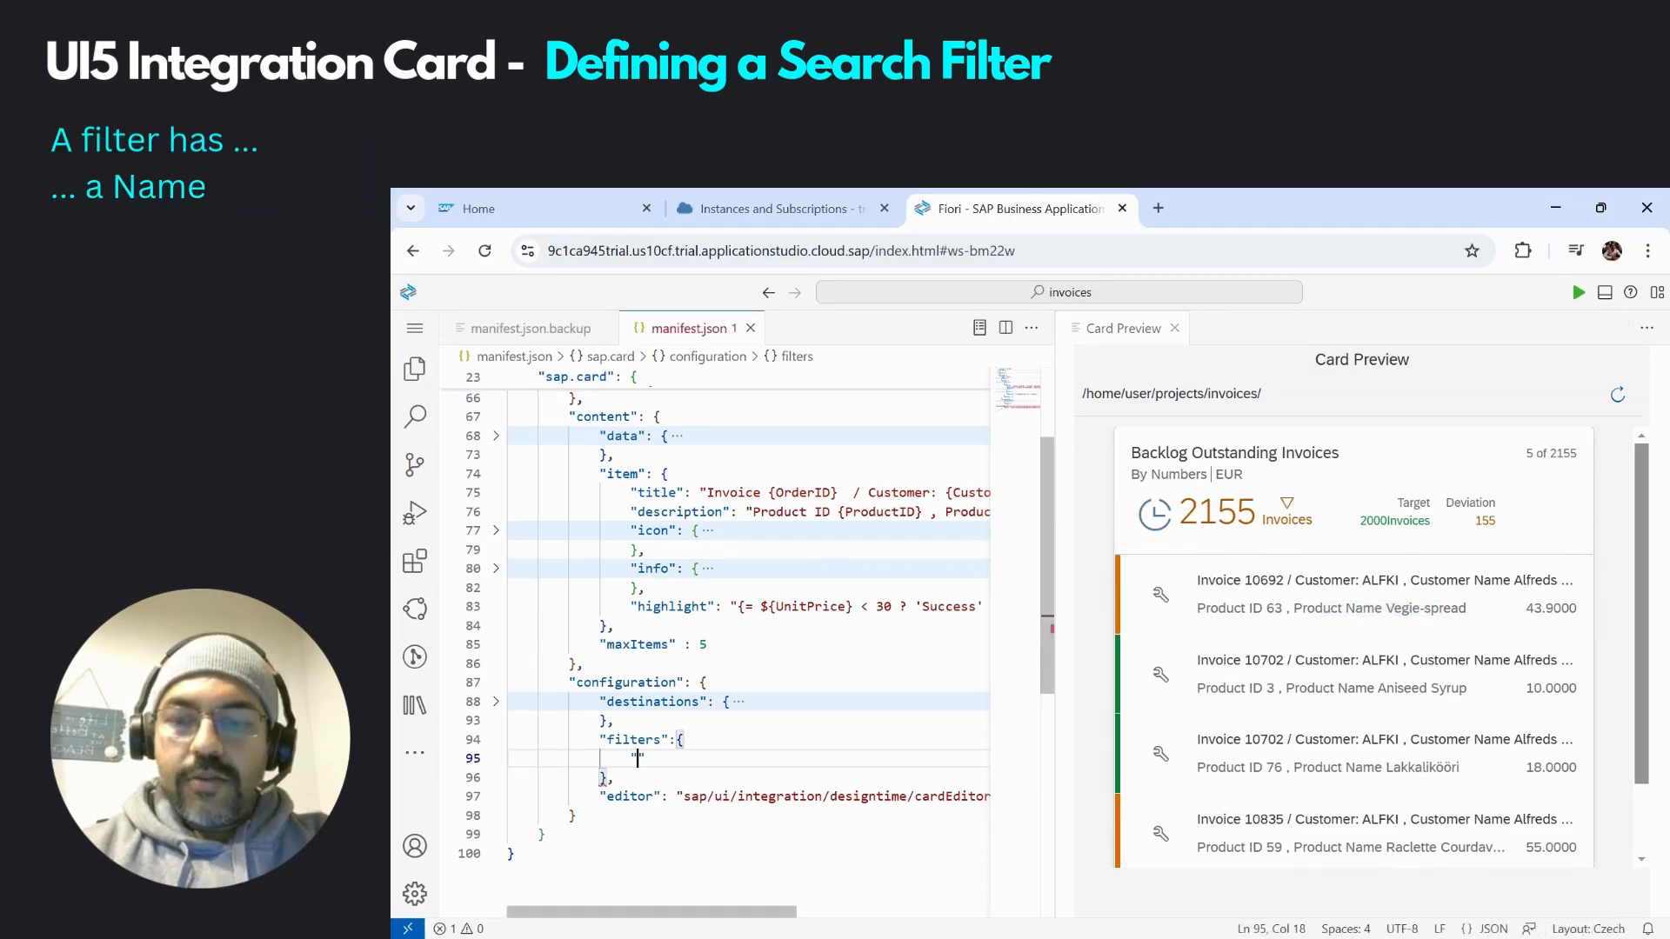
# Define a searchProduct filter with a type property and default value Chai
pyautogui.write('searchF')
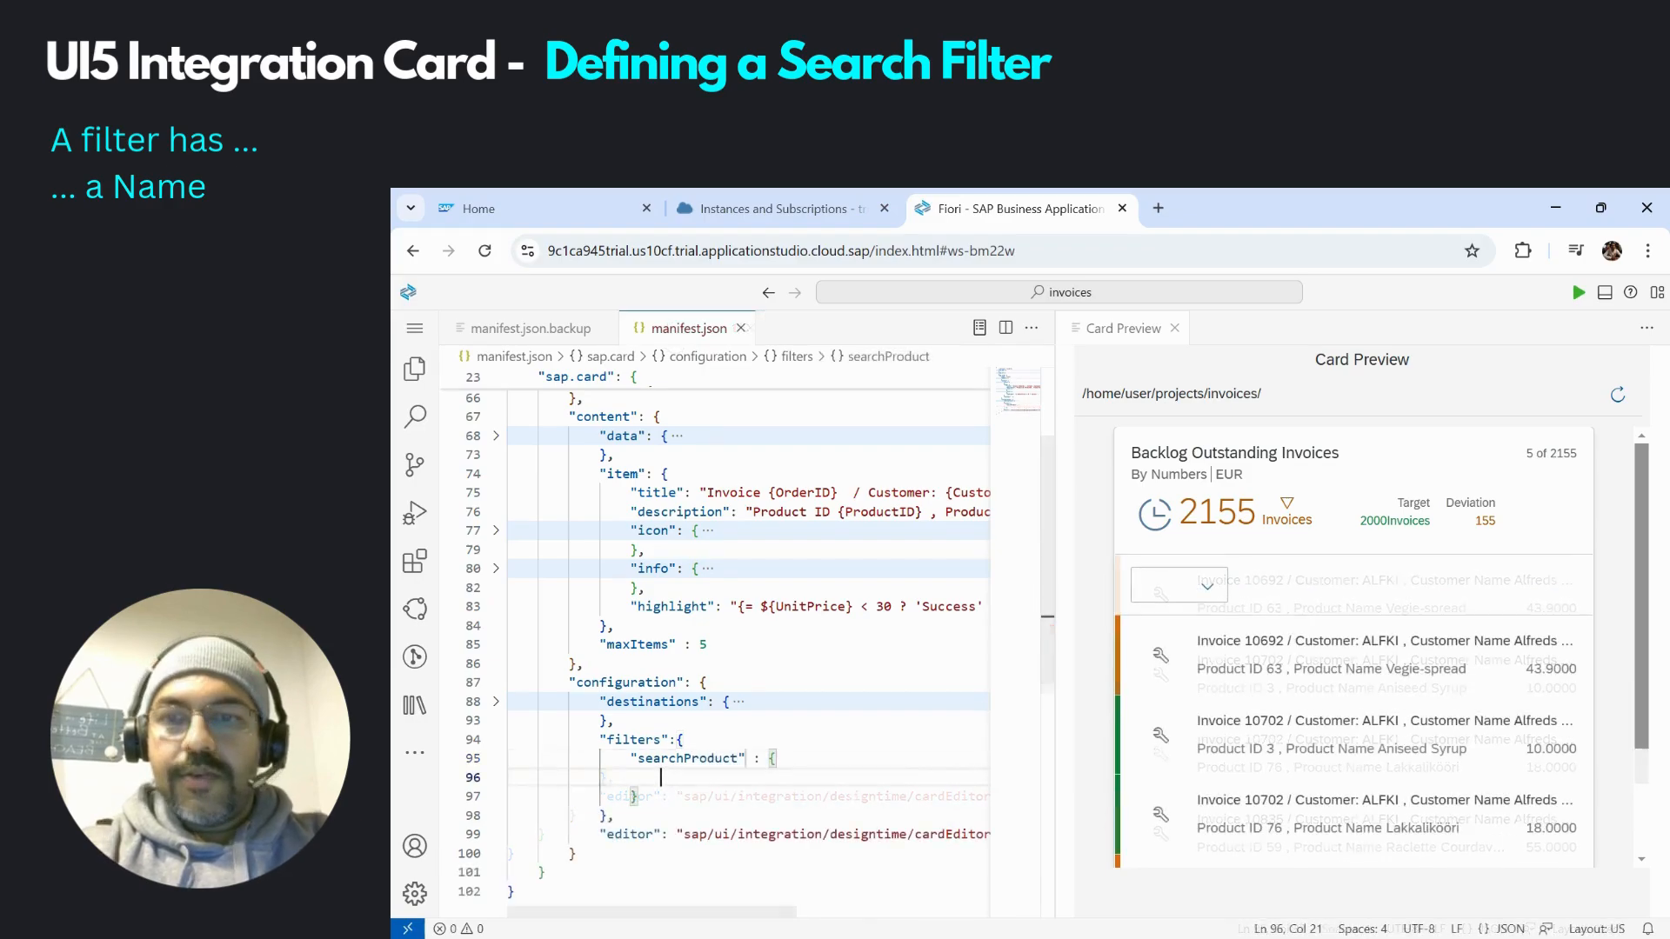
pyautogui.doubleClick(689, 758)
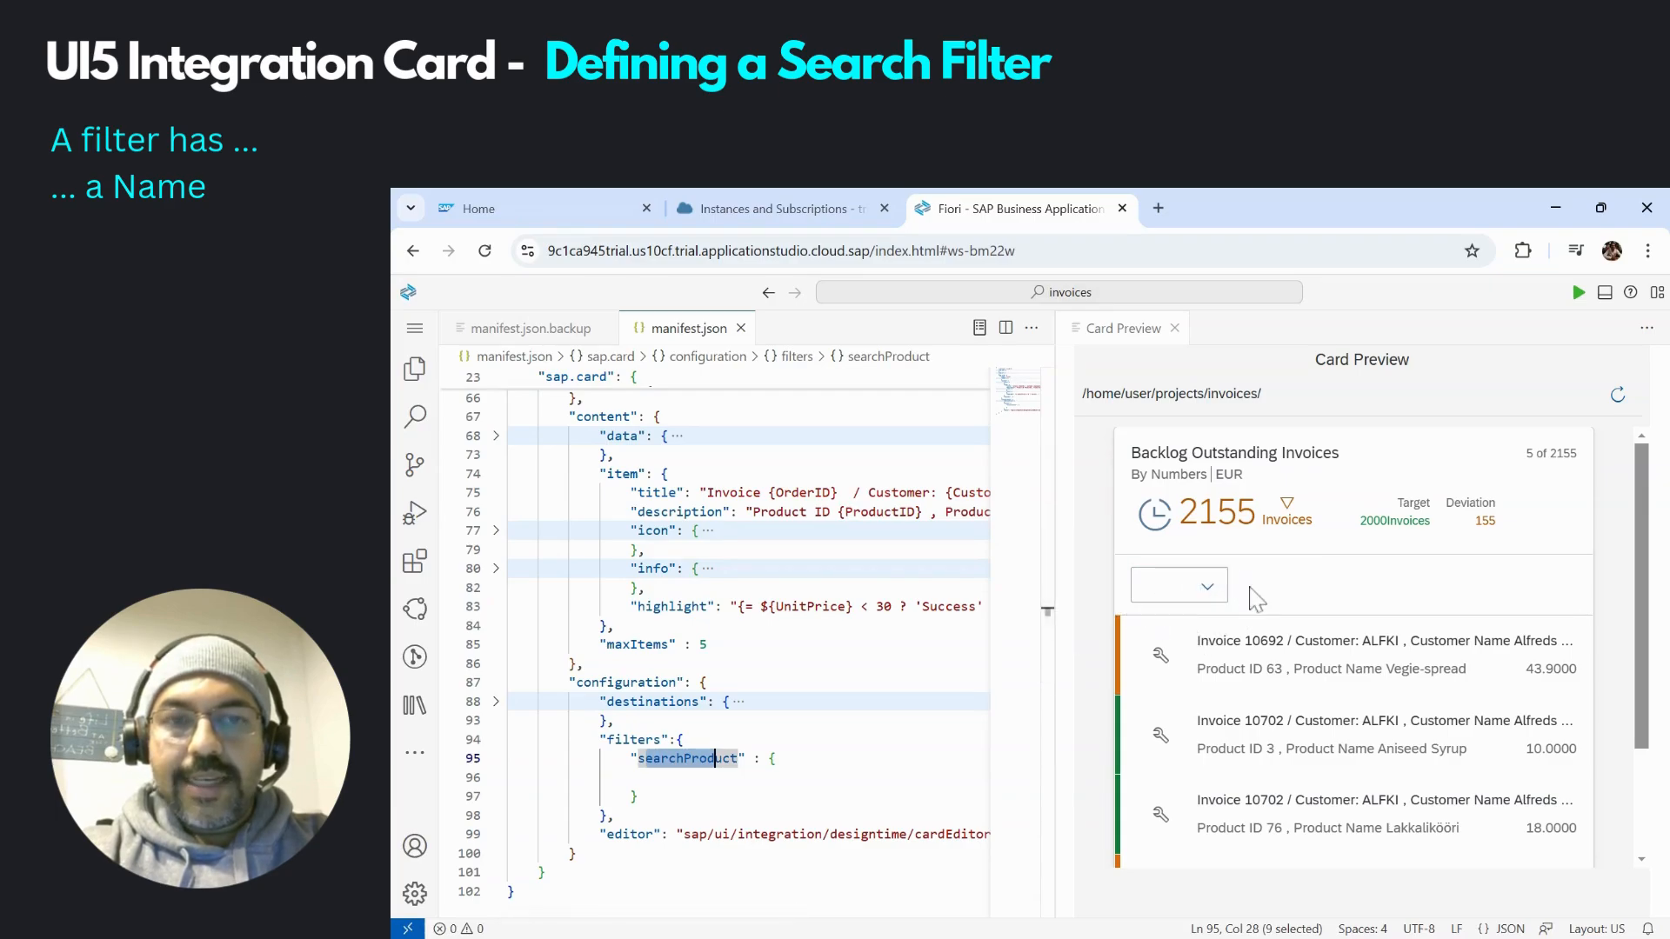
pyautogui.moveTo(1248, 571)
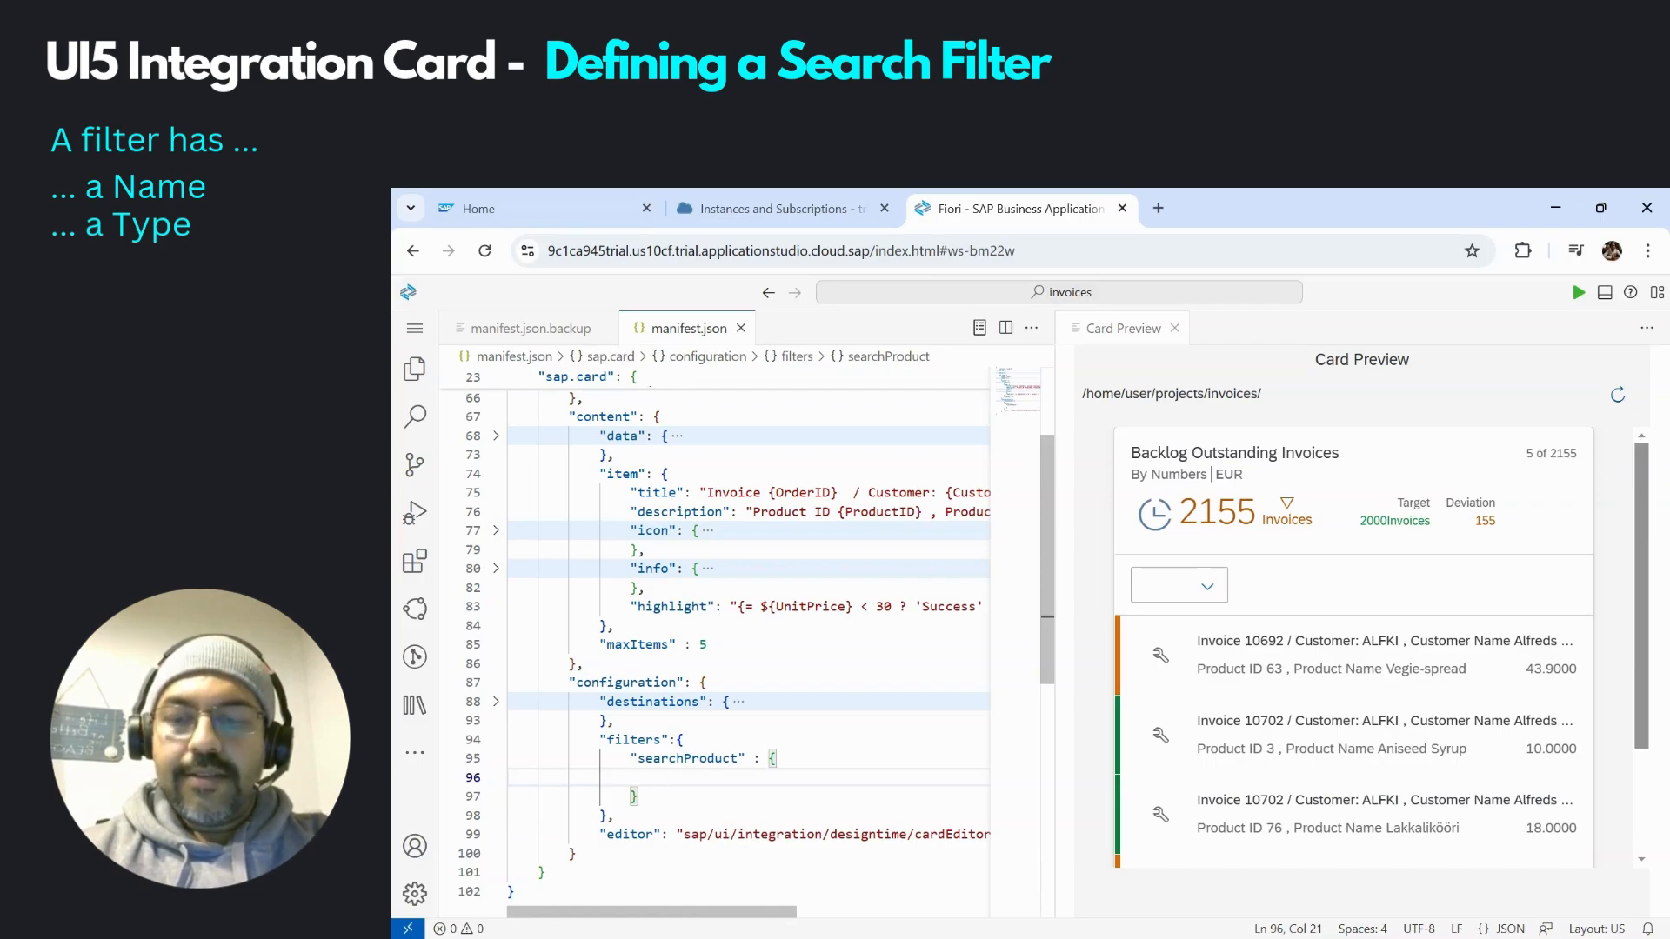
pyautogui.write('ty')
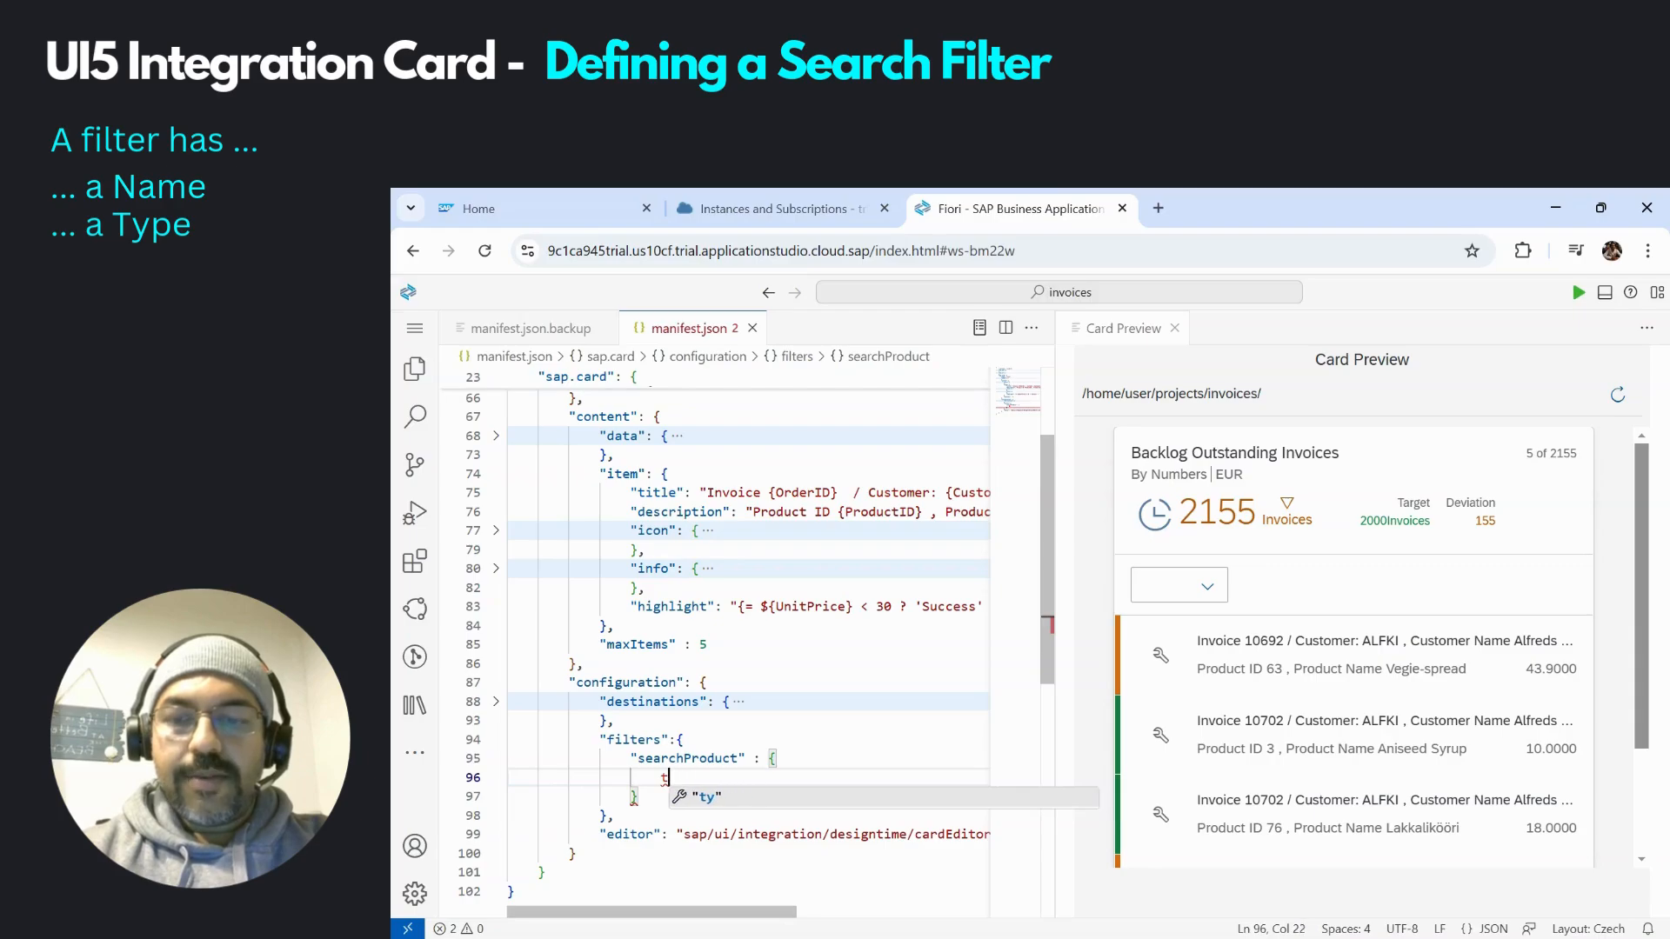
pyautogui.write('type" : "search",')
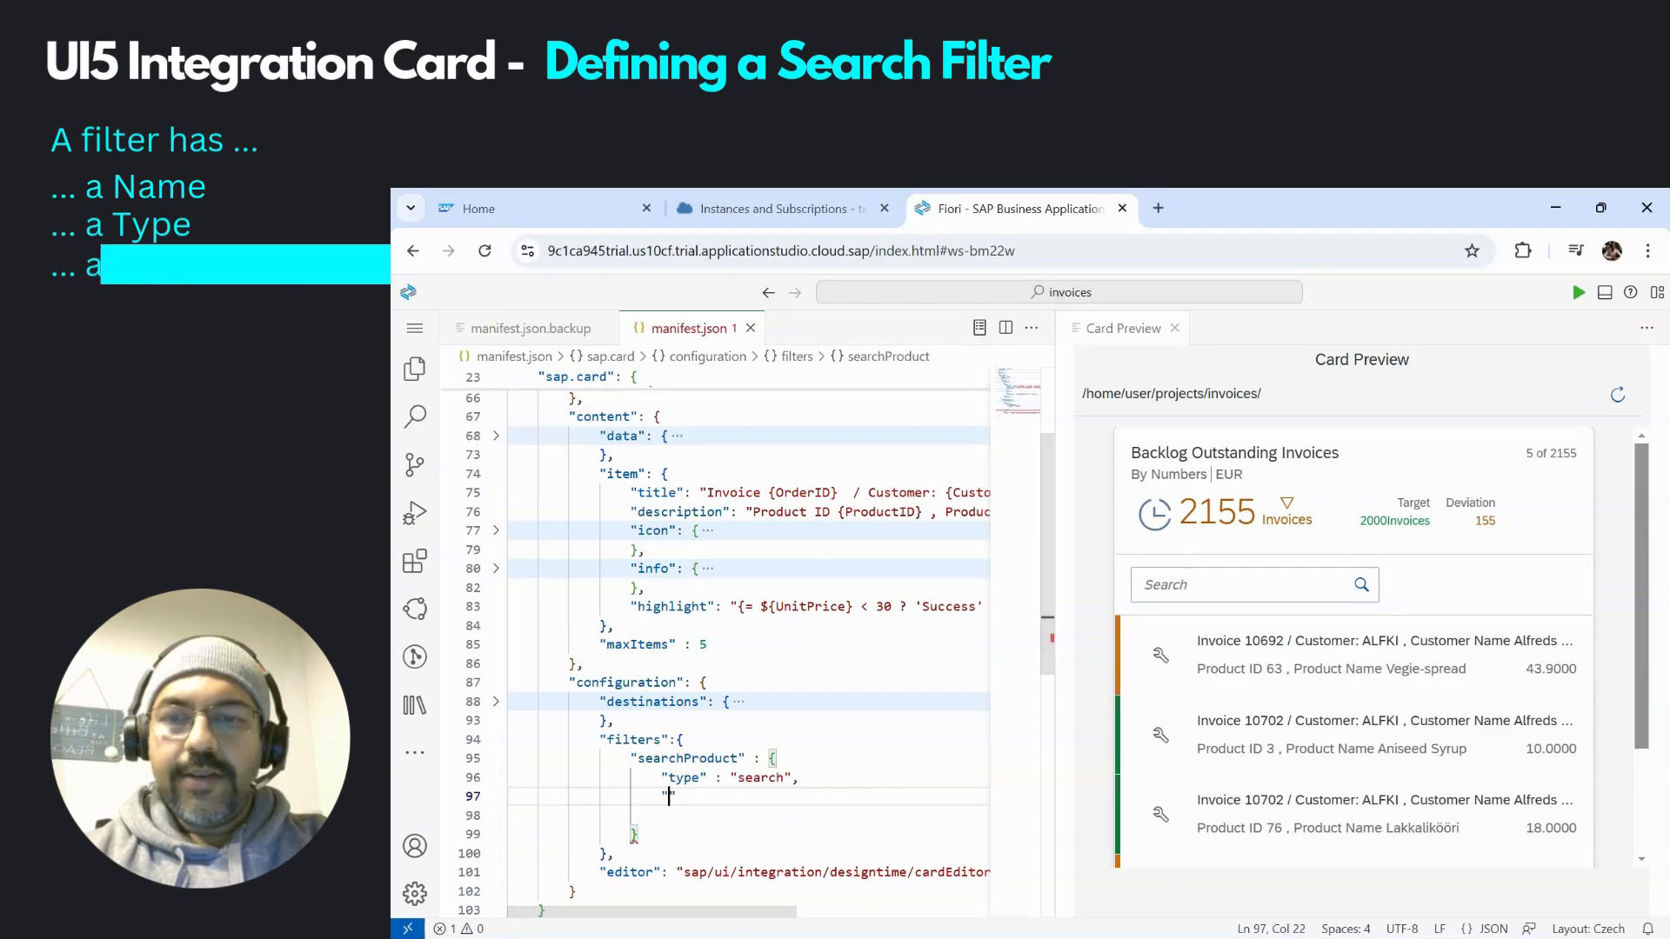
pyautogui.write('"value"')
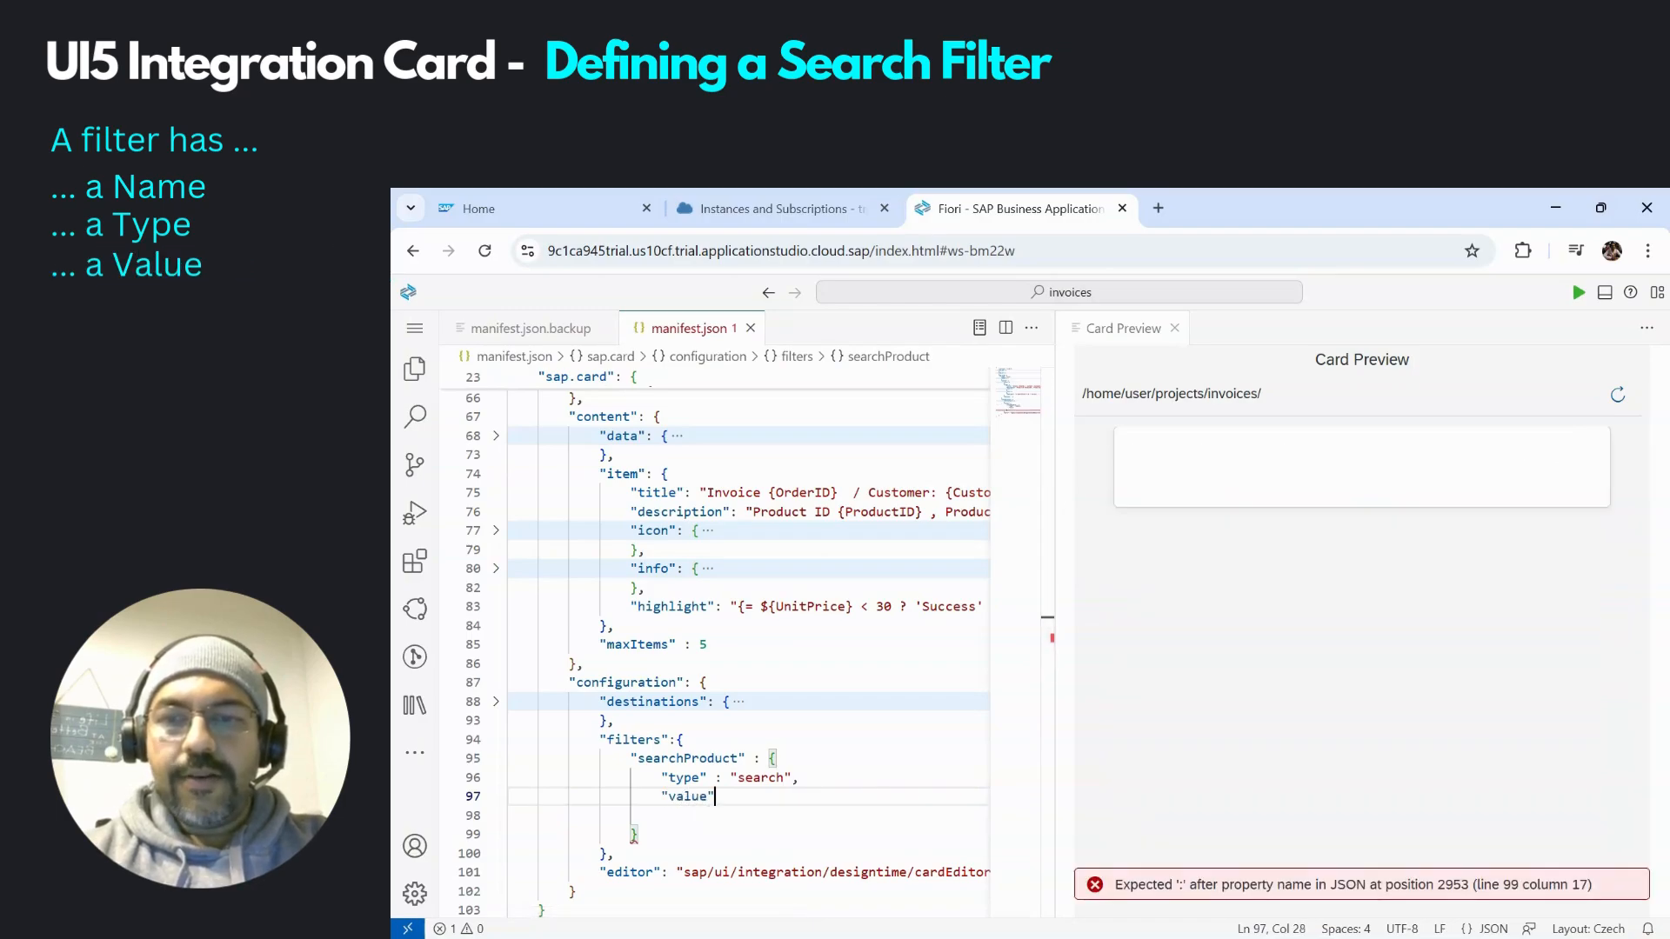
pyautogui.write(':')
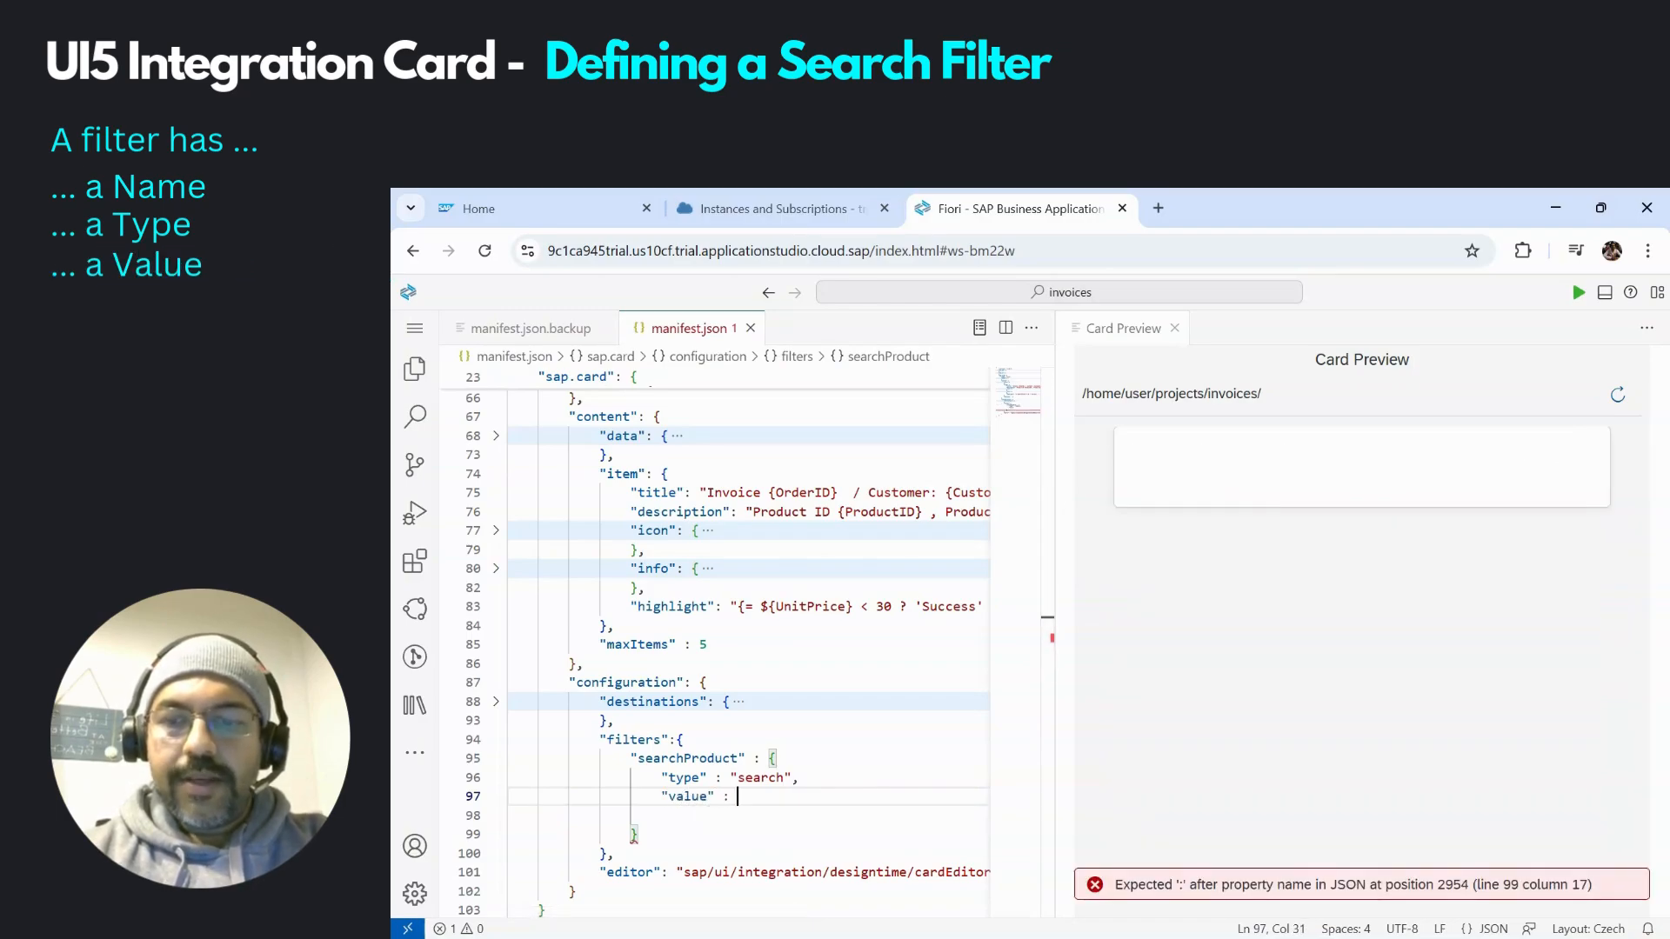
pyautogui.write('"')
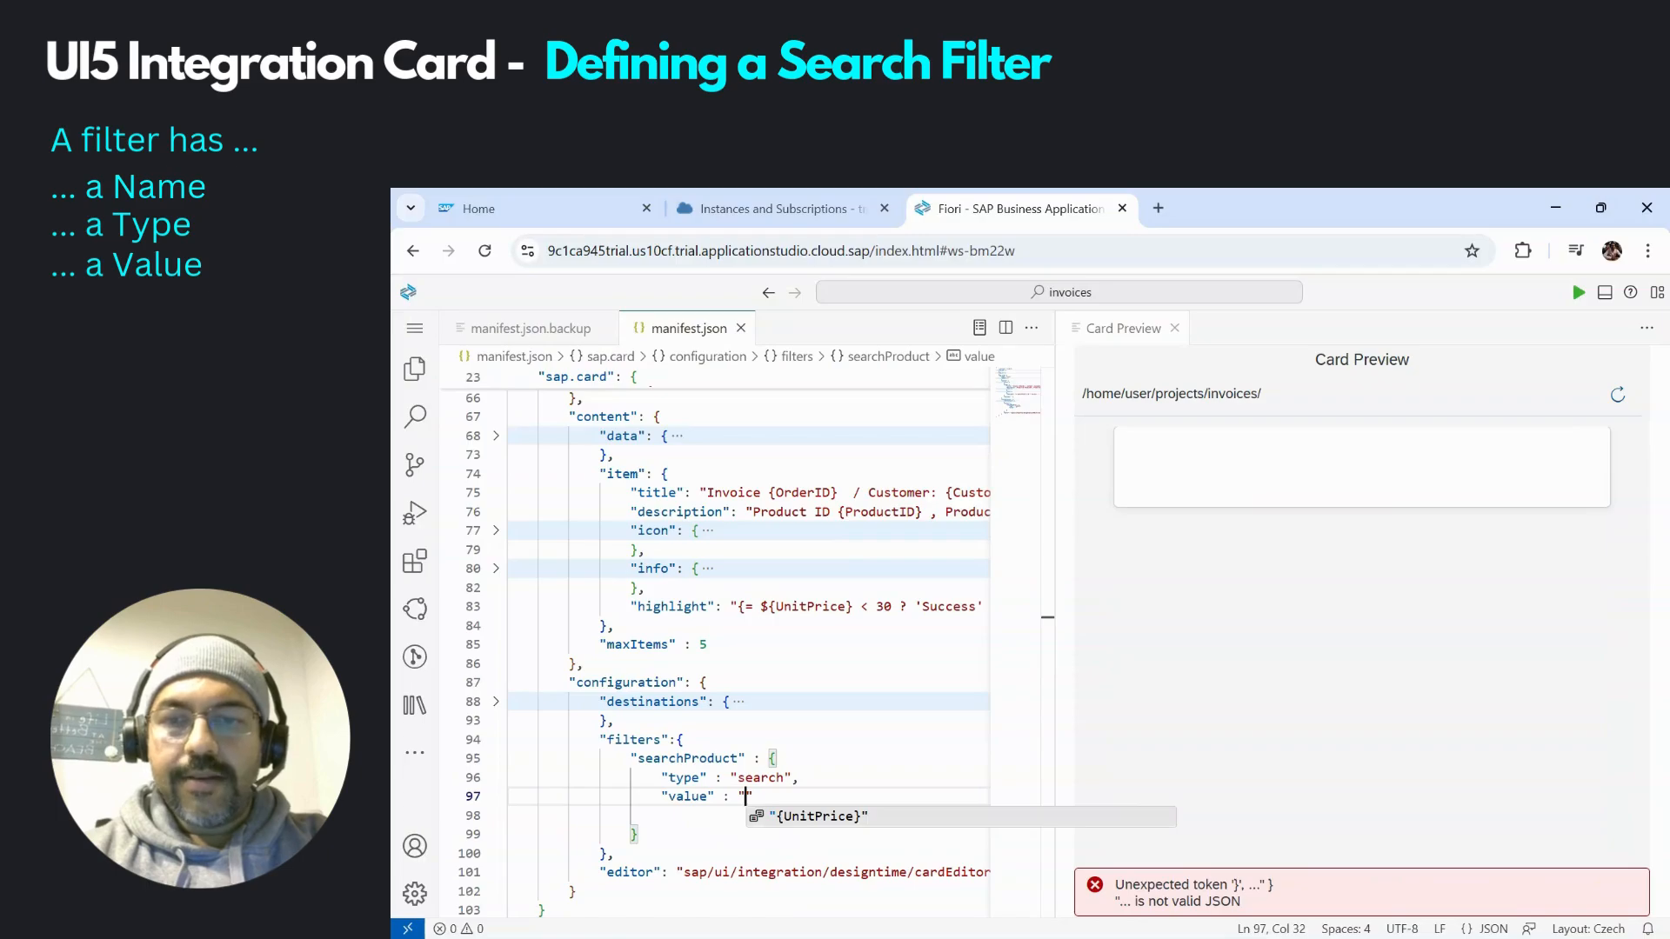
pyautogui.write('Chai')
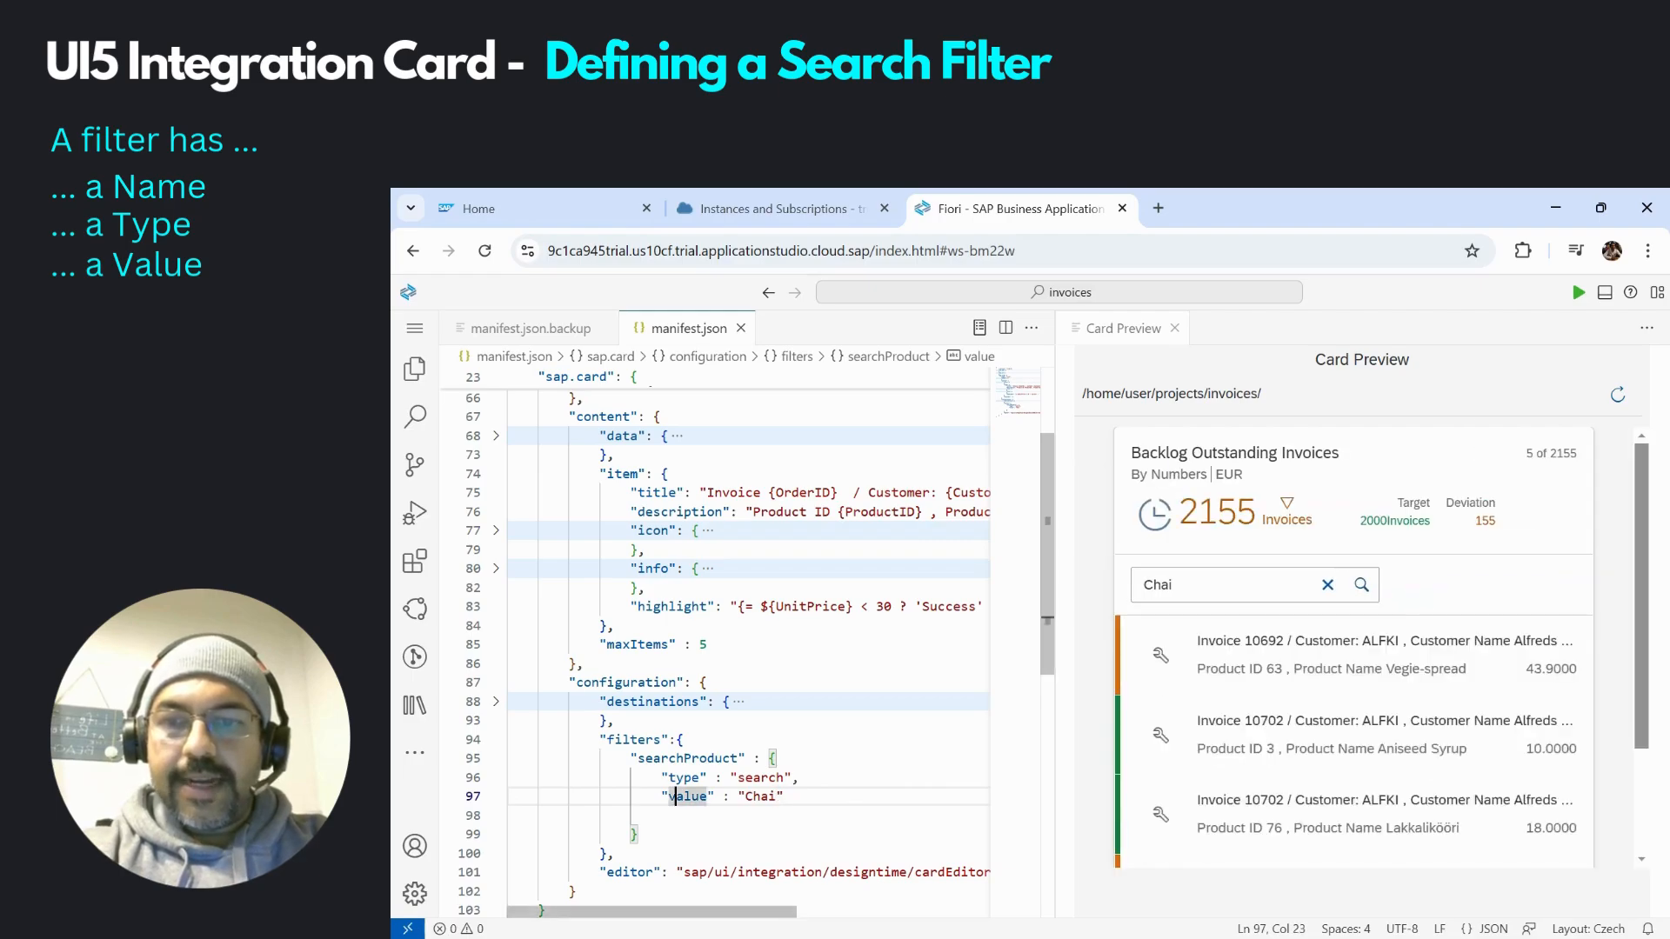
# Add the placeholder 'Please Enter a Product Name' to the searchProduct filter
pyautogui.doubleClick(689, 796)
pyautogui.write(',')
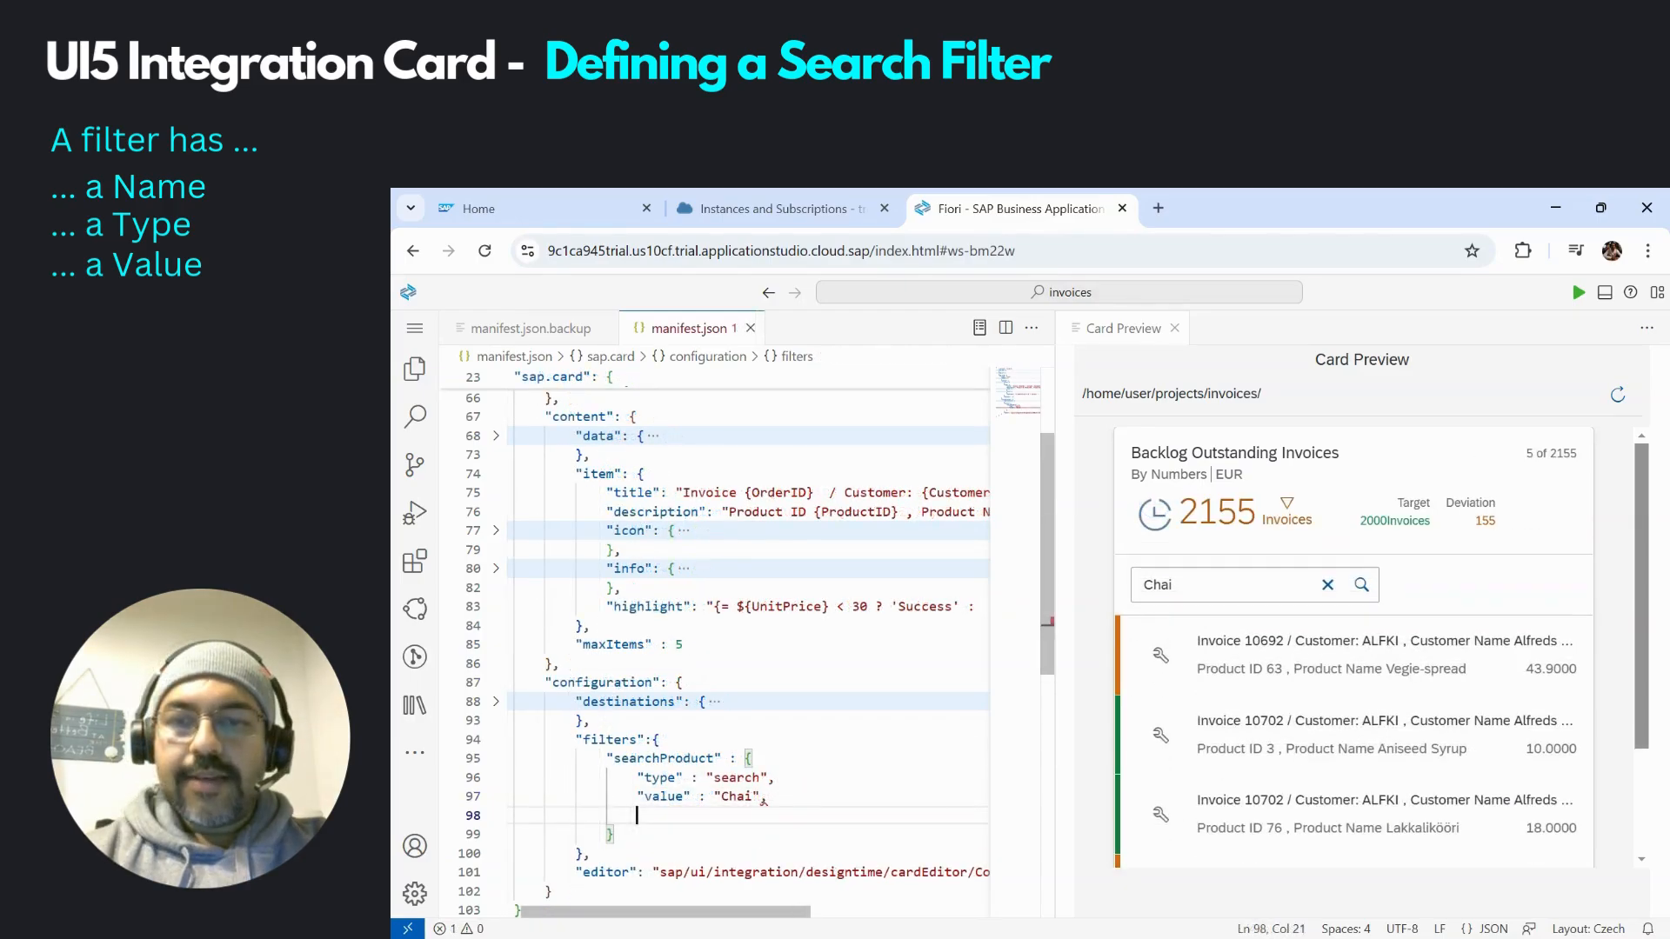
pyautogui.write('"')
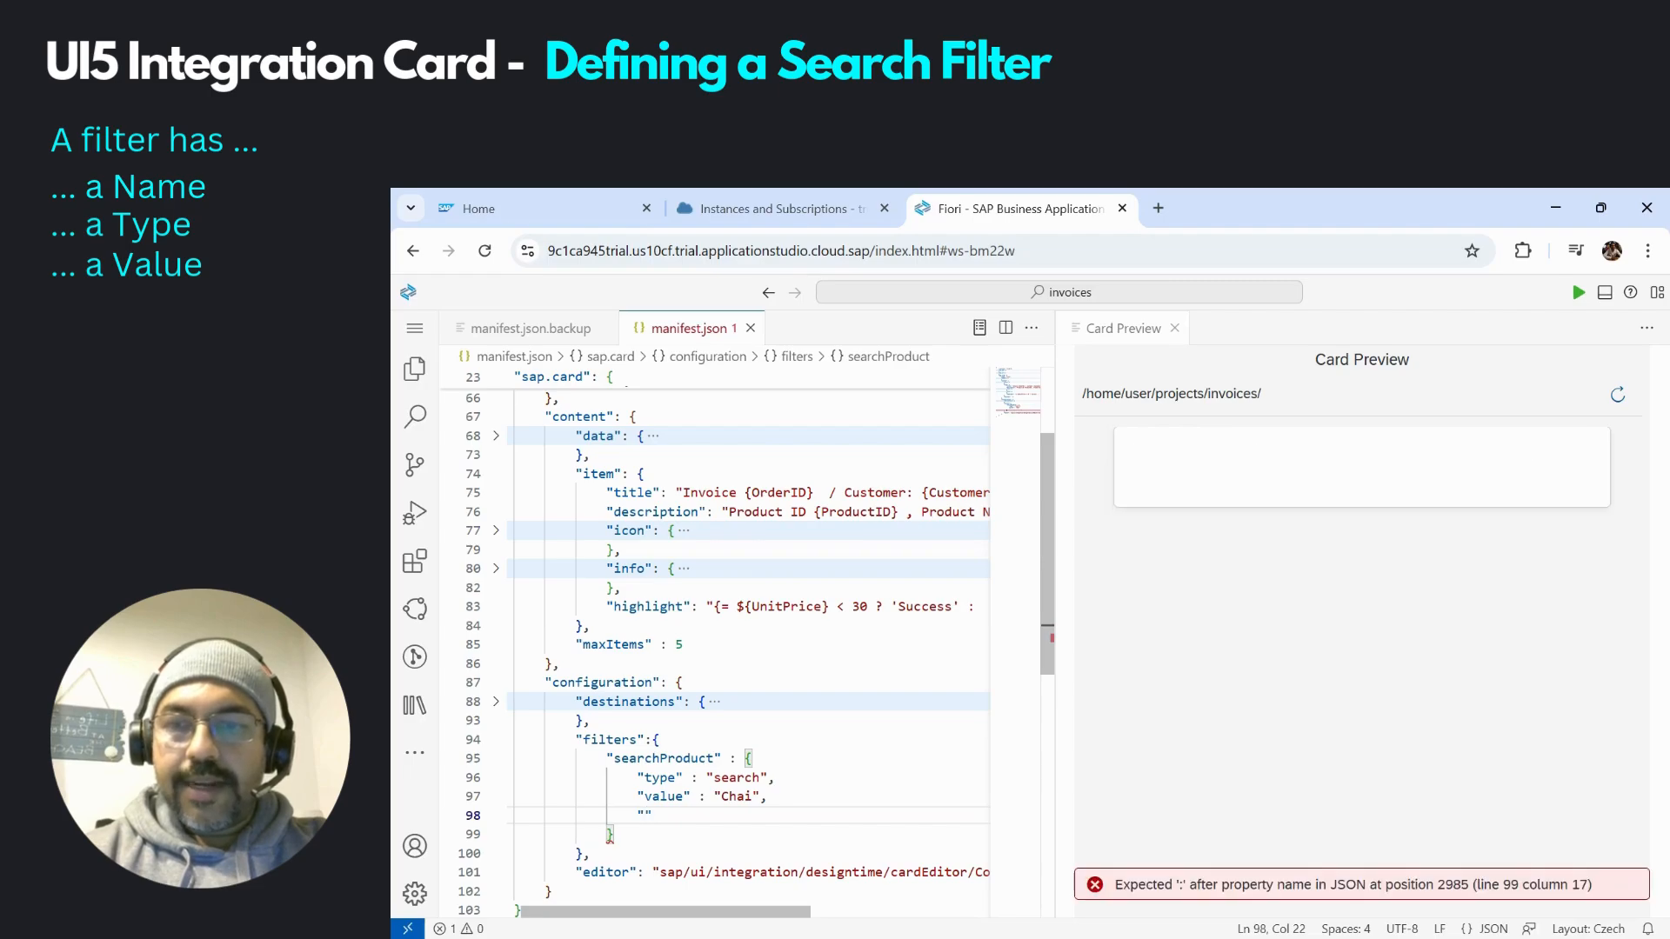
pyautogui.write('p')
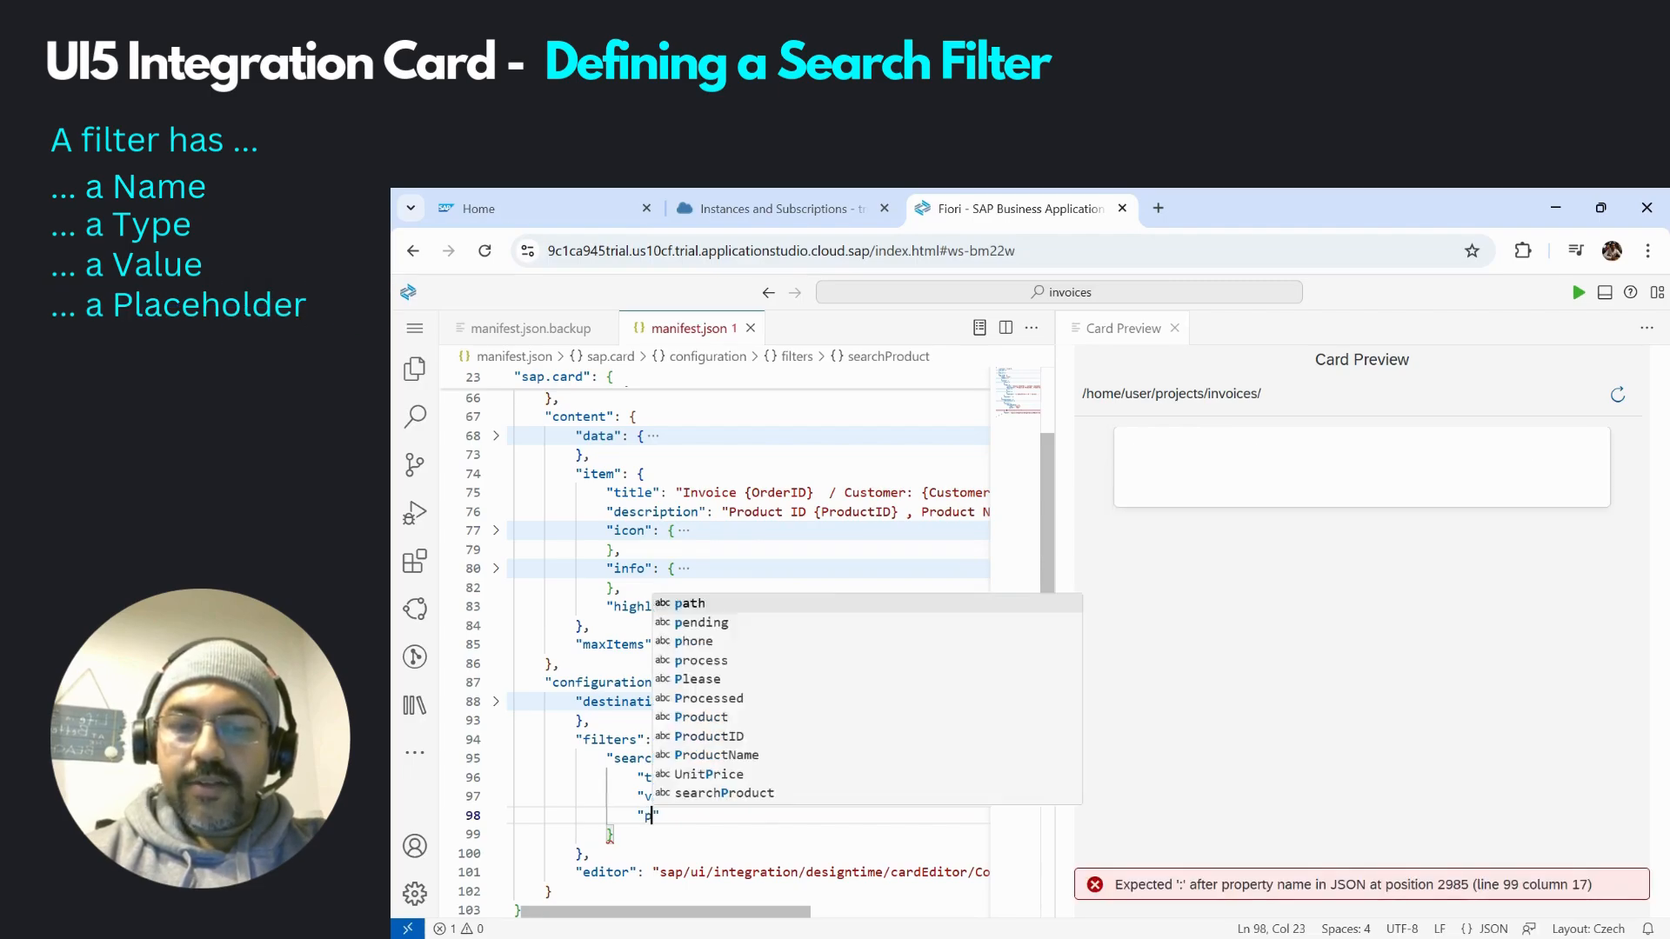
pyautogui.write('placeholder')
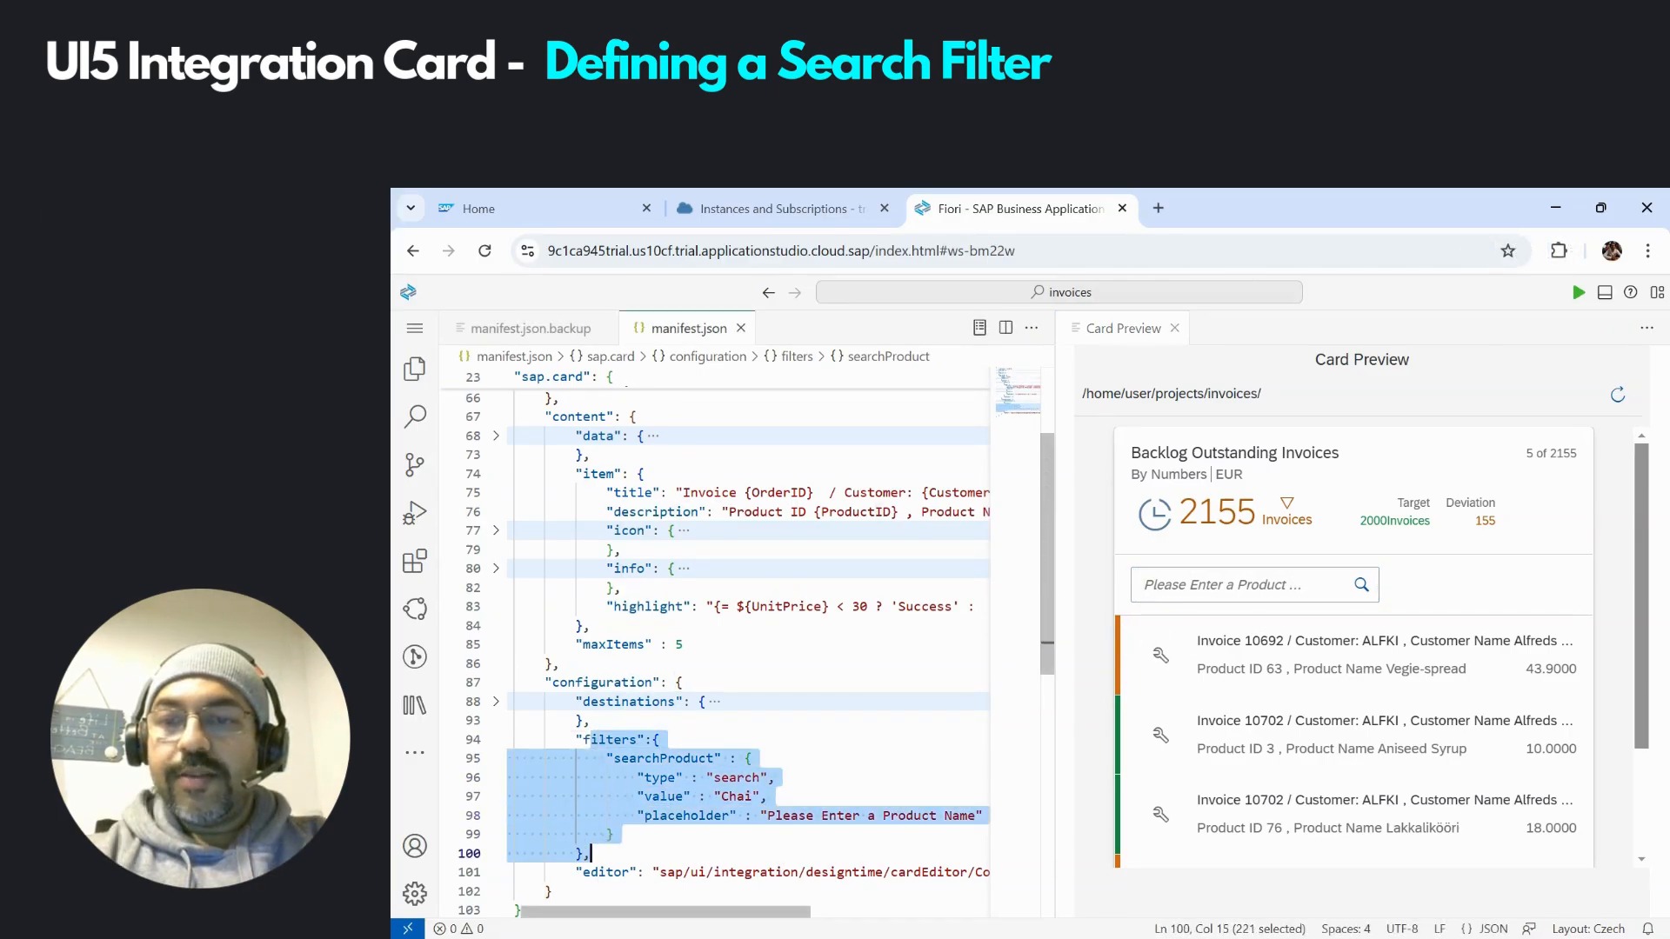
pyautogui.click(649, 777)
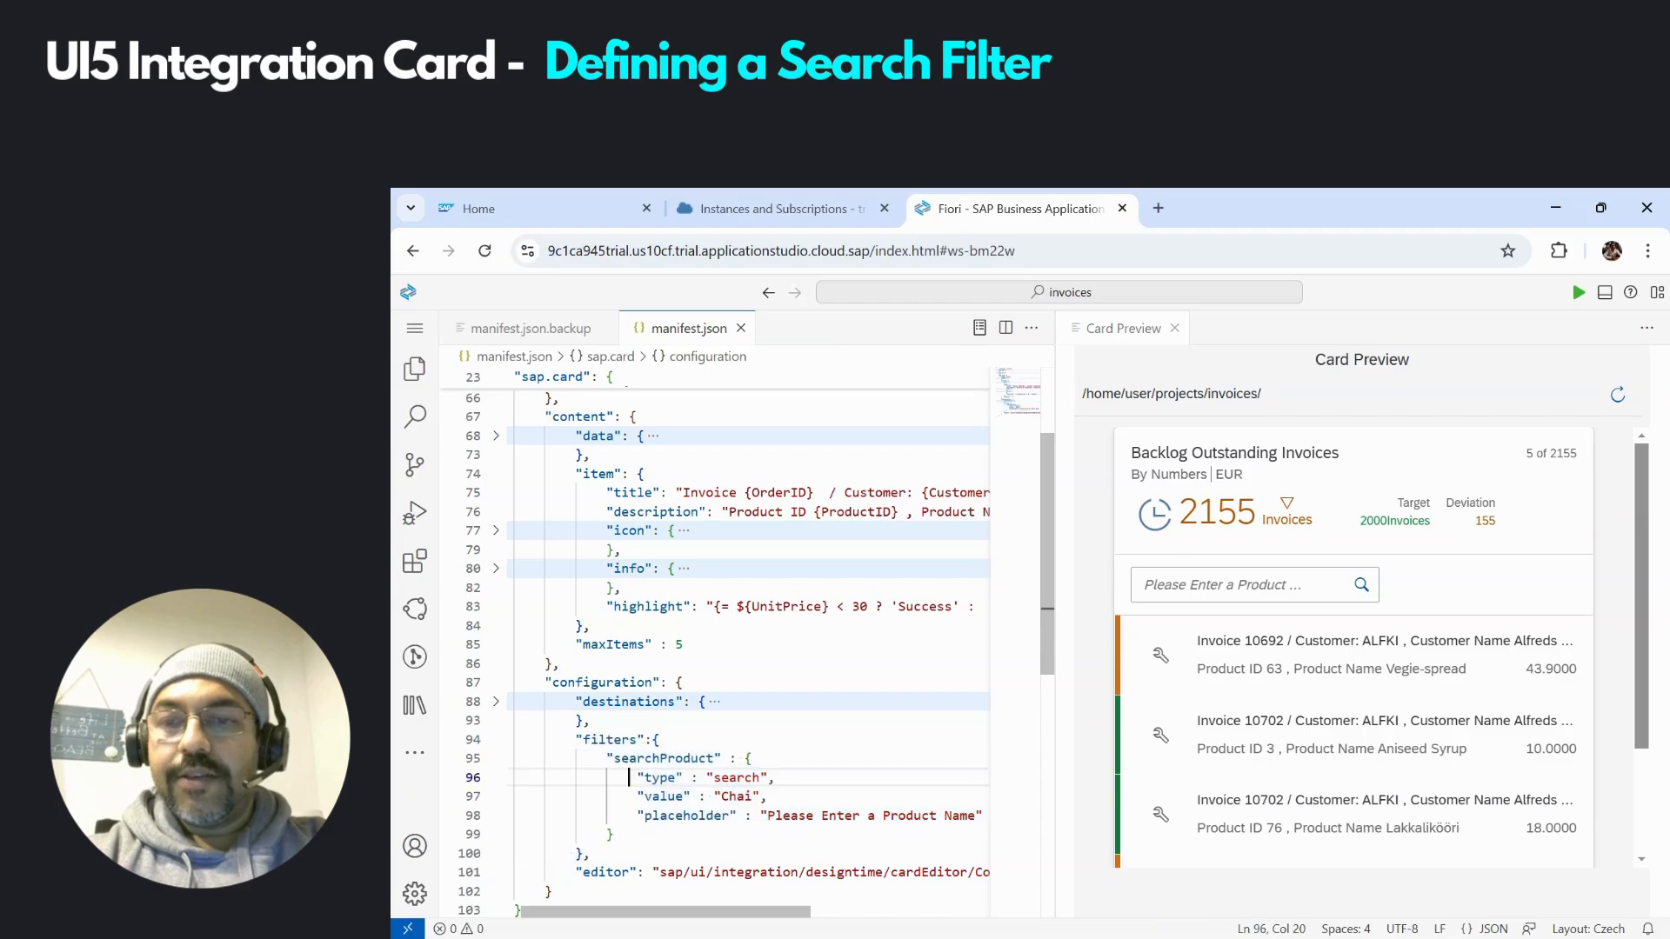
# Change the searchProduct filter type to Search so the preview field shows Chai
pyautogui.doubleClick(663, 759)
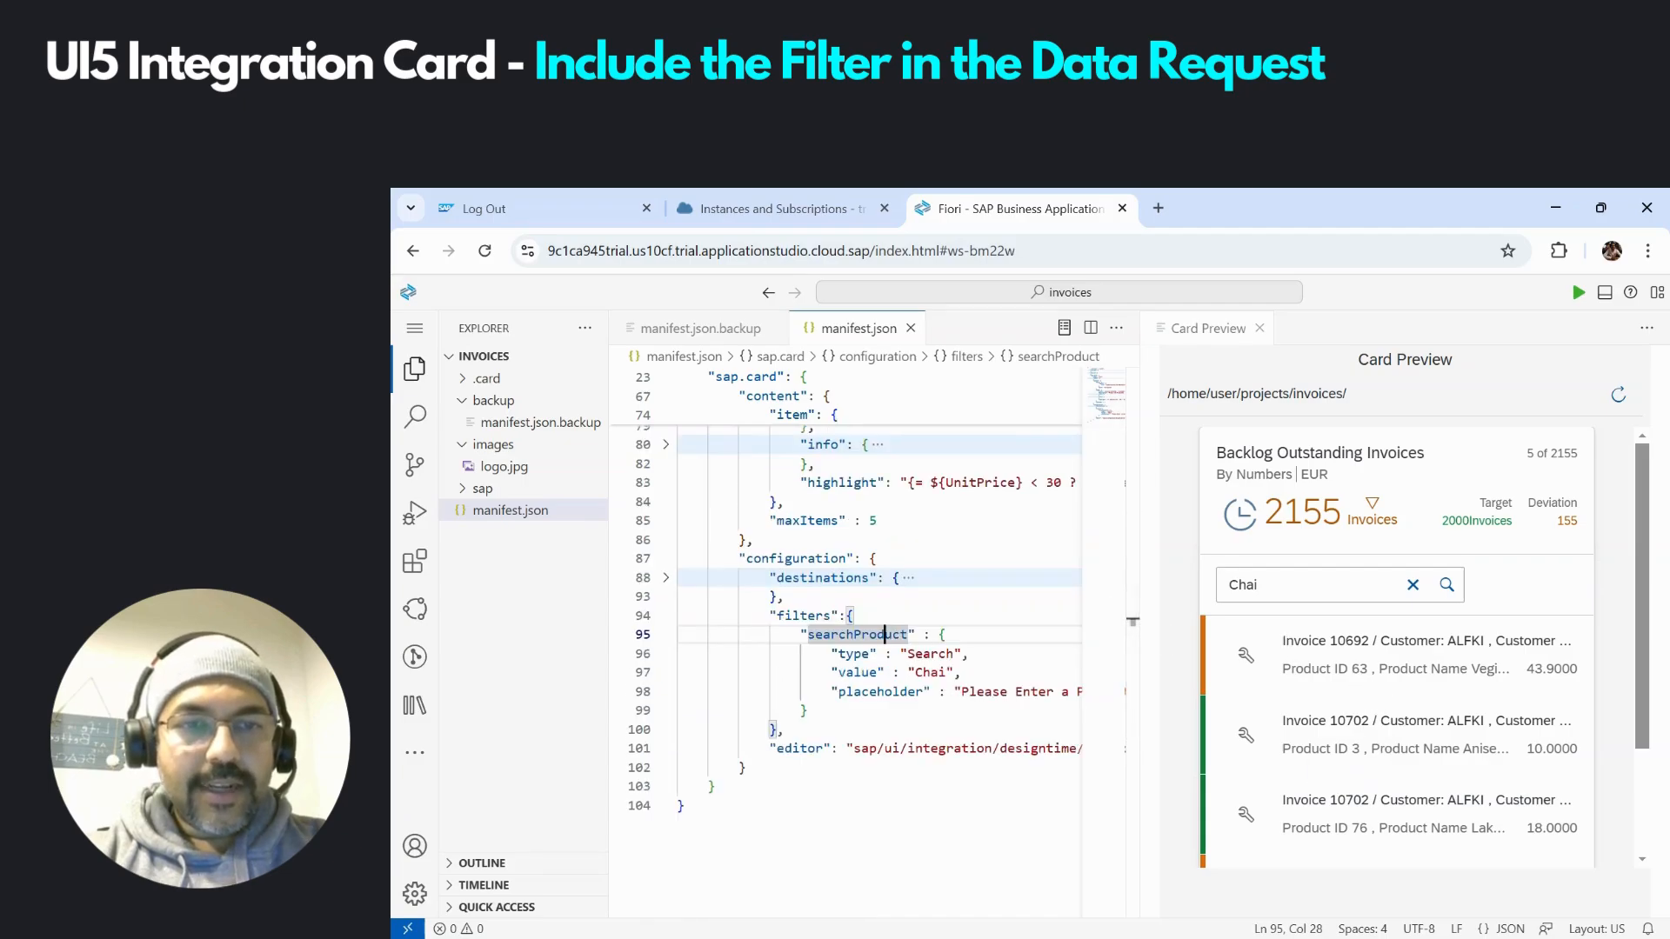
pyautogui.moveTo(1488, 724)
pyautogui.write('"')
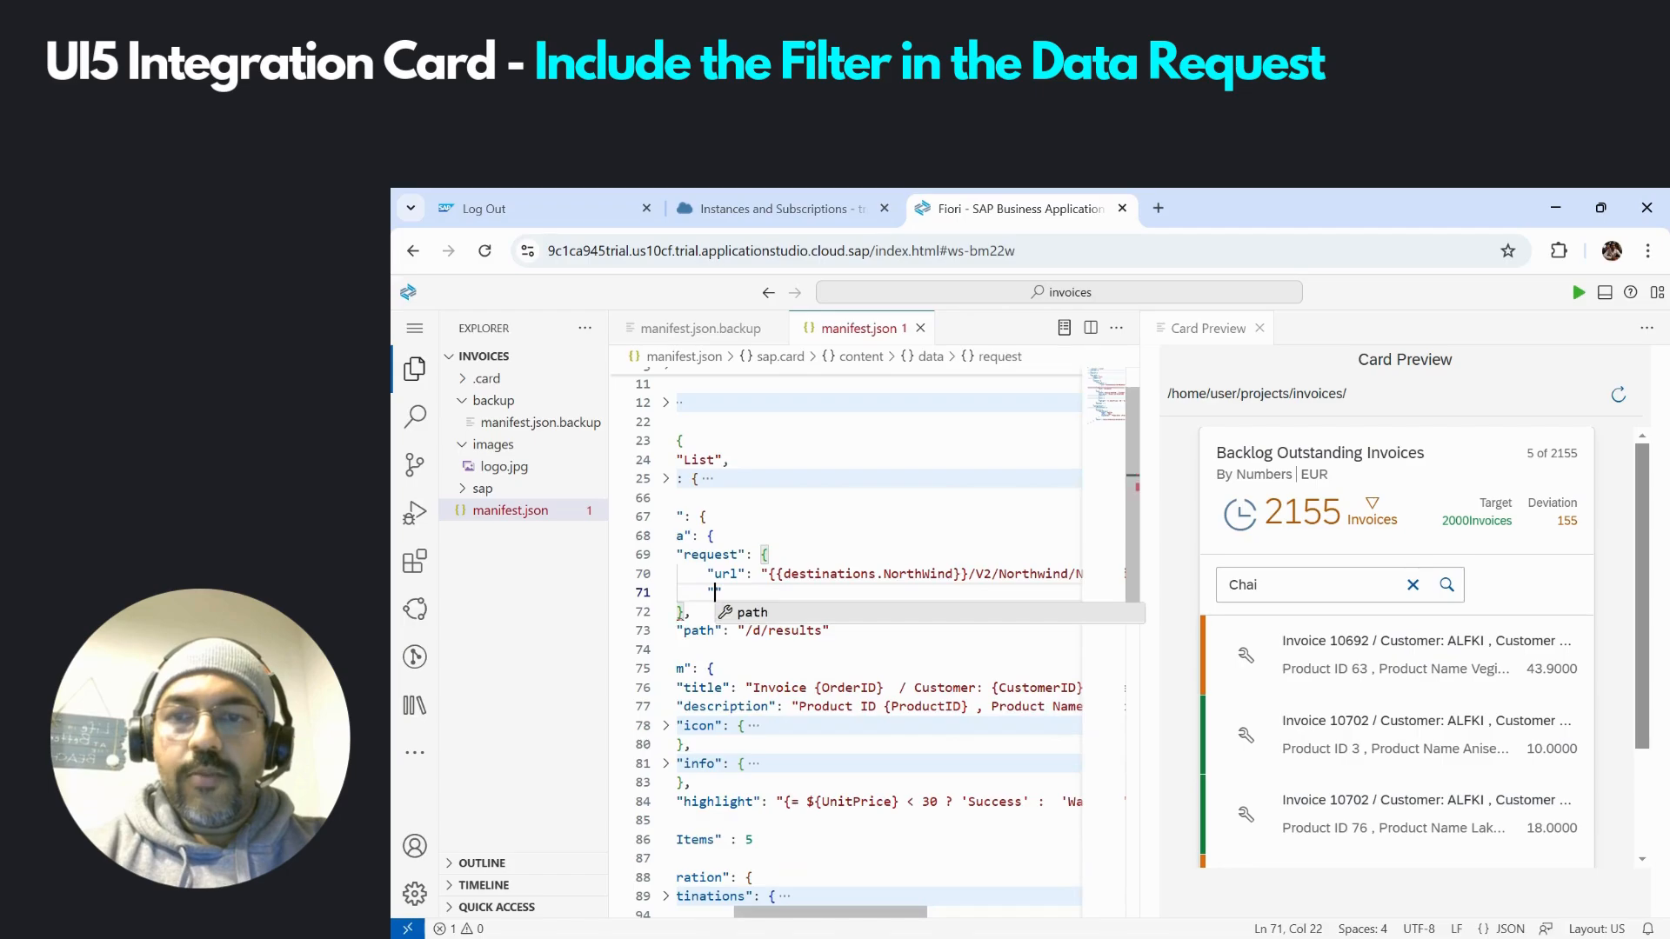
# Add a parameters object with a $filter entry beginning with substringof to the data request
pyautogui.write('parameter')
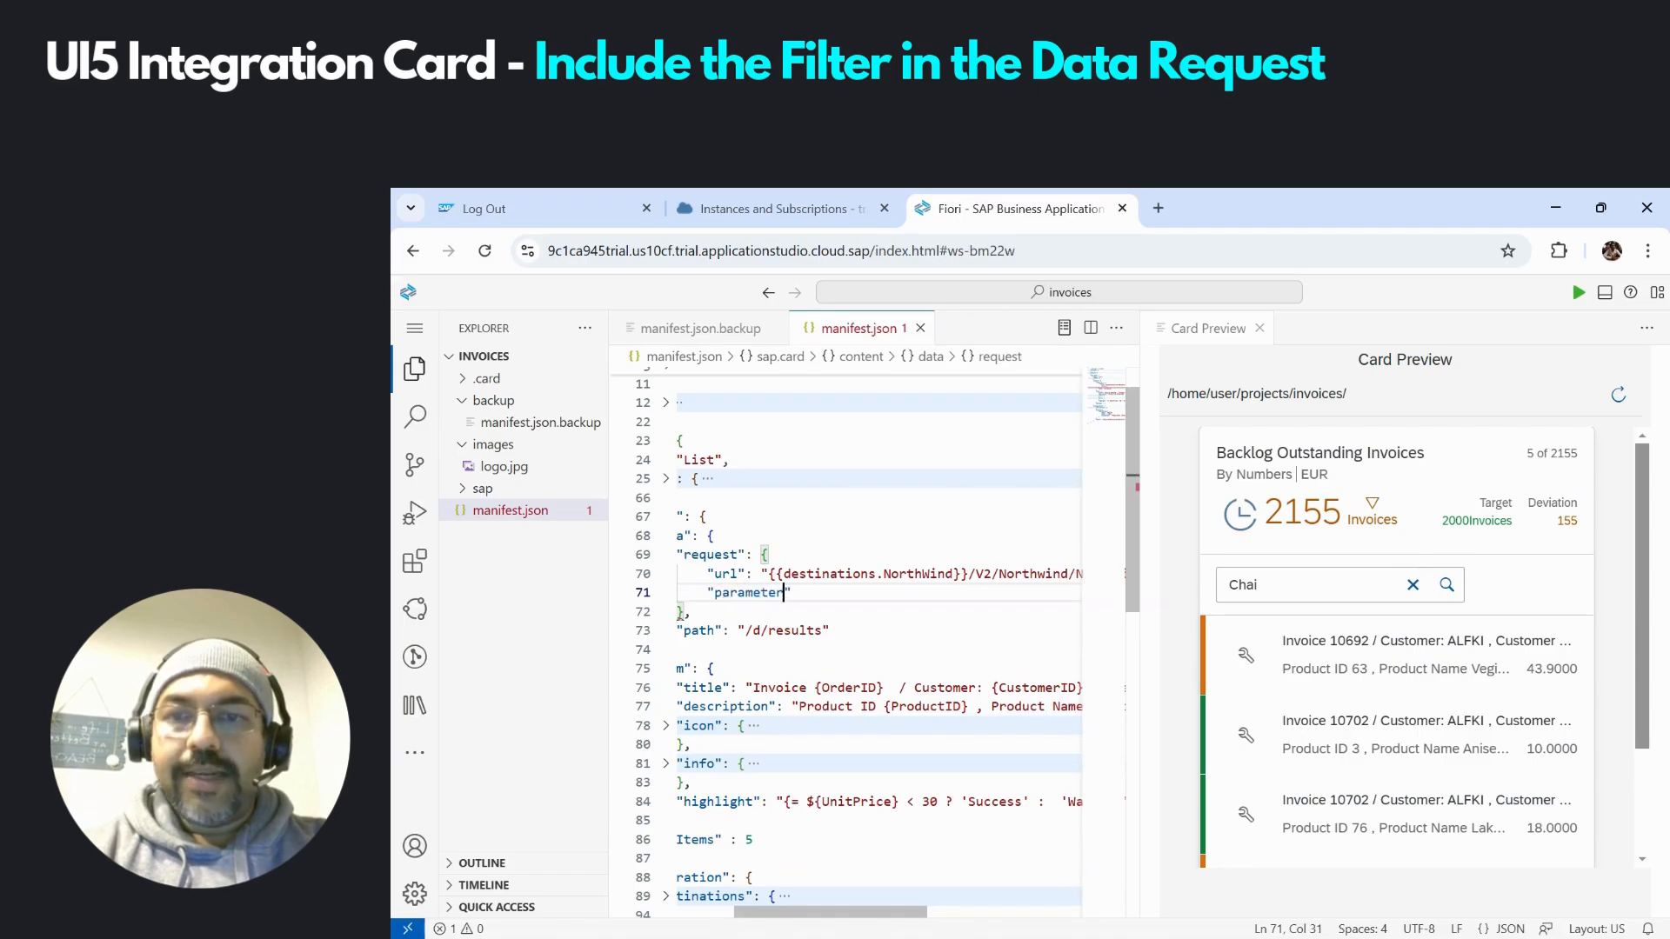
pyautogui.write(':{')
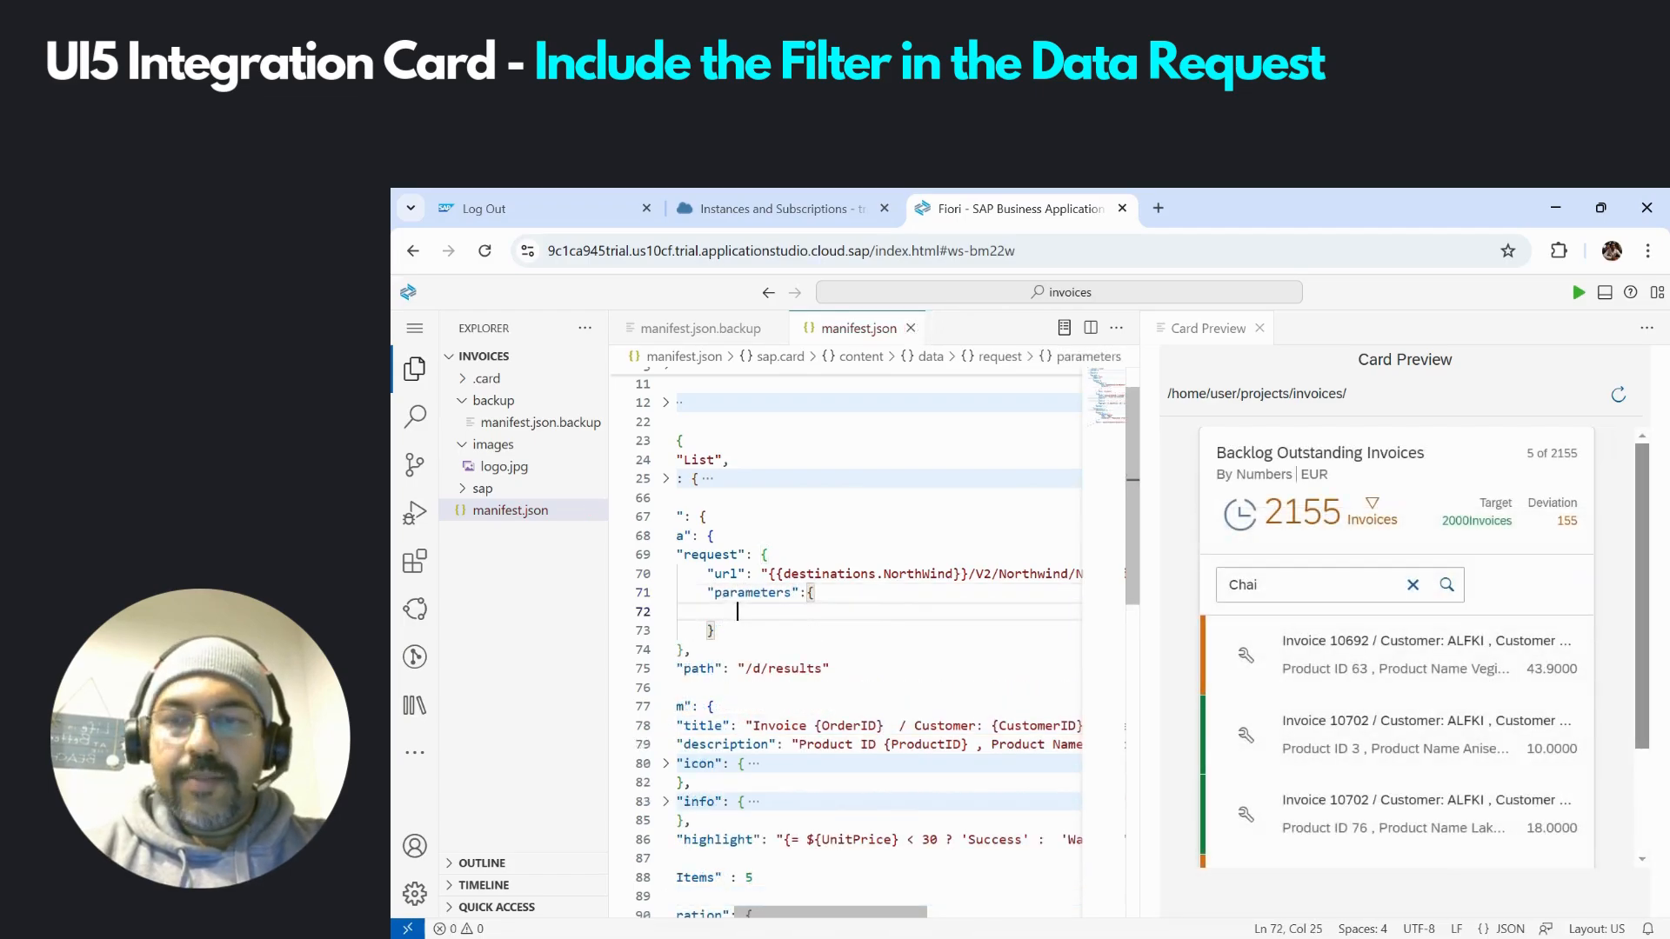
pyautogui.write('"$filter')
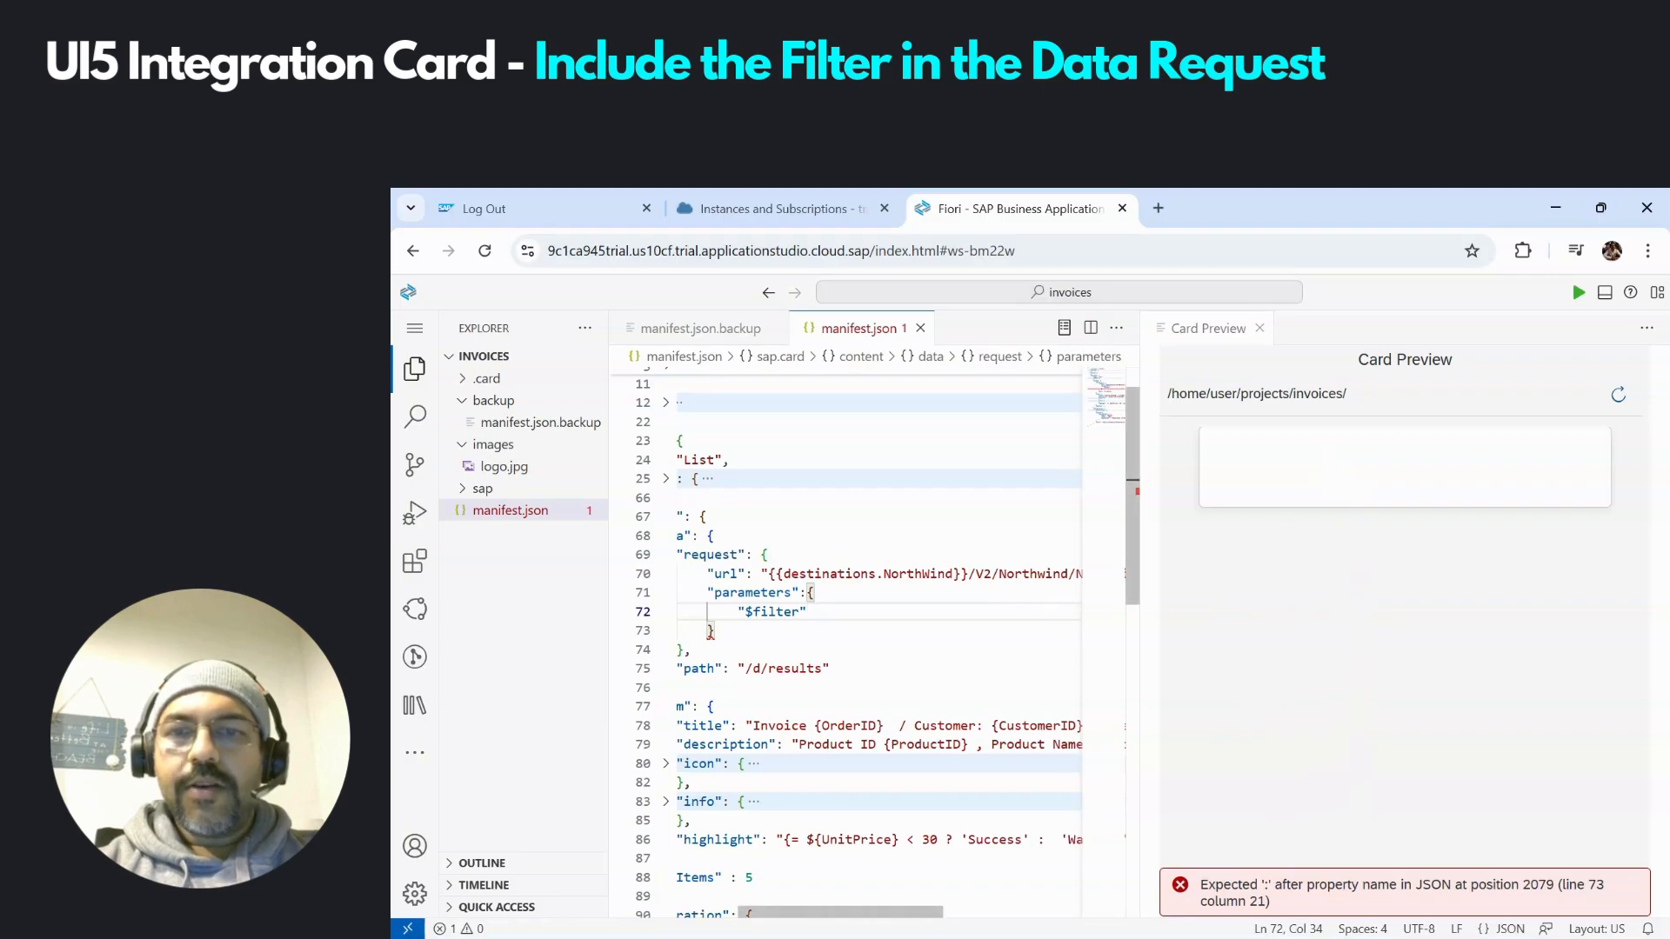
pyautogui.write(':')
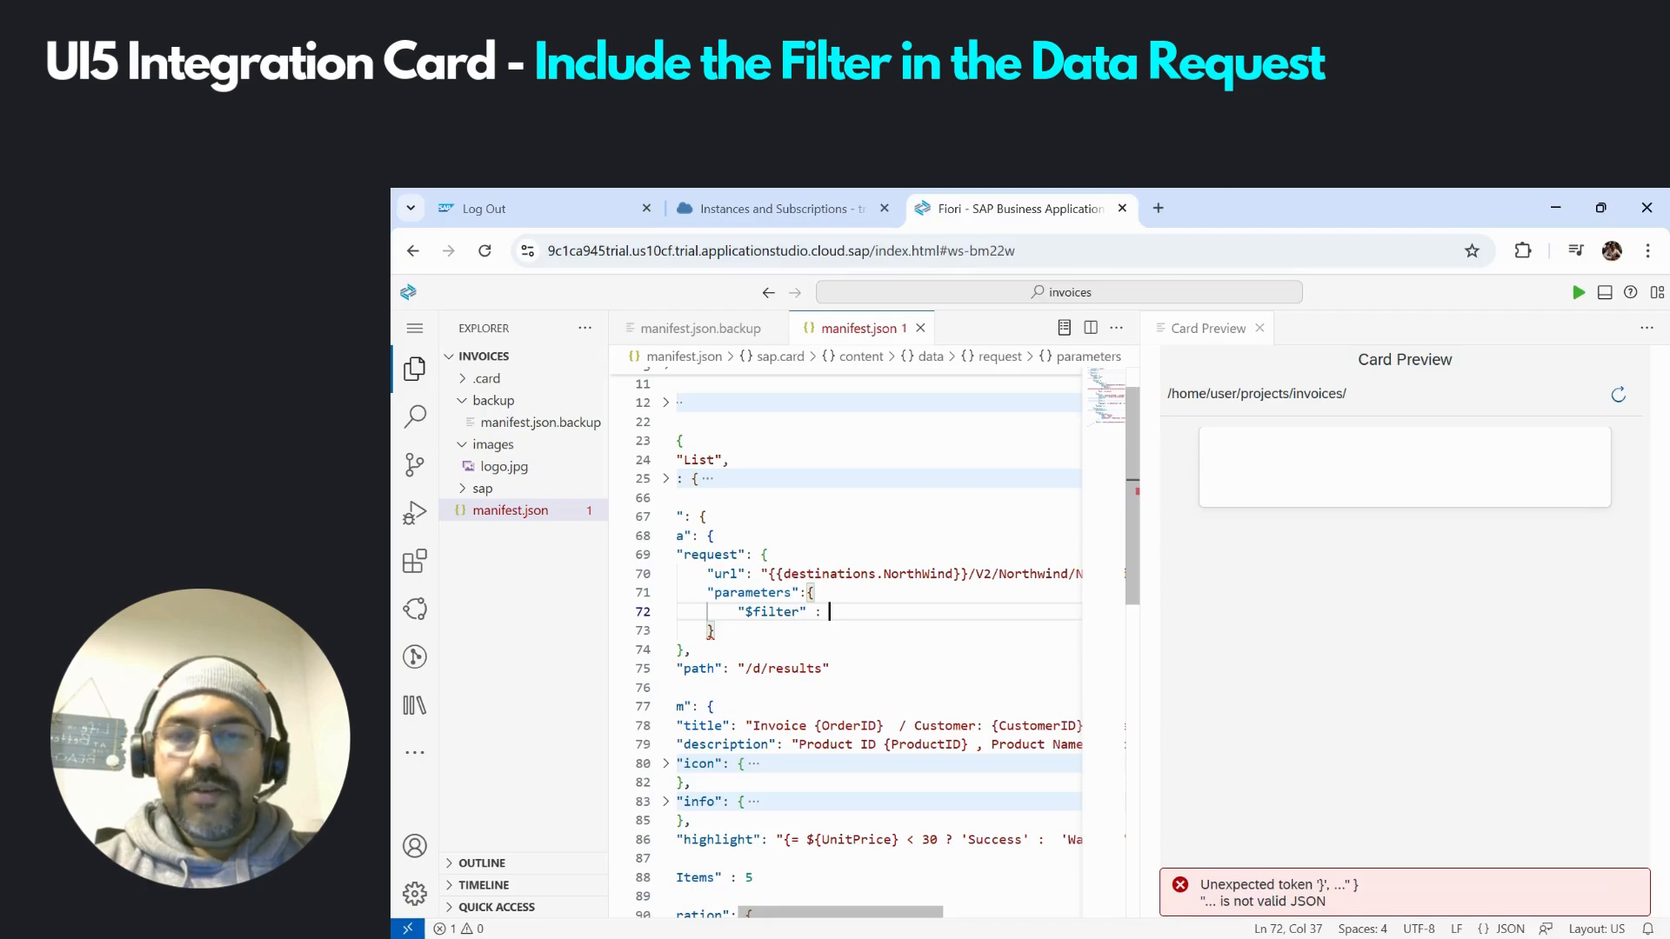
pyautogui.write('substringof')
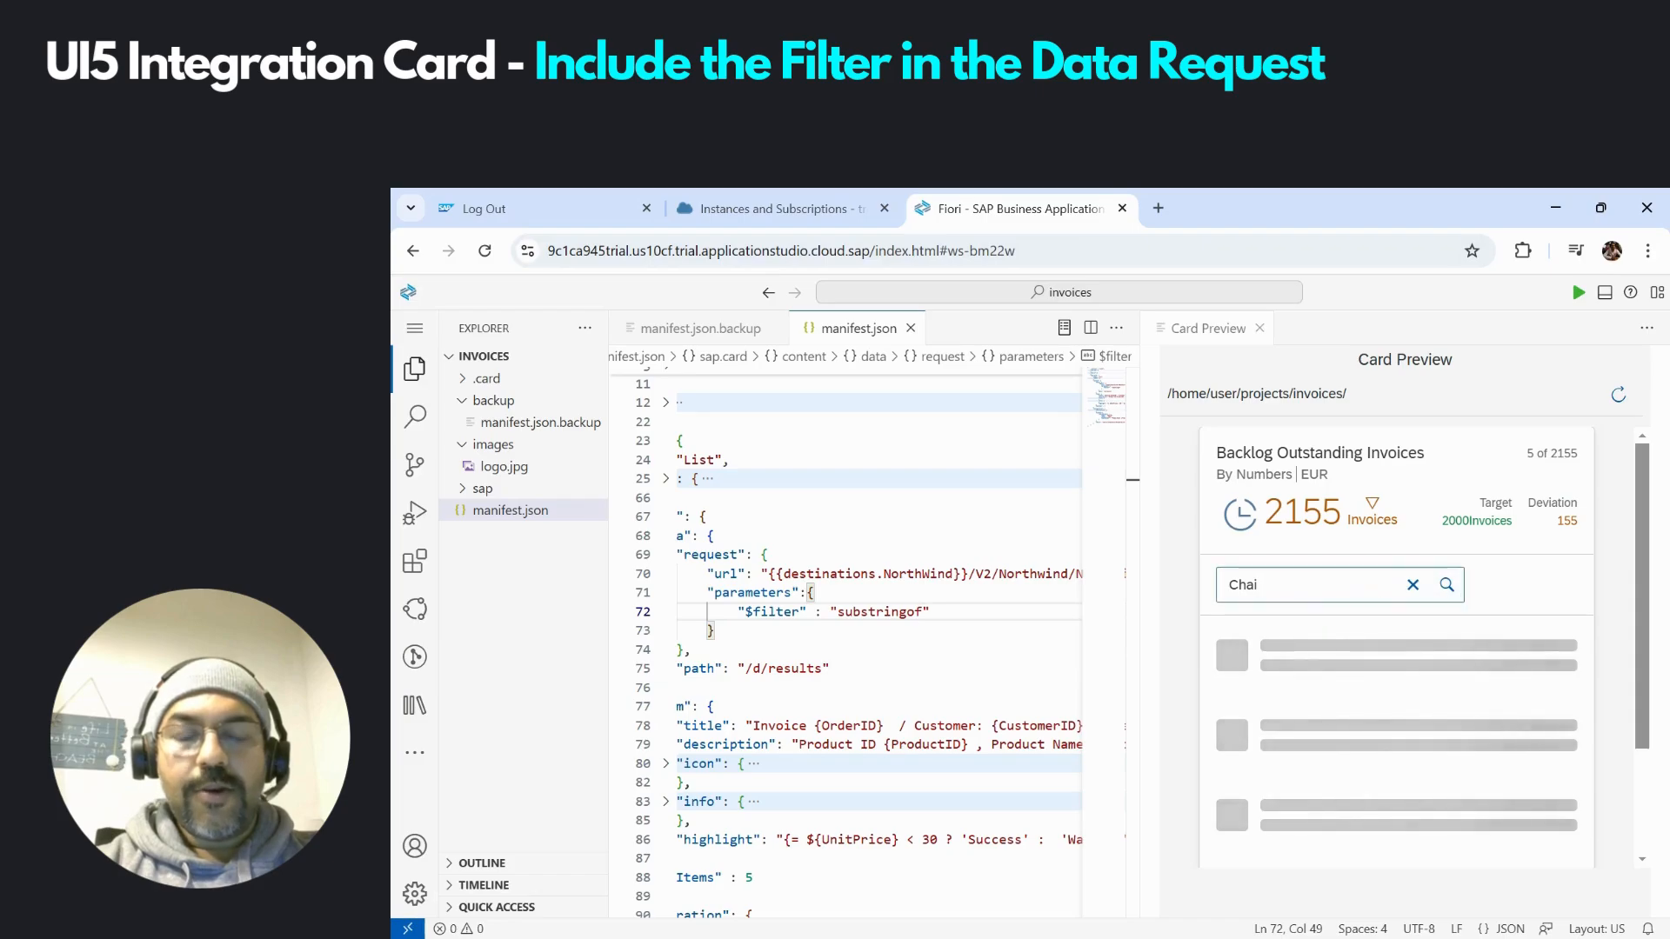
# Complete $filter as substringof('{filters>/searchProduct/value}', ProductName) eq true so only Chai invoices list
pyautogui.write('(')
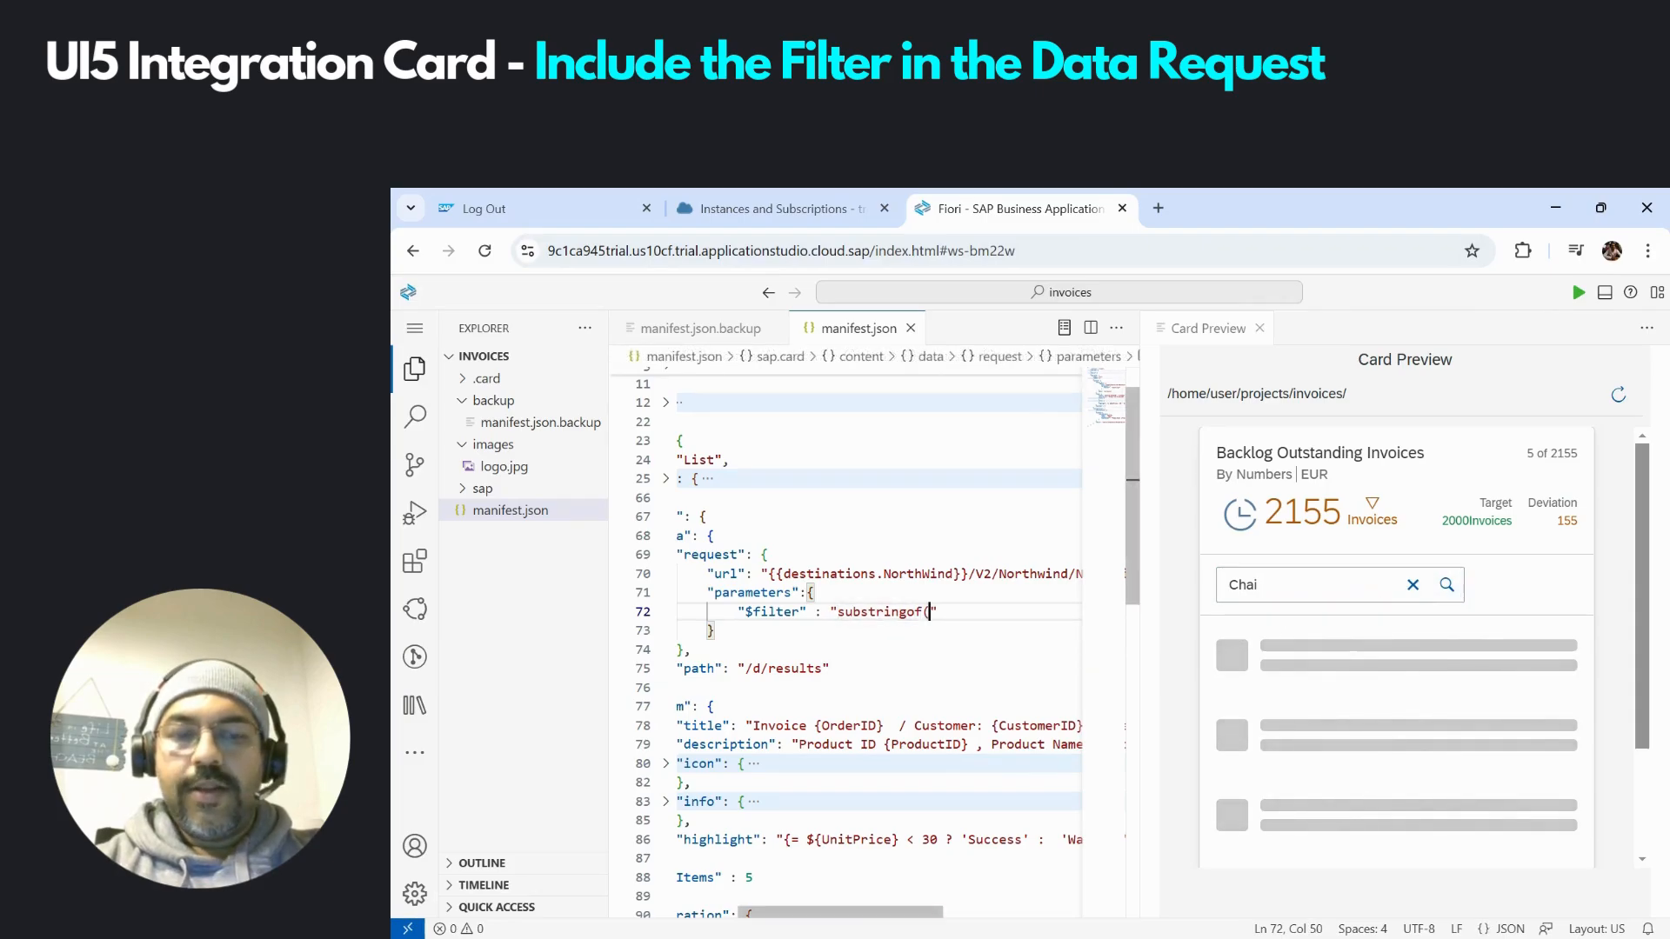
pyautogui.write("'{filters>/searchProduct/value")
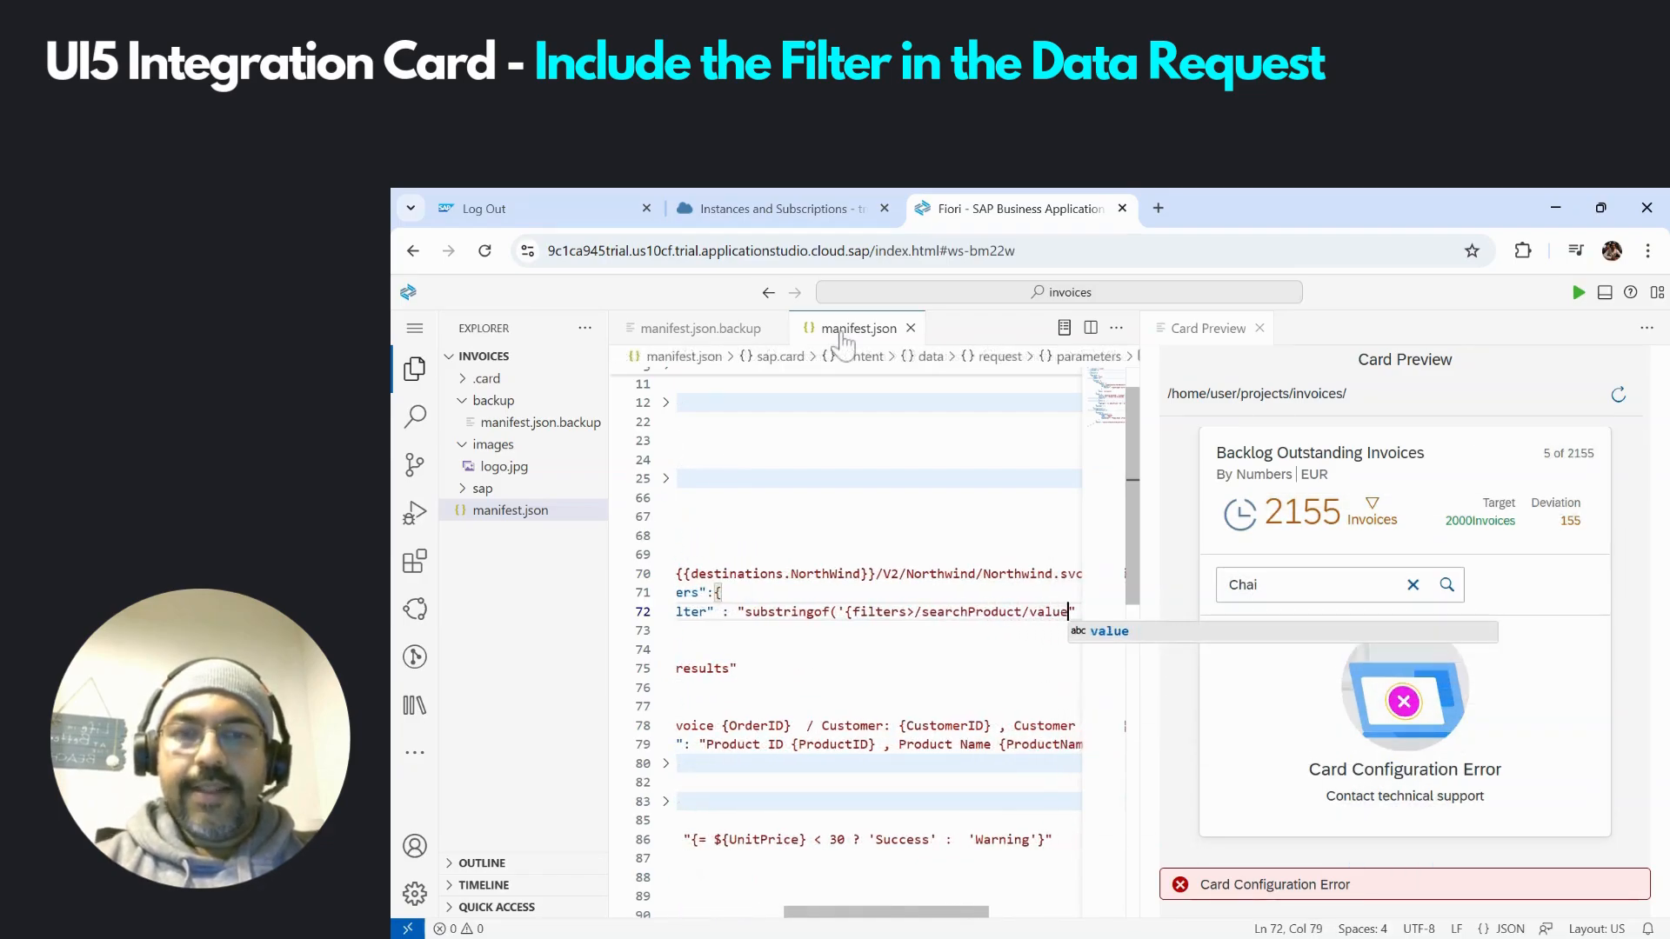
pyautogui.write('}"')
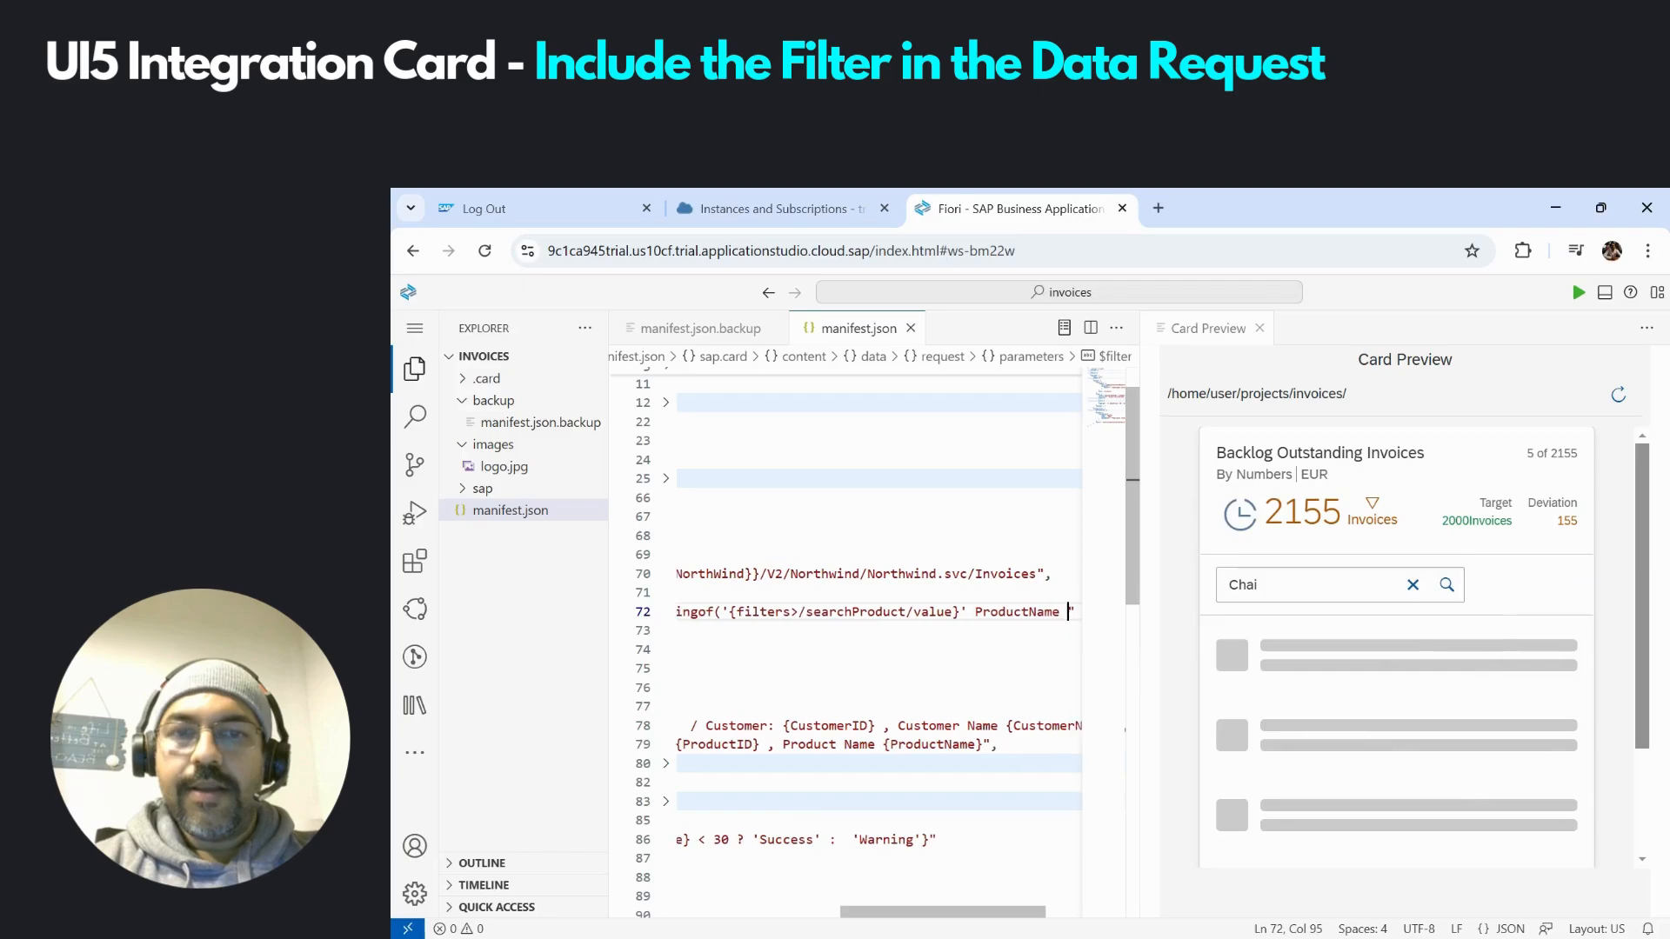
pyautogui.write('eq true')
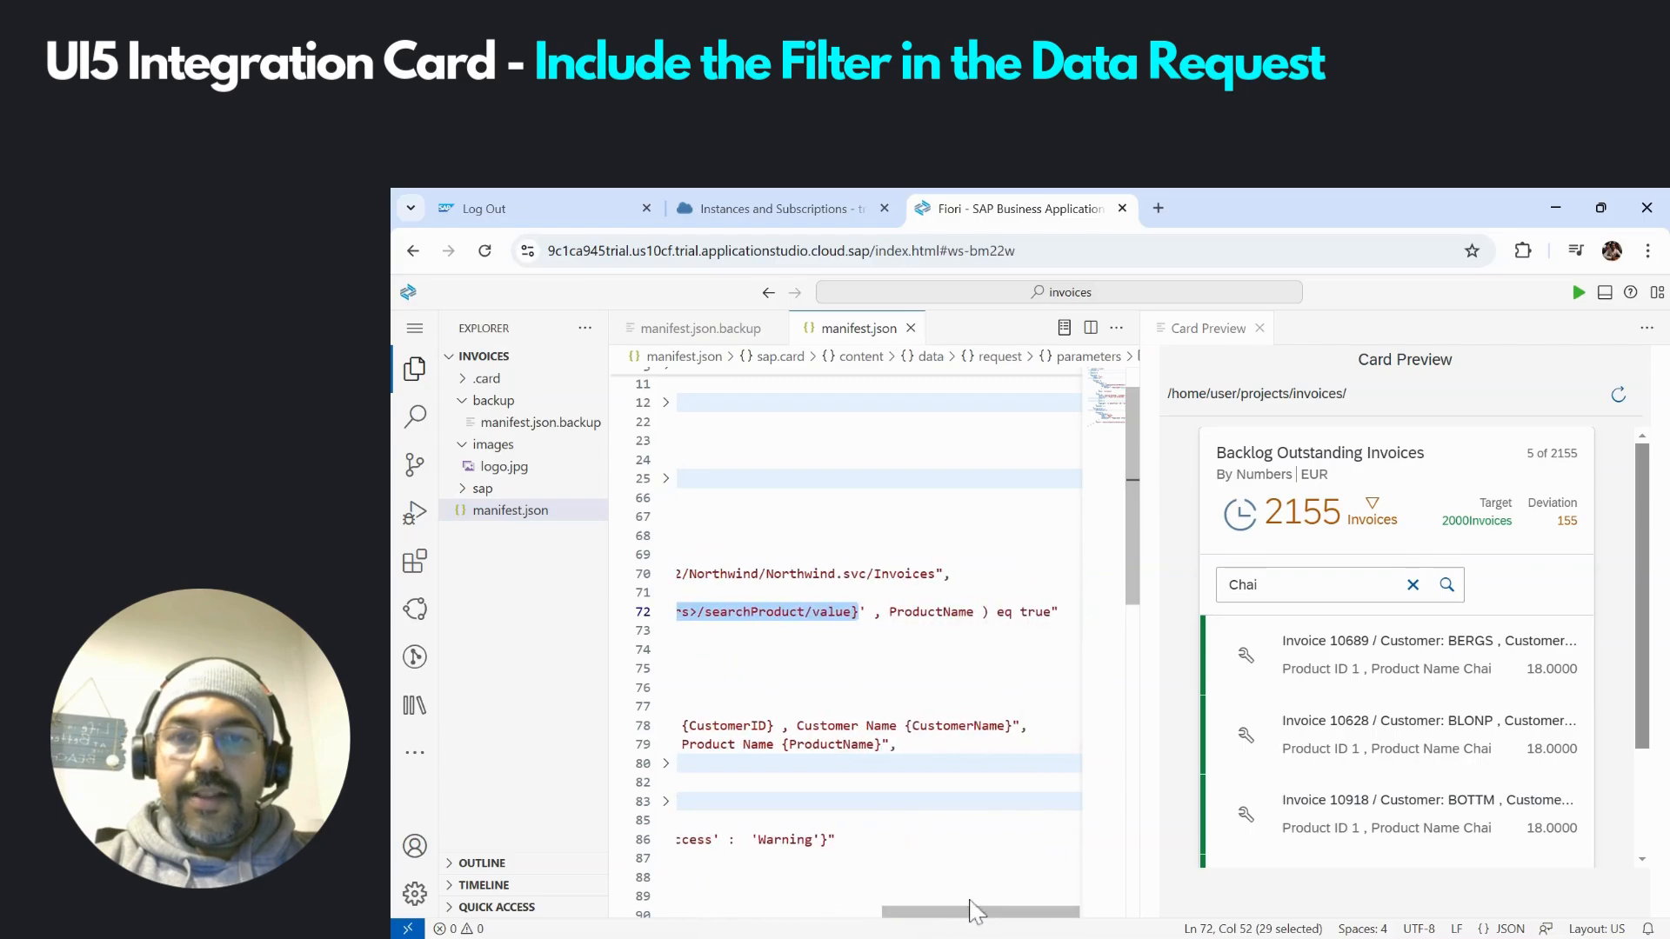
pyautogui.doubleClick(929, 610)
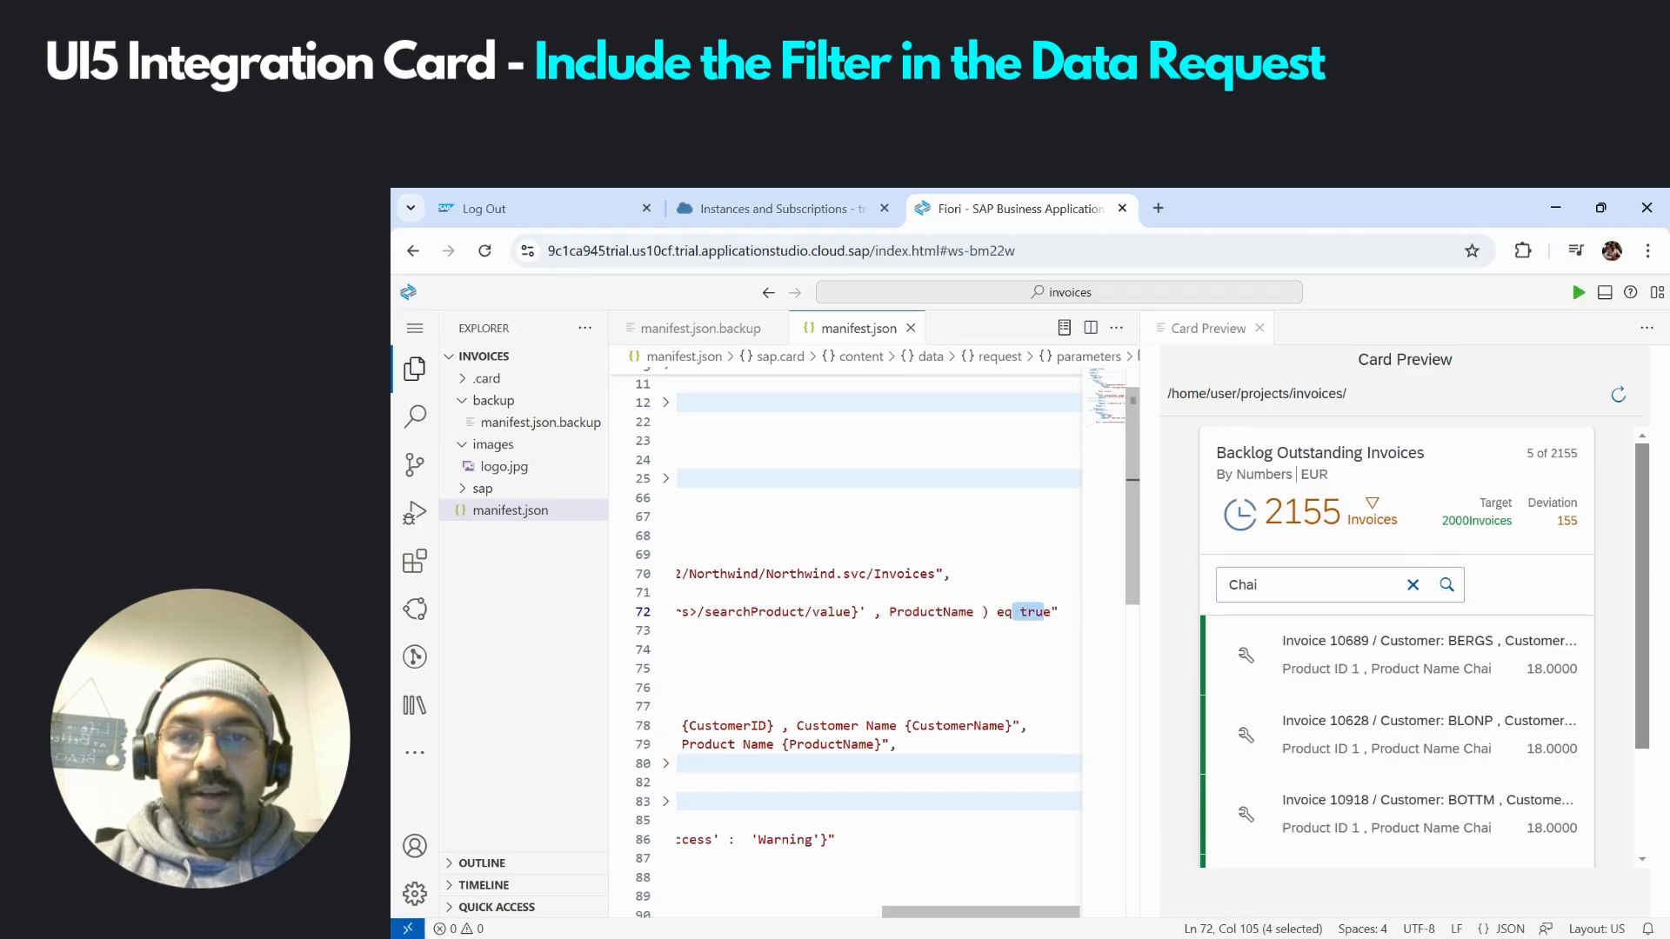
pyautogui.moveTo(1299, 701)
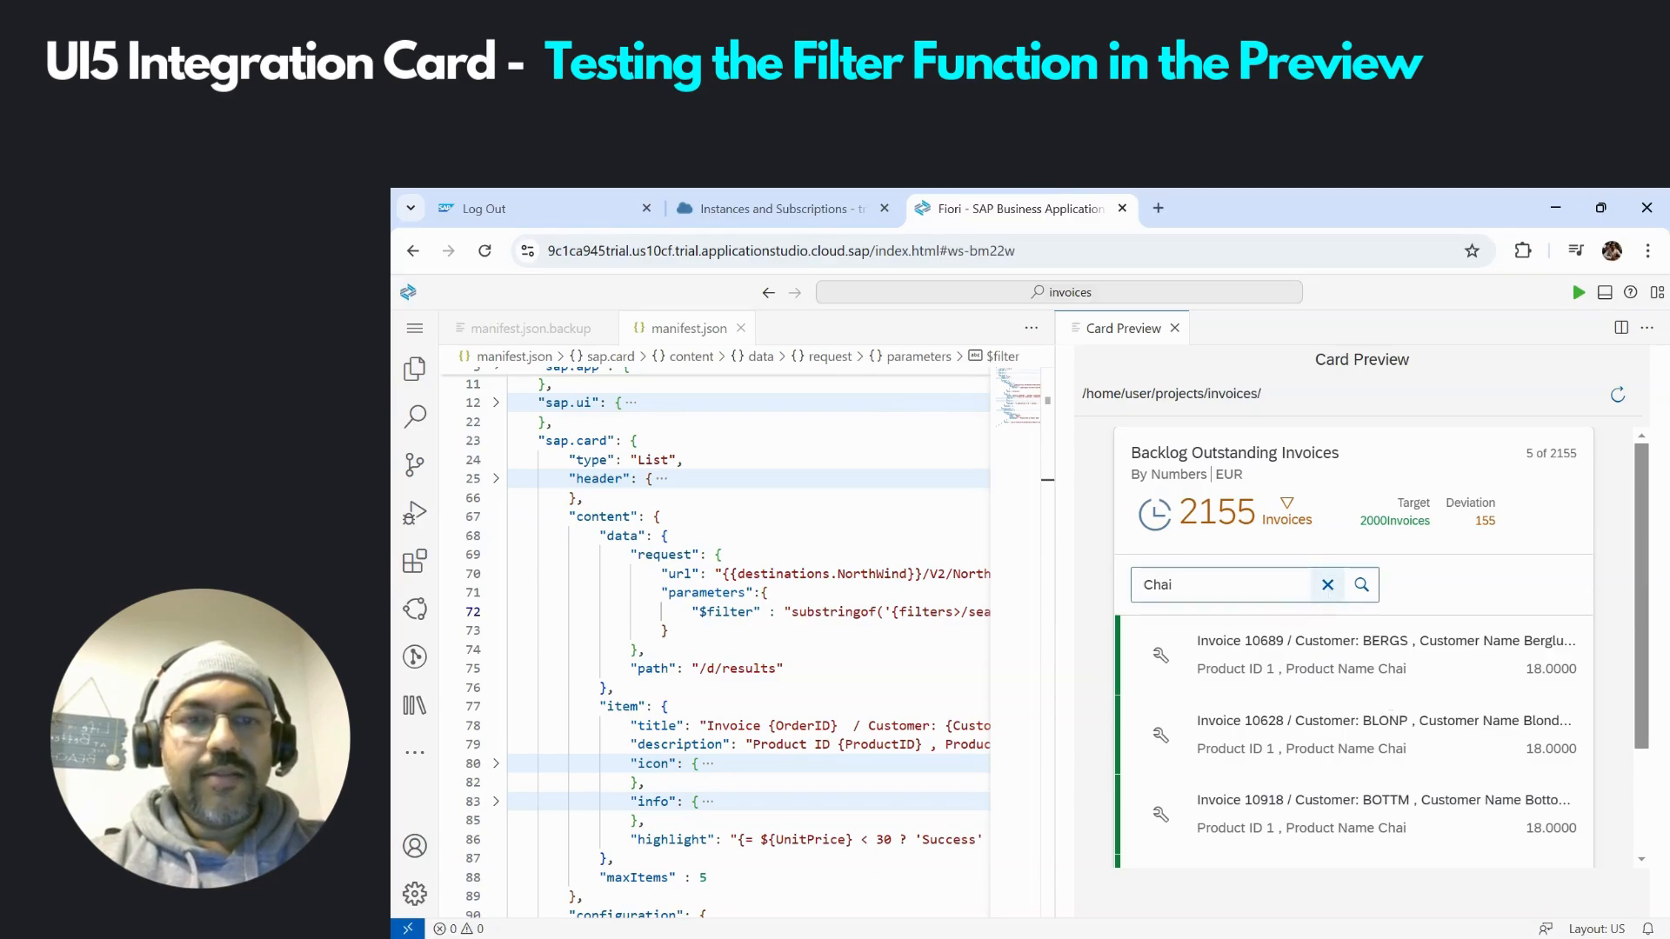
# Search the previewed card for Vegi so it lists only Vegie-spread invoices
pyautogui.click(1327, 584)
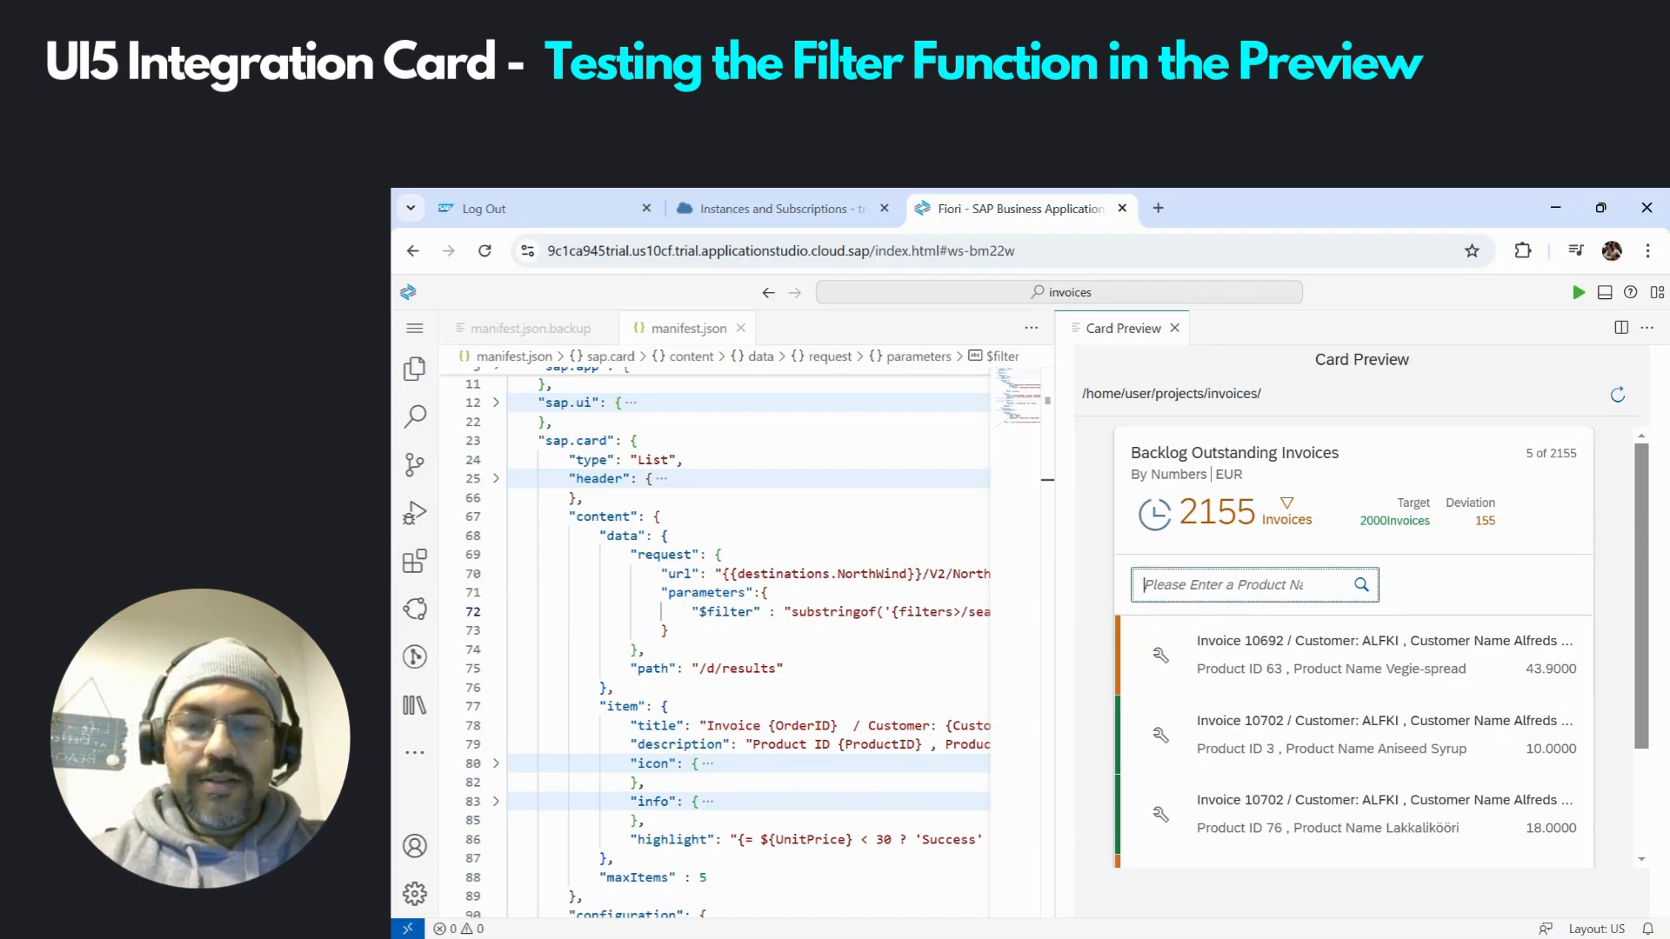
pyautogui.write('Vegi')
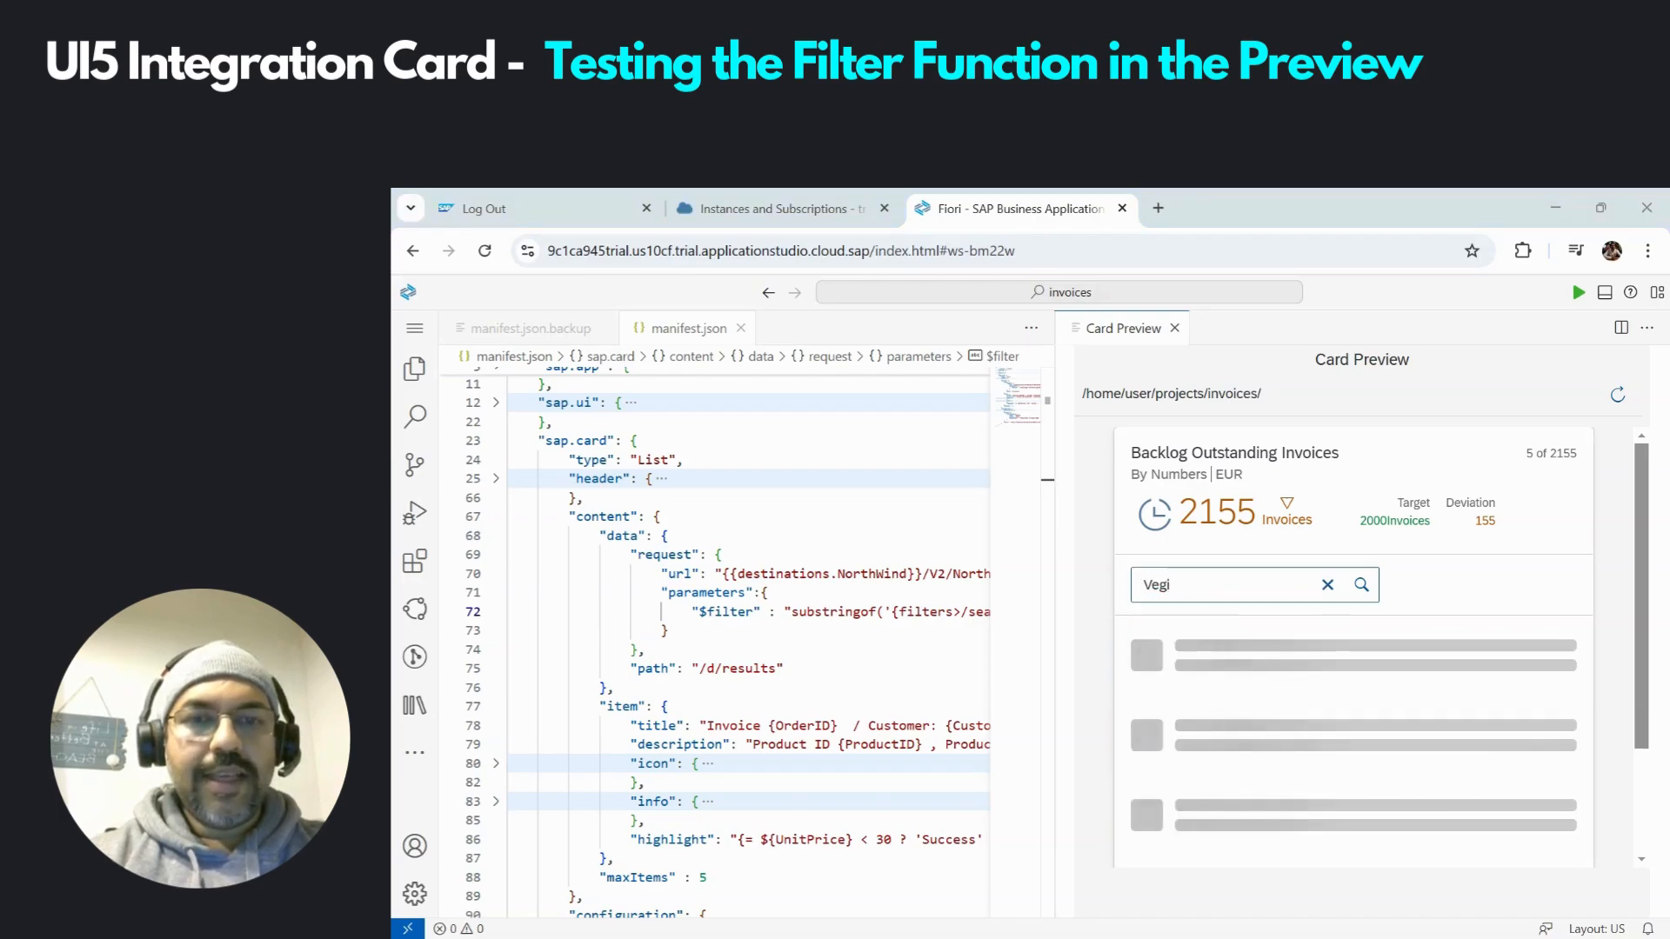
pyautogui.click(1360, 584)
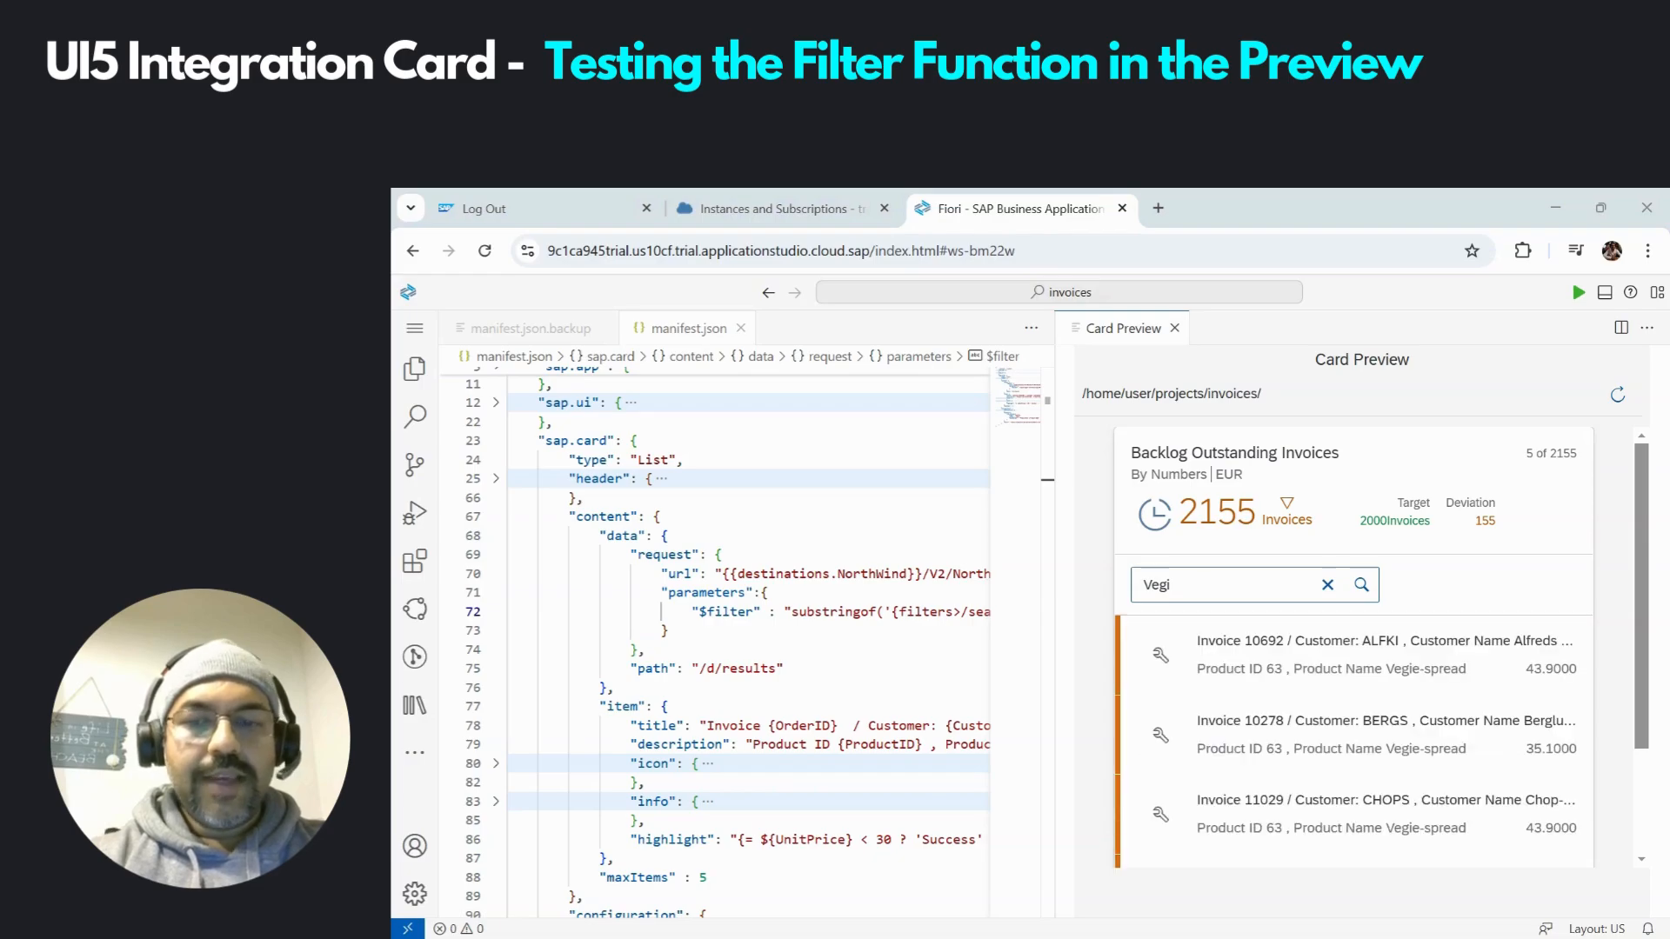
pyautogui.write('e')
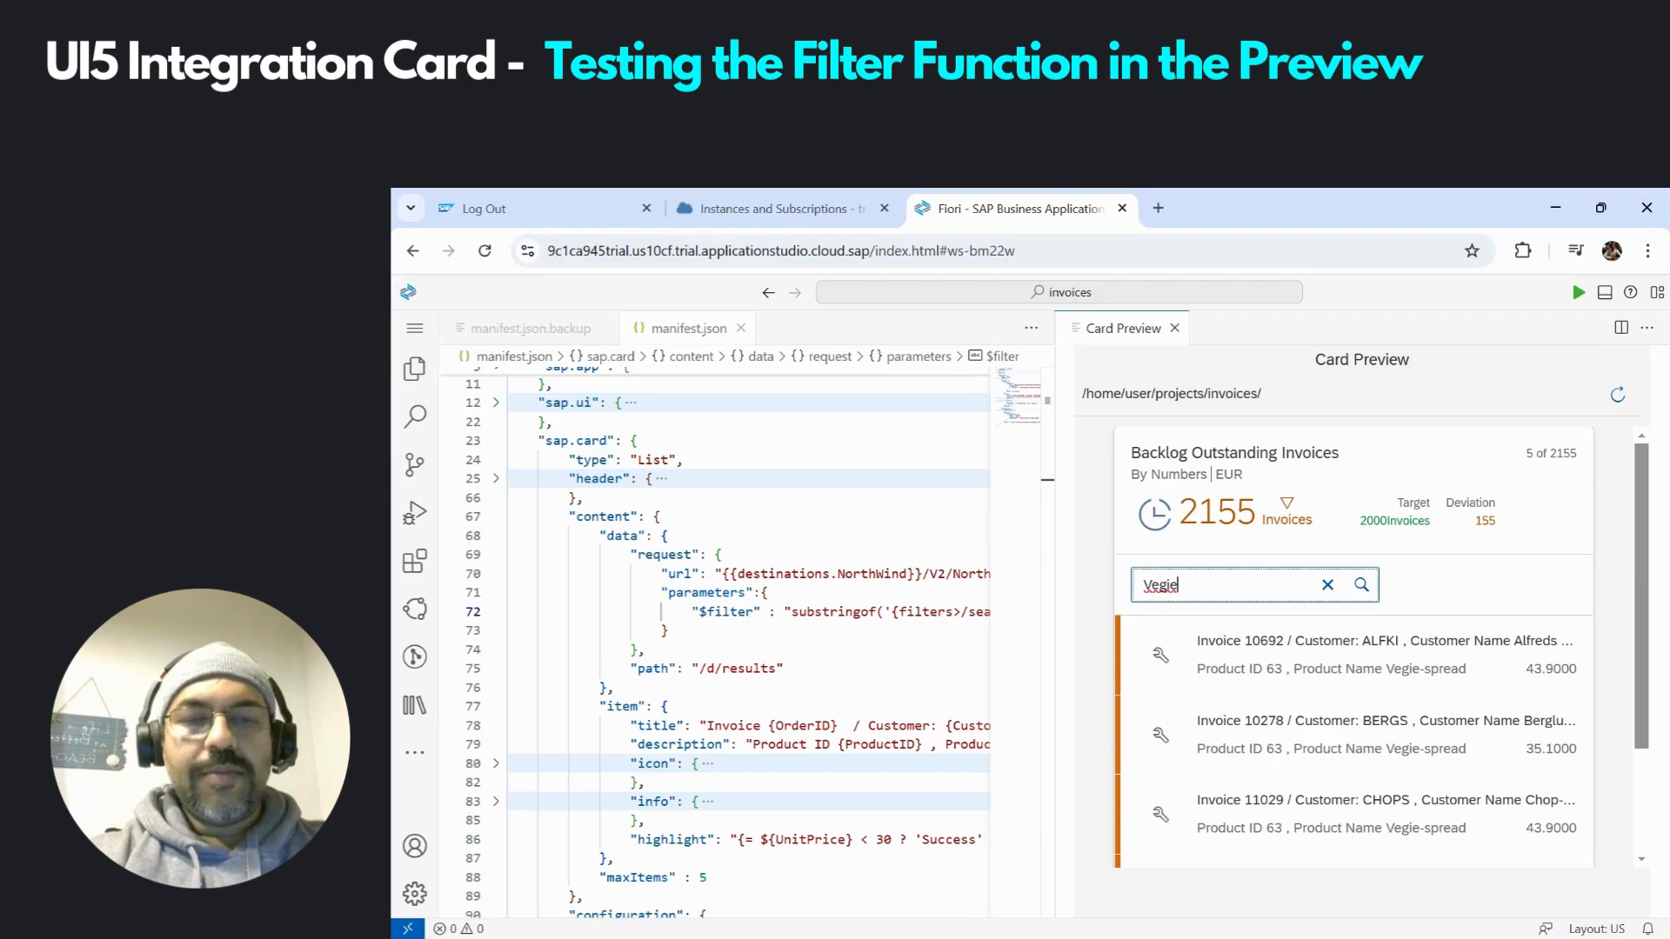
pyautogui.press('Backspace')
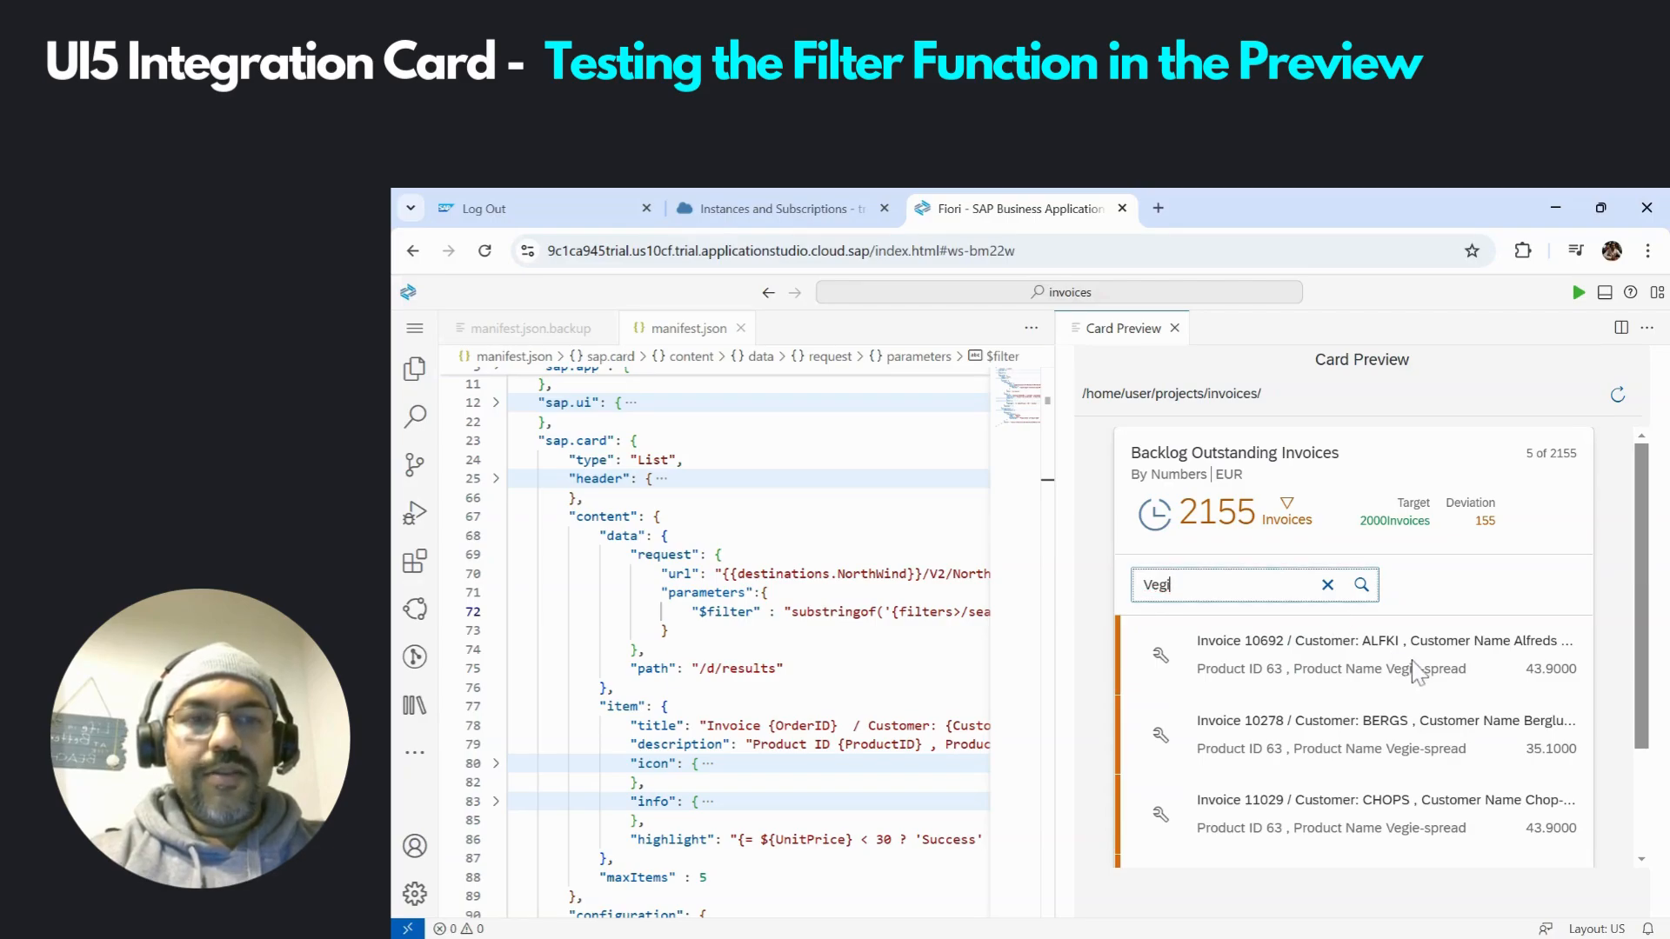
pyautogui.scroll(-3)
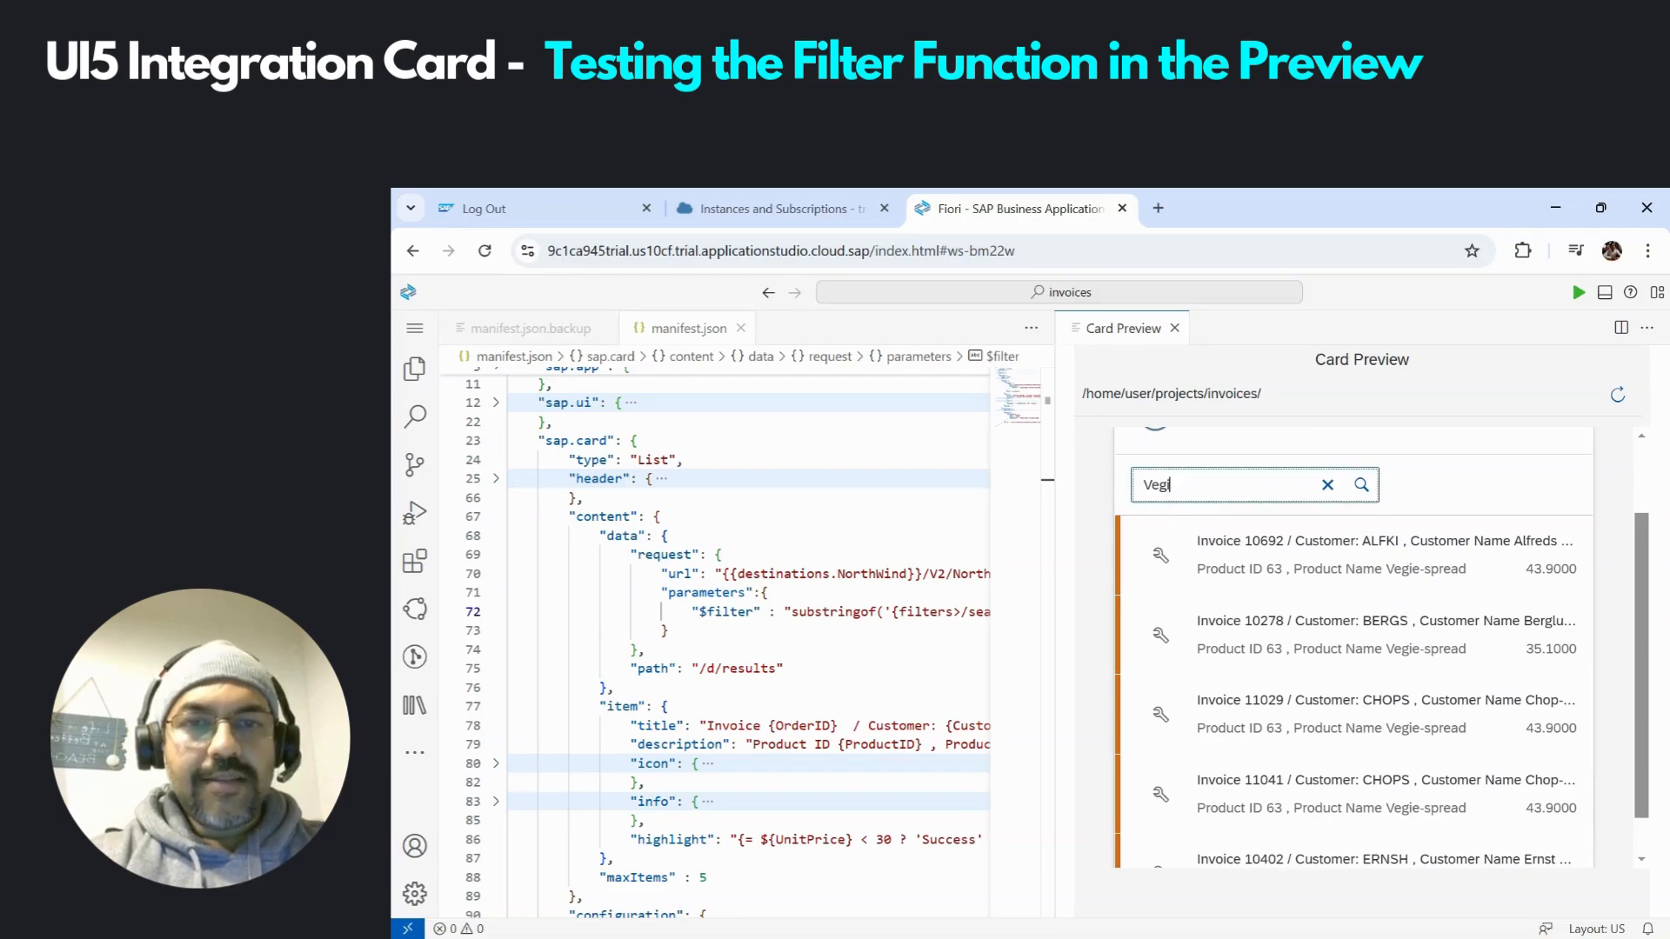
pyautogui.doubleClick(1157, 485)
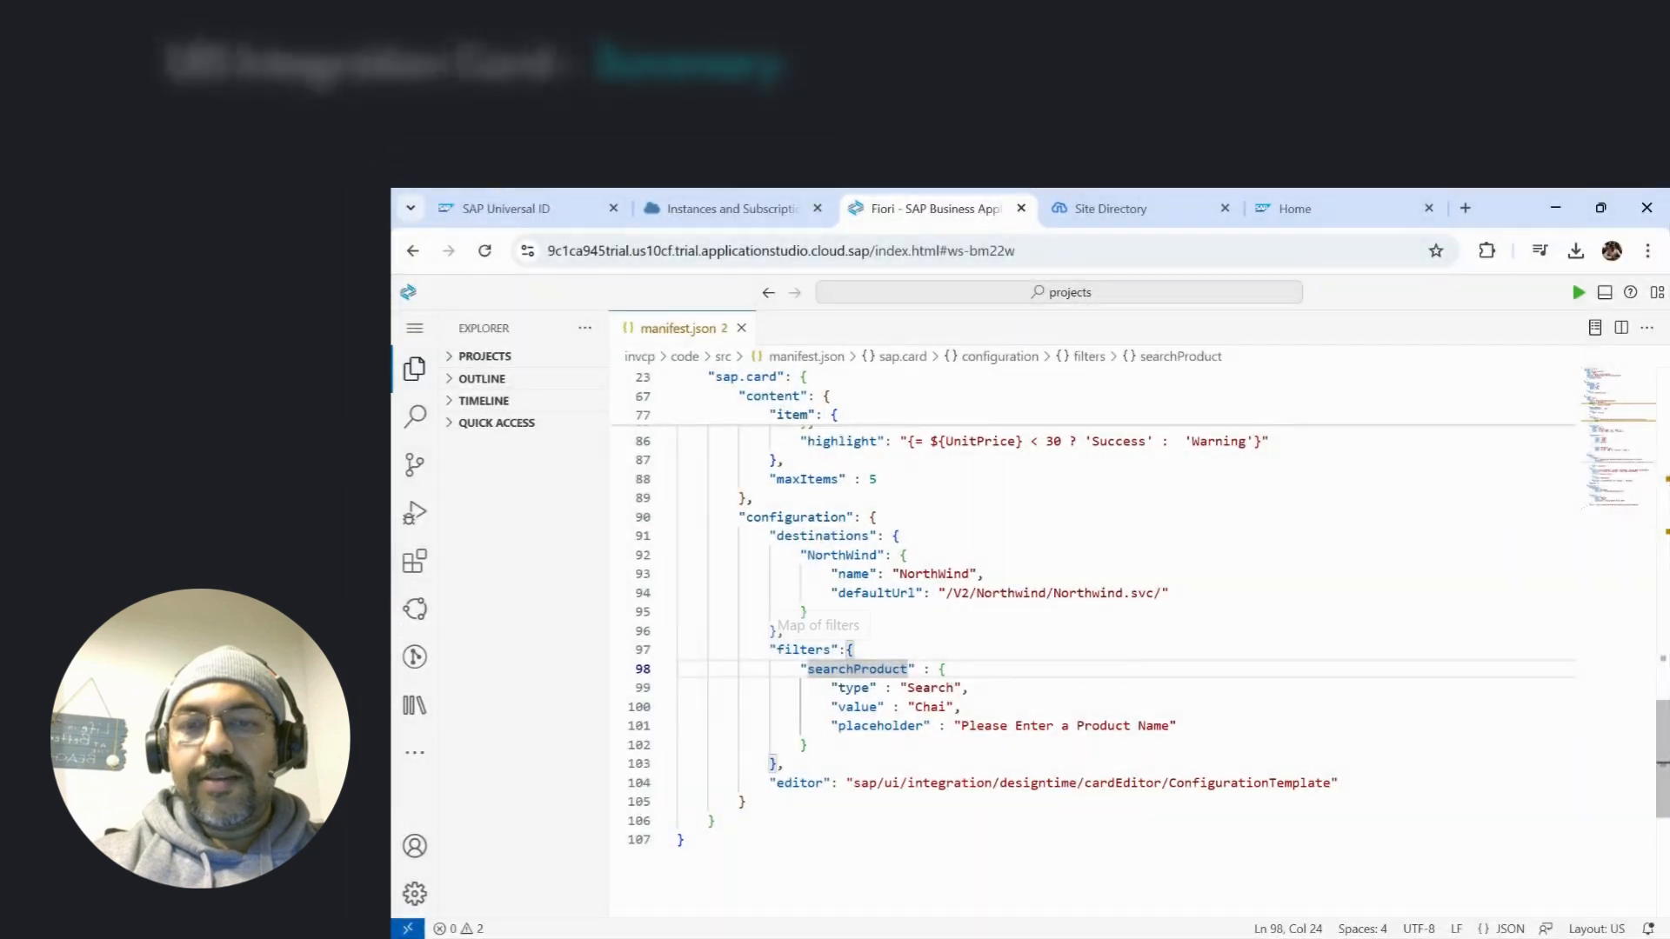
# Review the $filter parameter, then focus the invoices card's product search on the launchpad home
pyautogui.moveTo(807, 668); pyautogui.dragTo(777, 744)
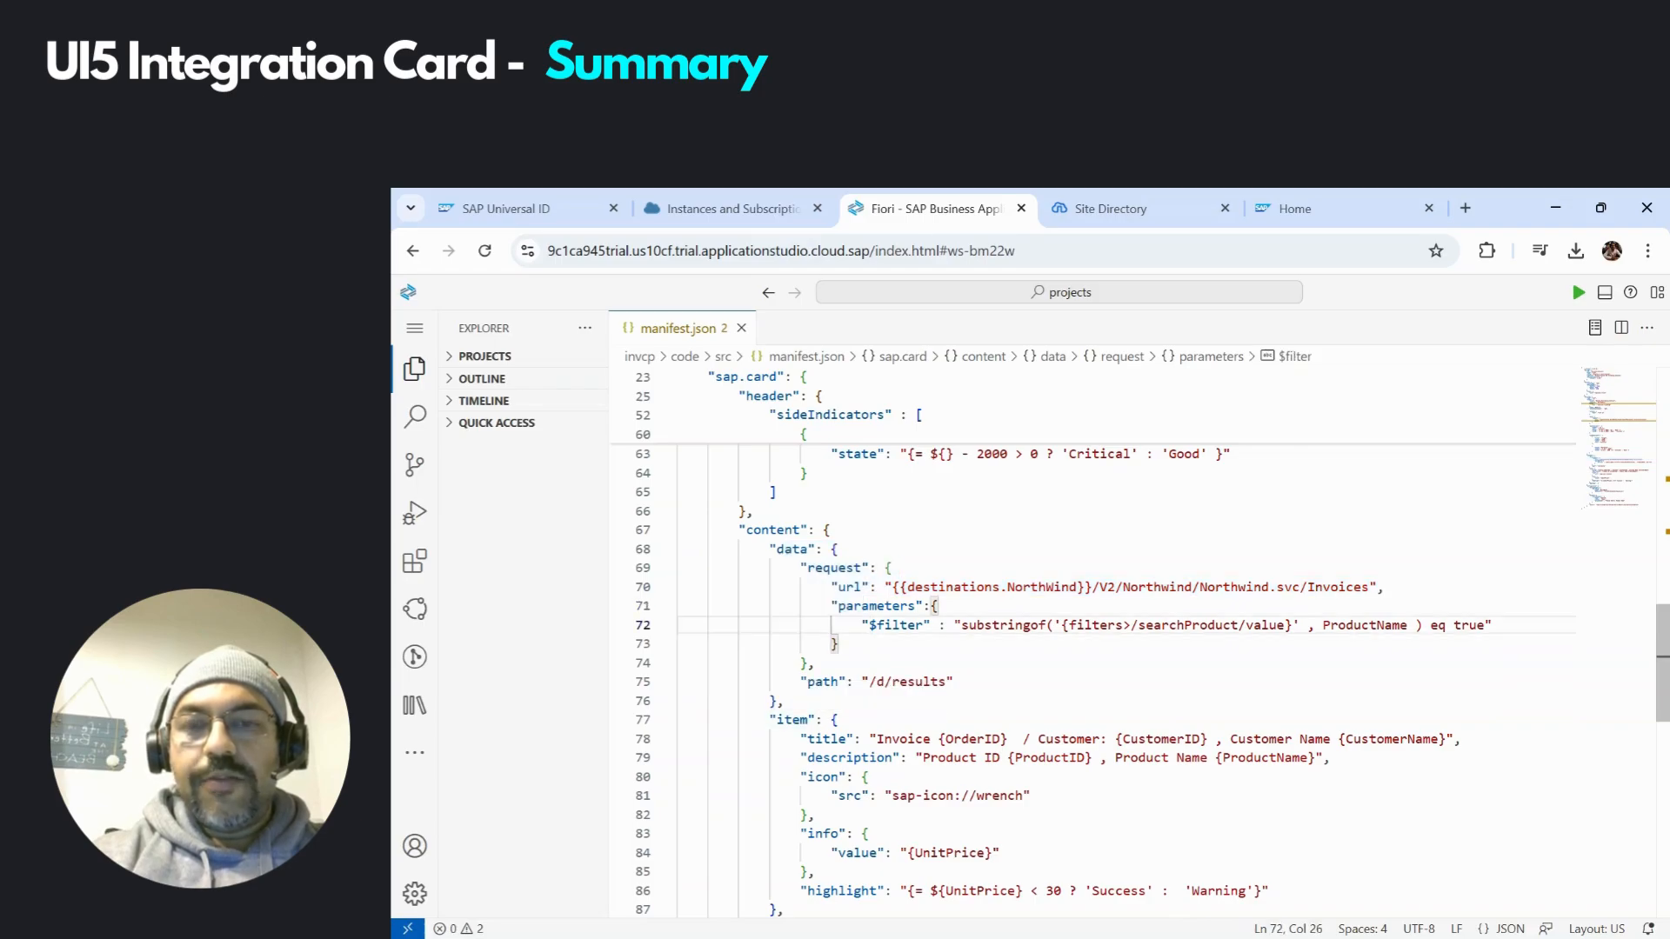
pyautogui.moveTo(877, 606)
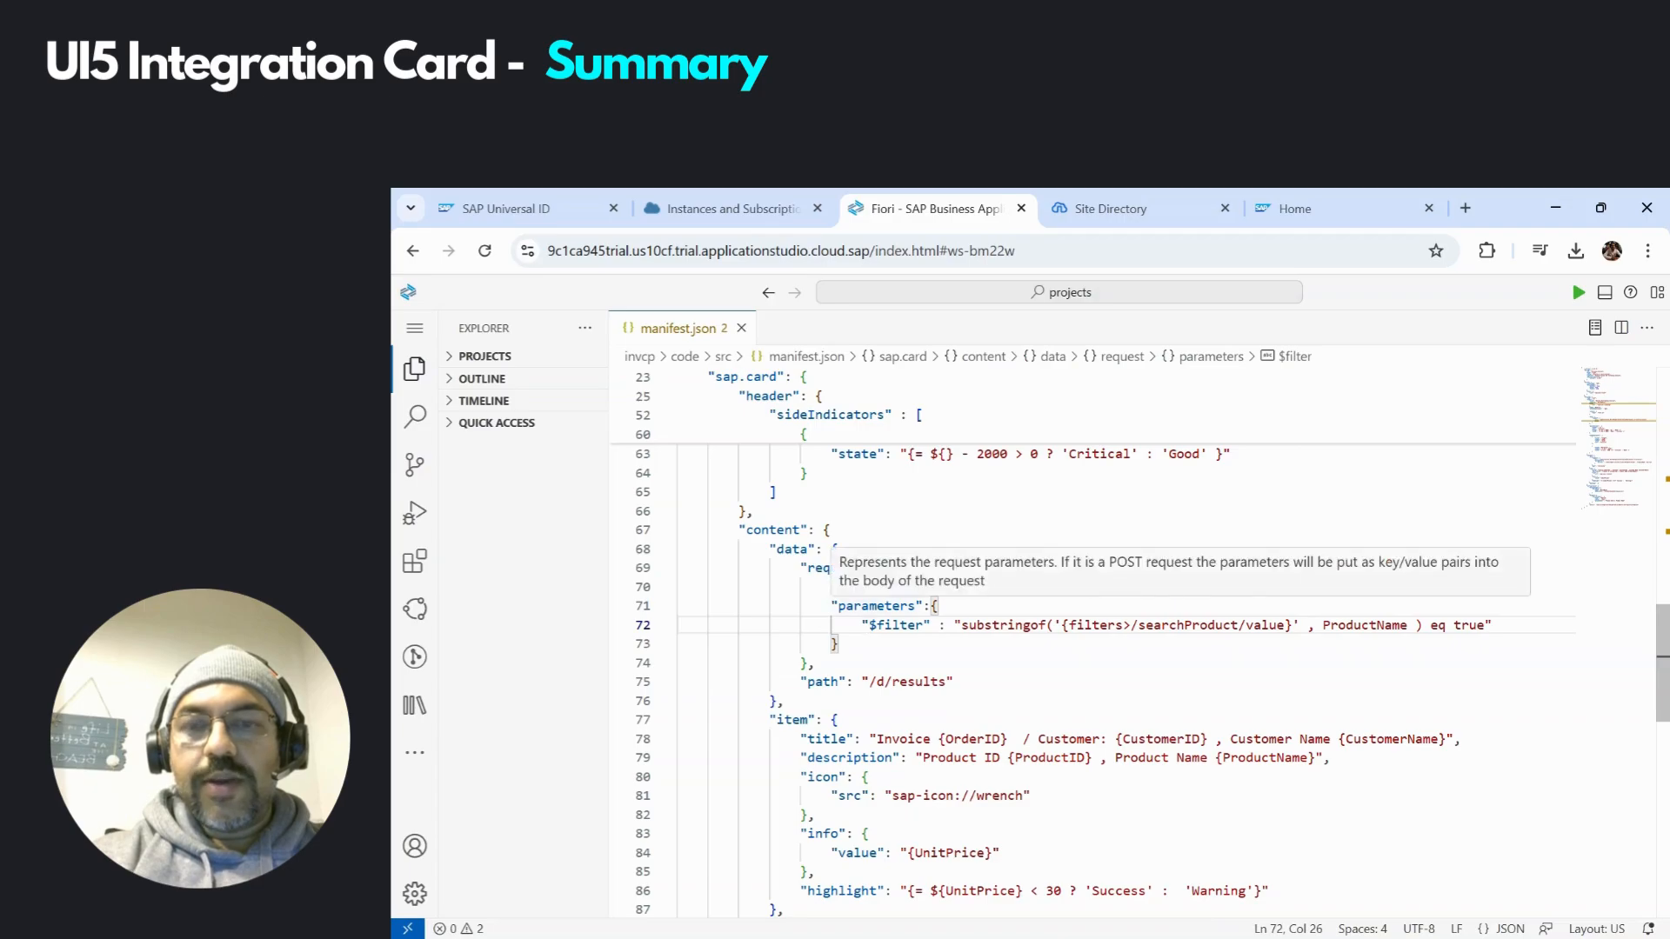
pyautogui.doubleClick(894, 624)
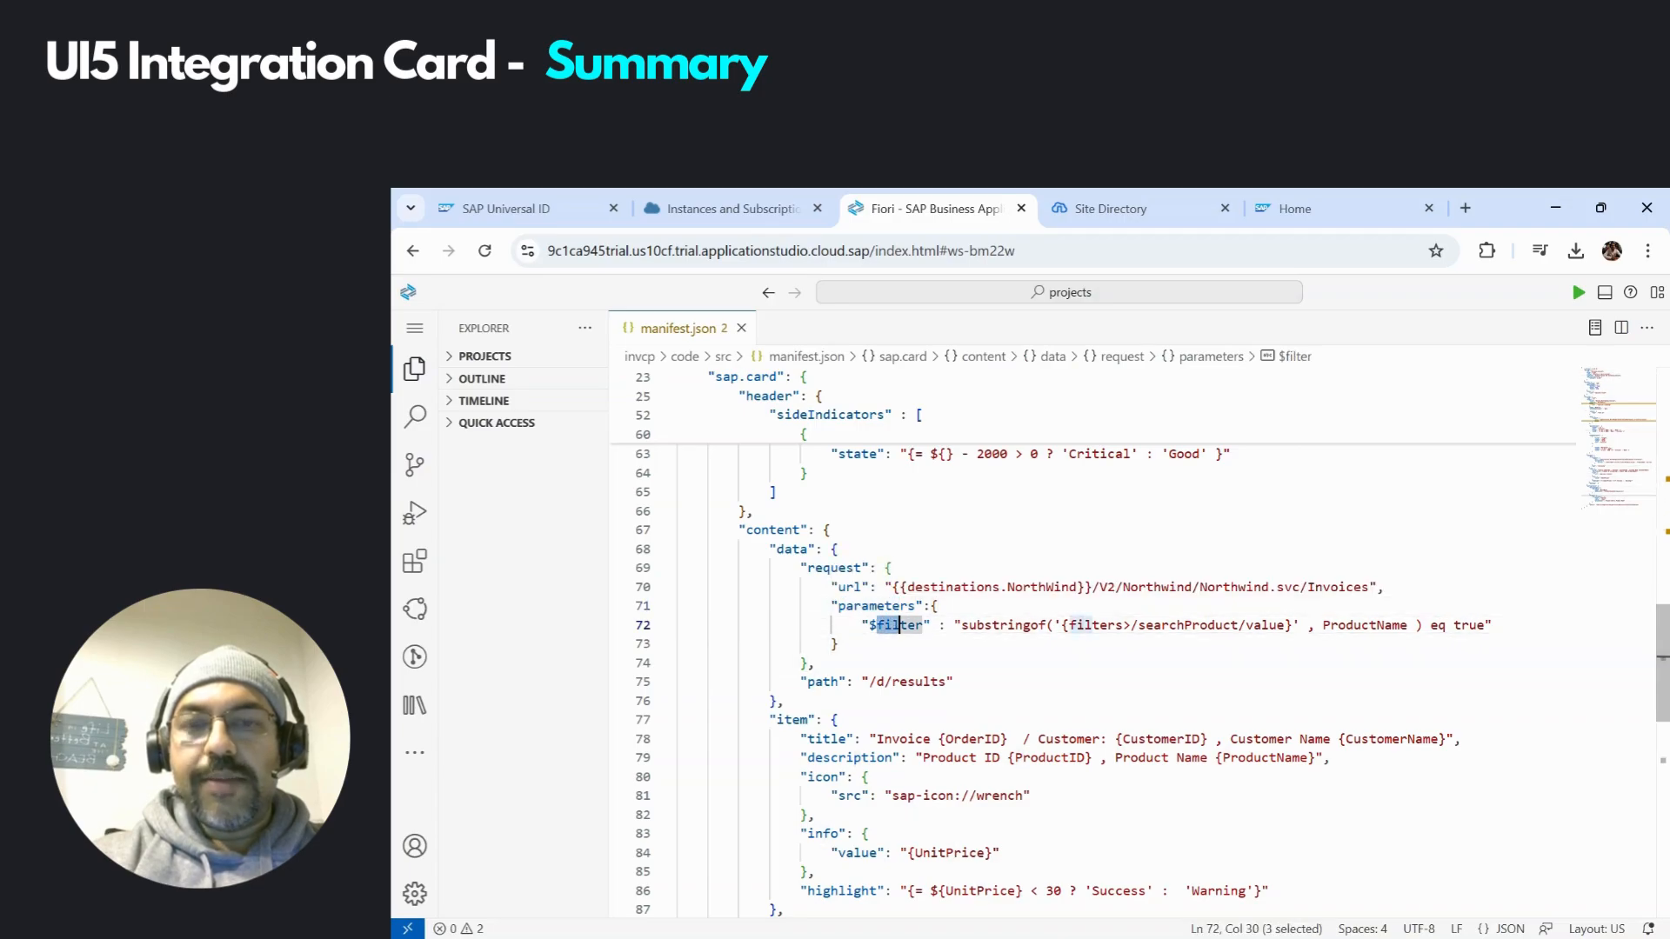
pyautogui.click(1294, 207)
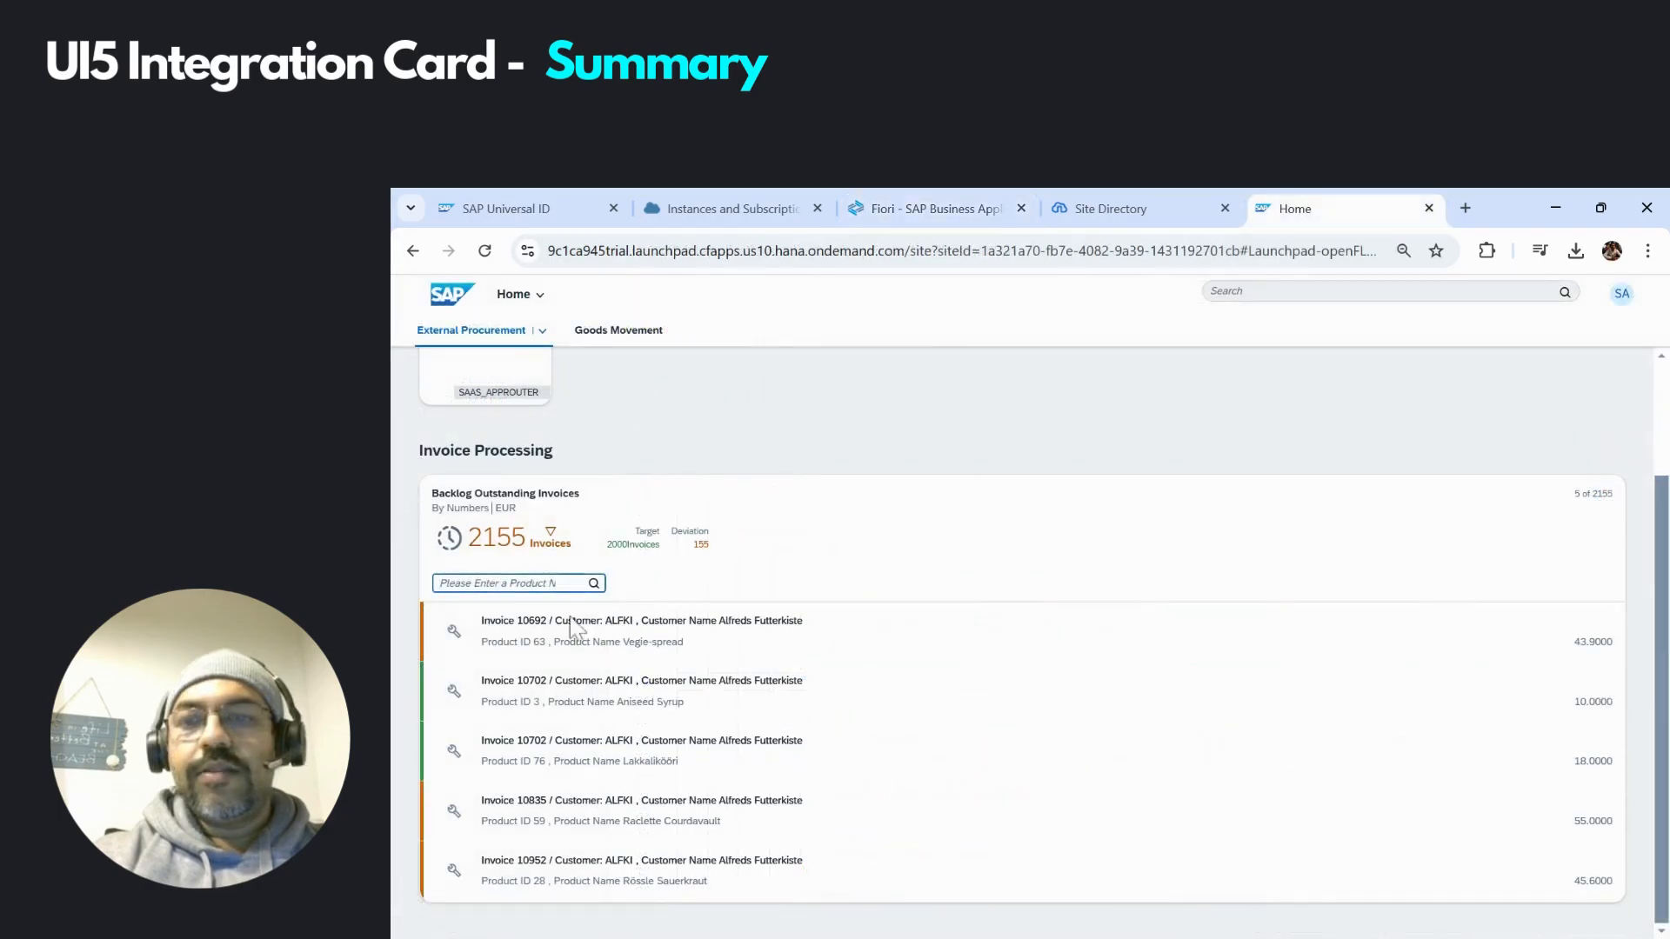
pyautogui.click(518, 583)
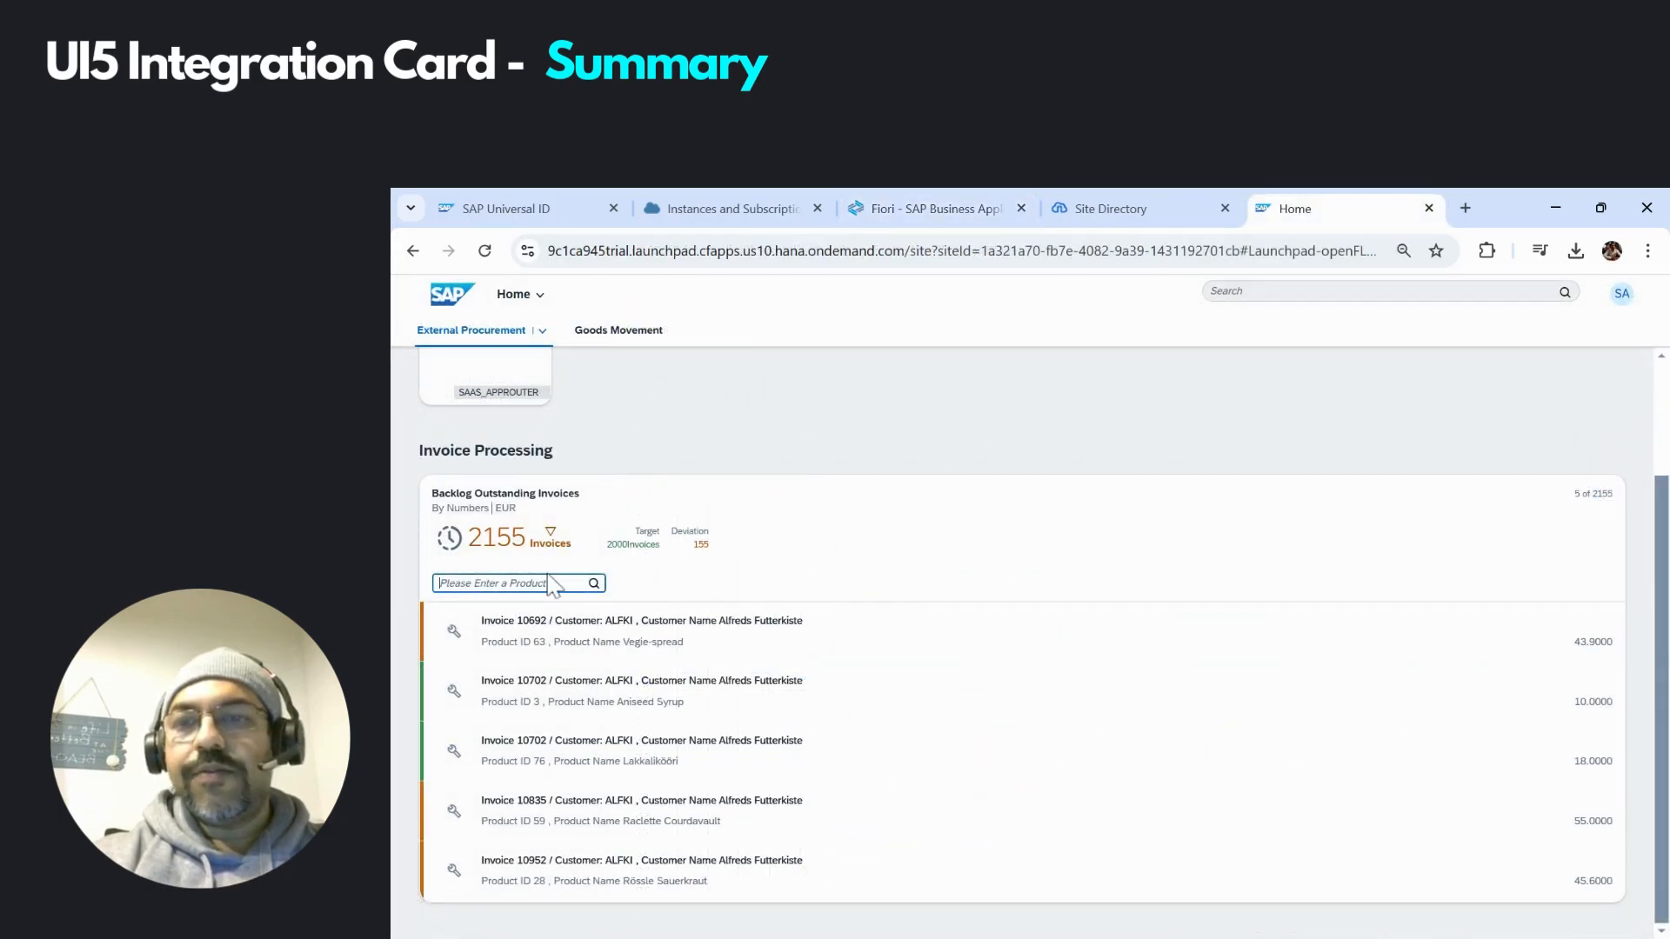